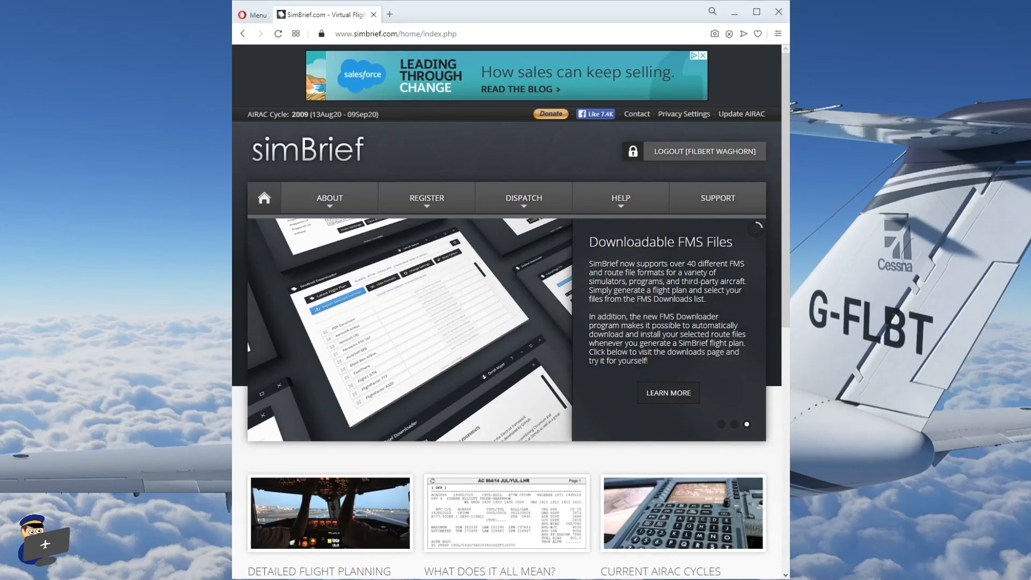
mouse_move(425, 198)
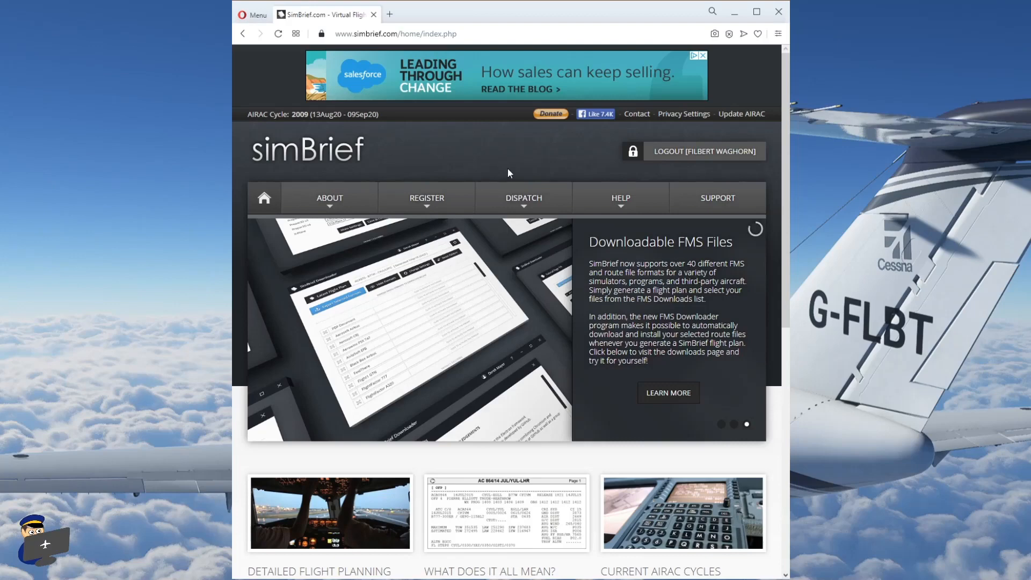
Open SimBrief's Integrated Dispatch System from the DISPATCH menu
click(524, 198)
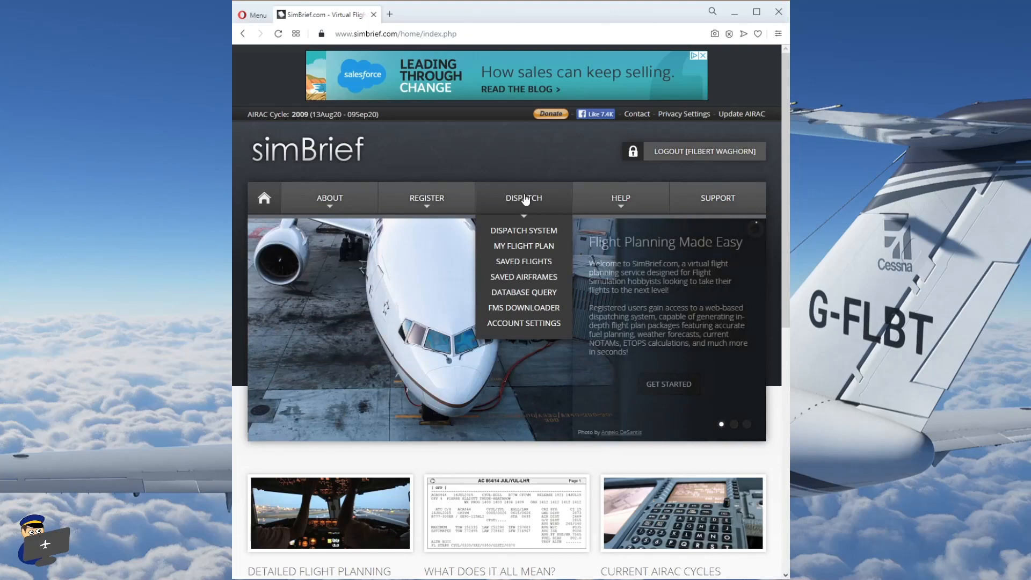
click(524, 230)
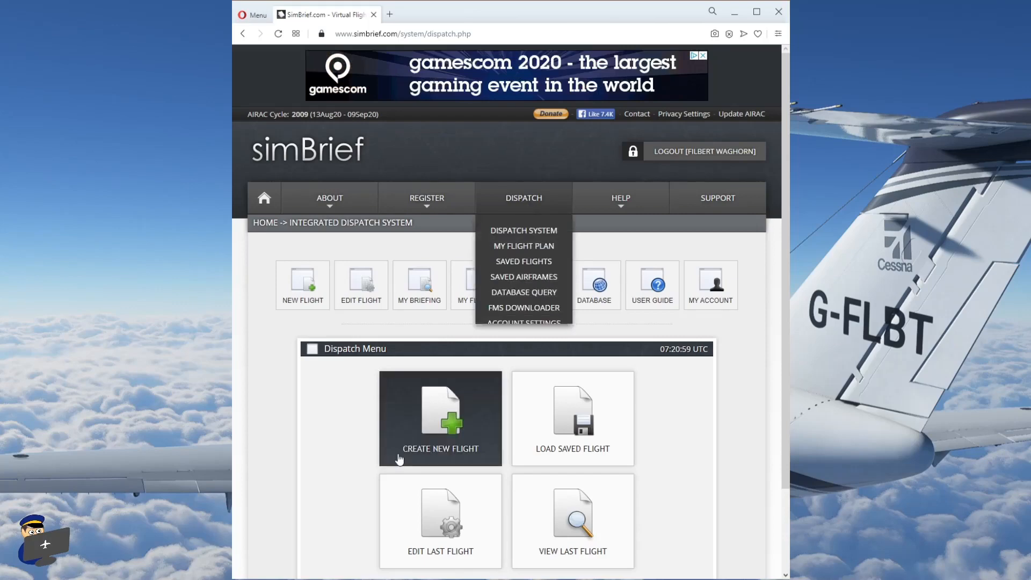
Create a new flight with airline DE, flight number 1590, departing EDDF
click(440, 418)
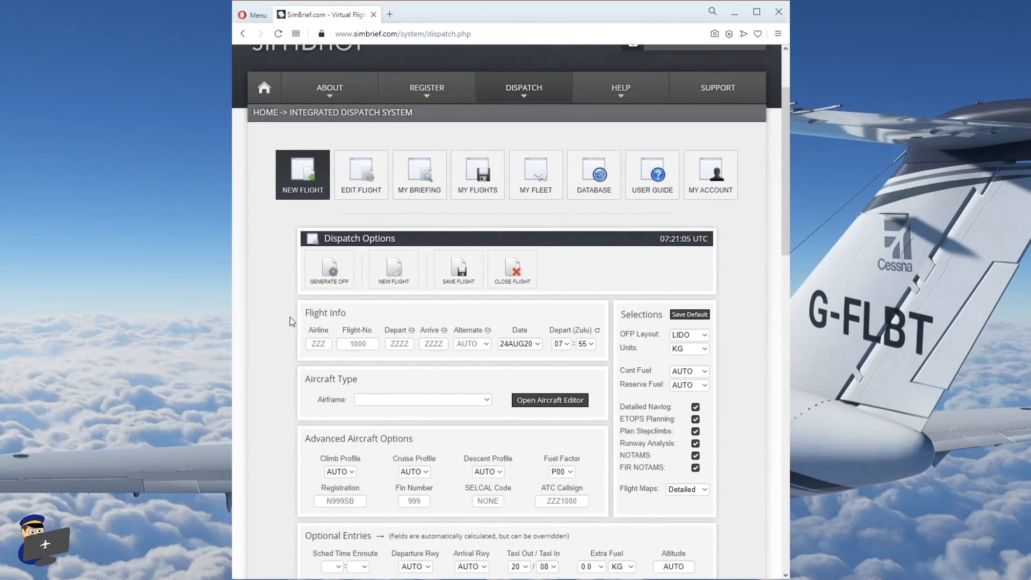
mouse_move(318, 339)
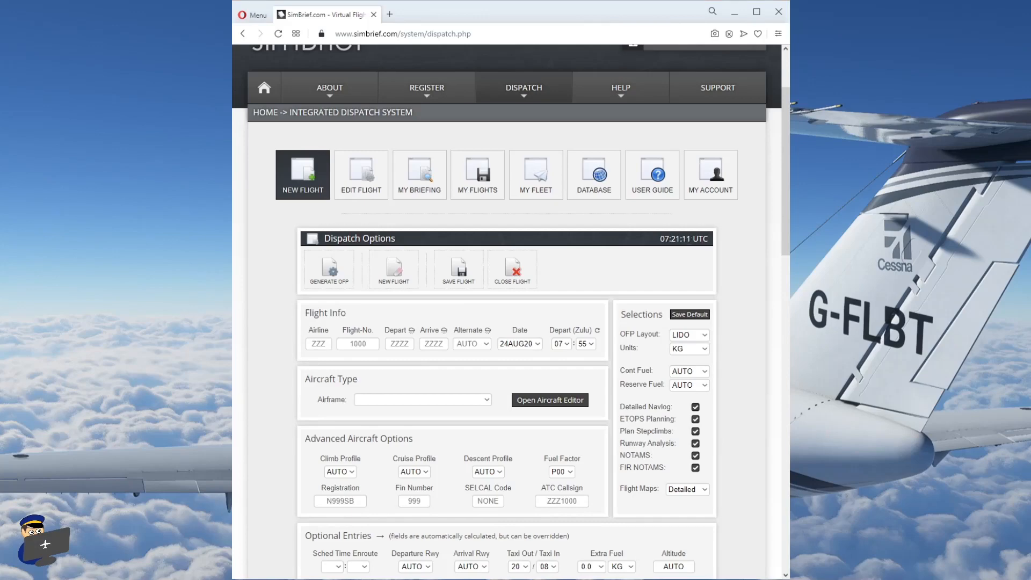
mouse_move(245, 517)
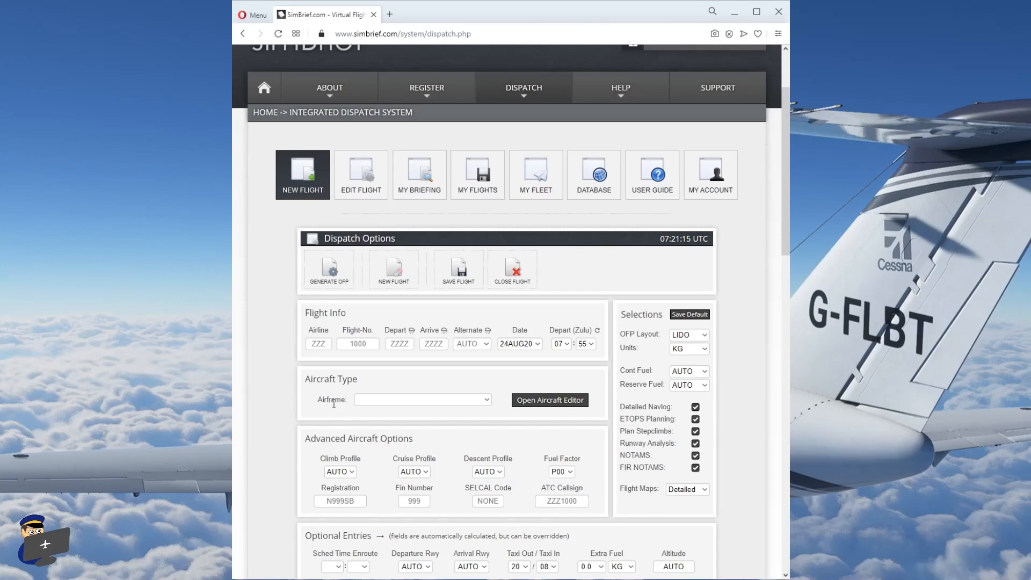
click(318, 343)
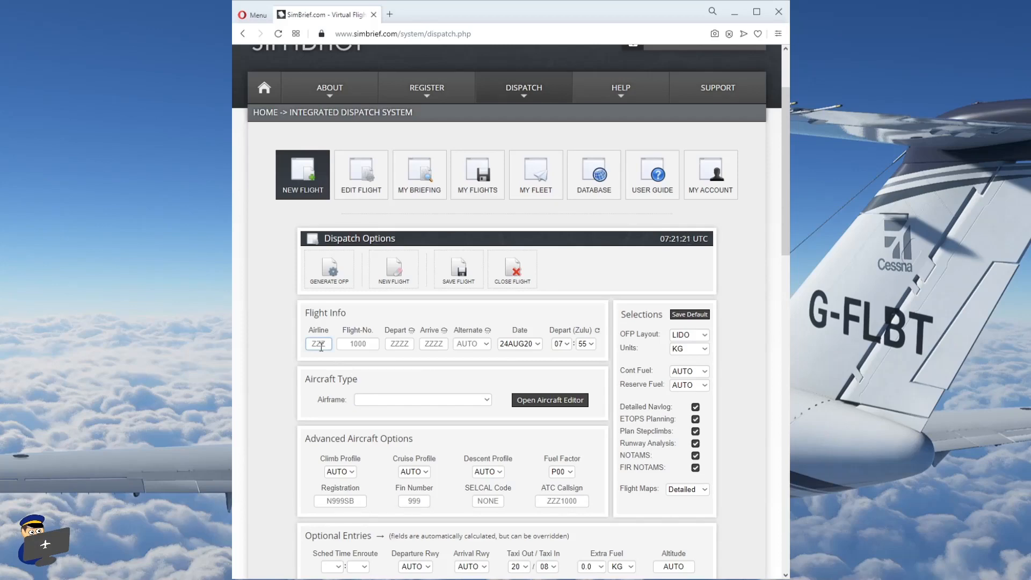
mouse_move(418, 174)
text(DE)
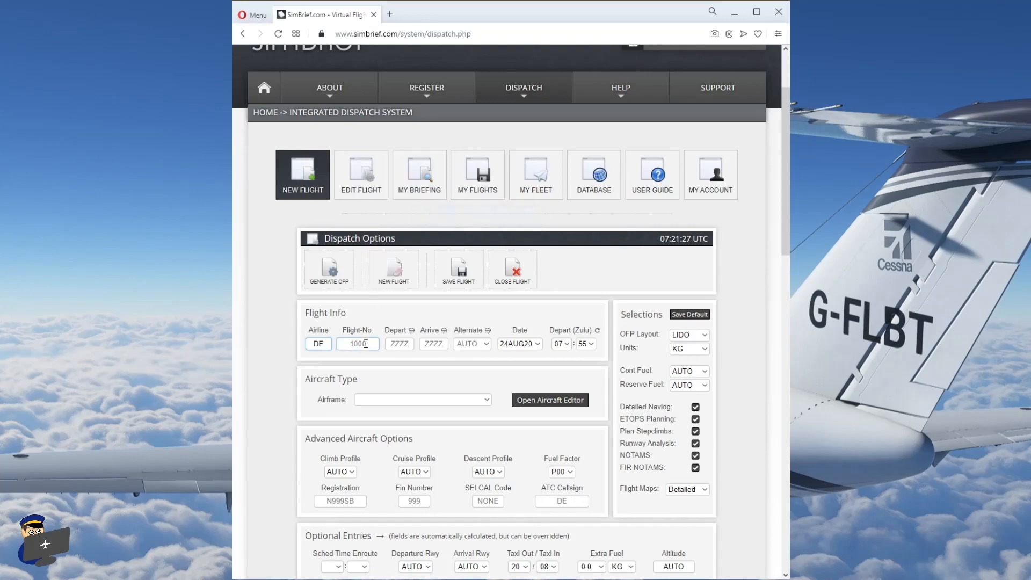
text(1590)
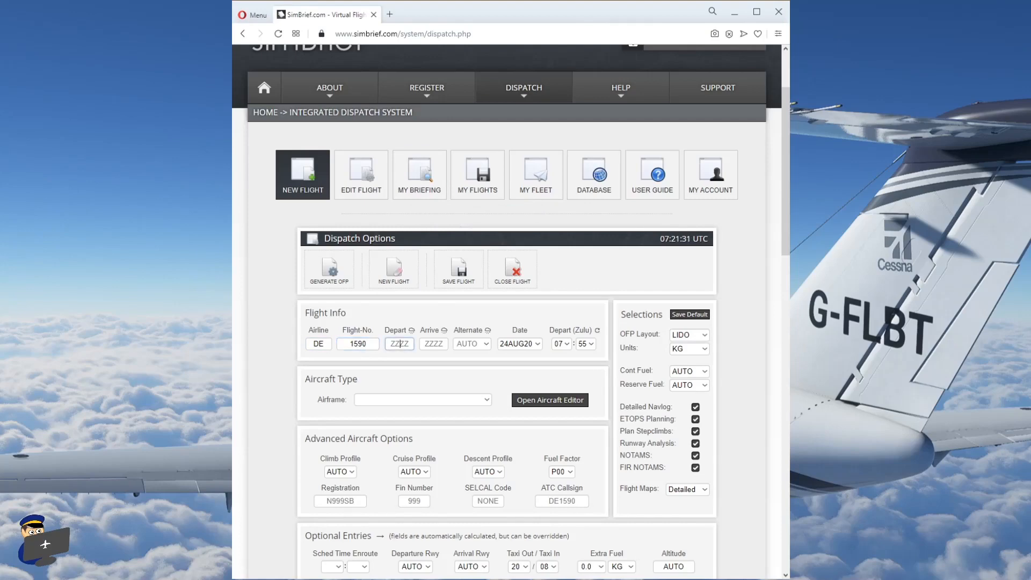
text(EDDF)
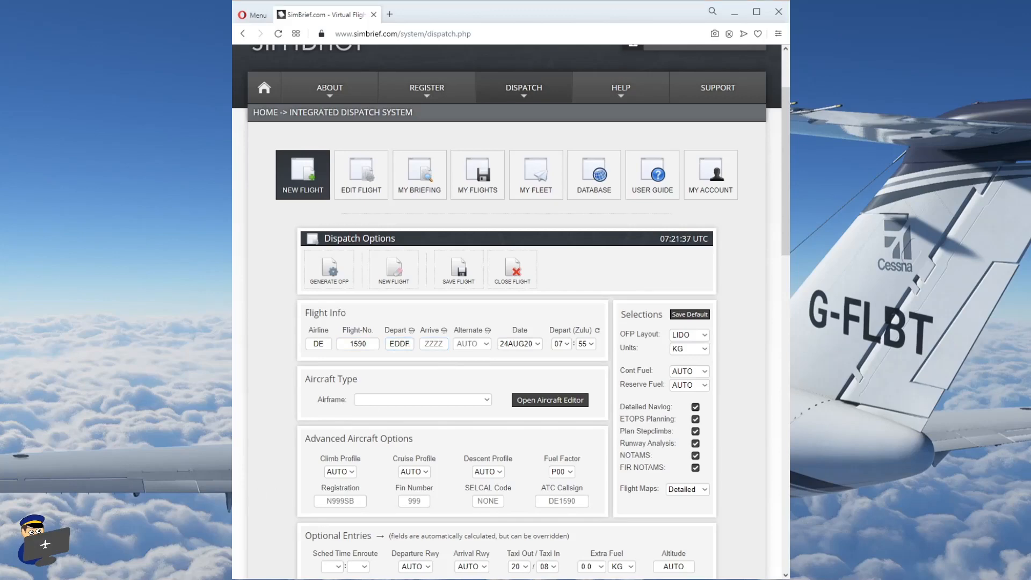
mouse_move(270, 370)
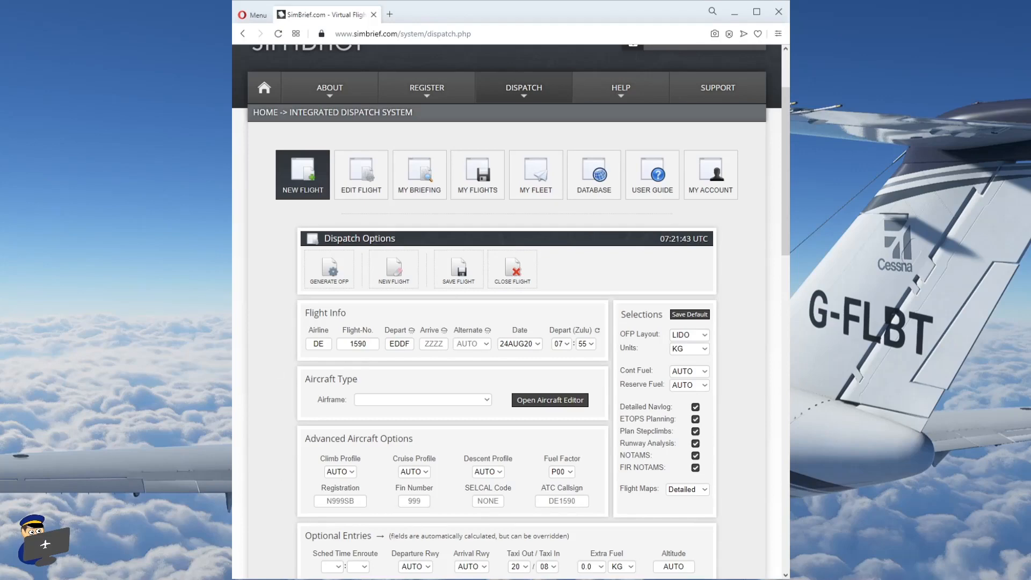
mouse_move(456, 378)
text(LGKO)
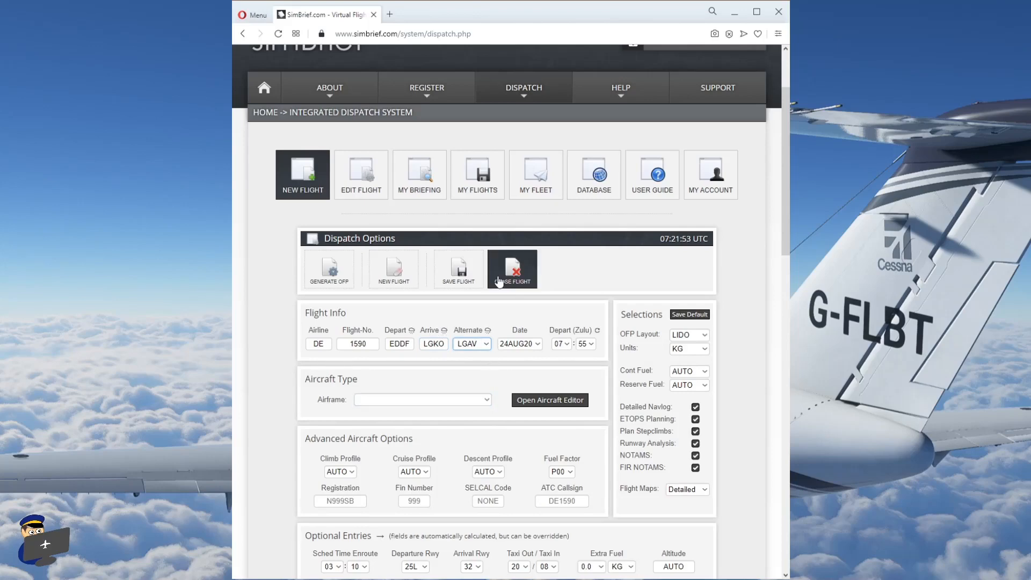
mouse_move(512, 268)
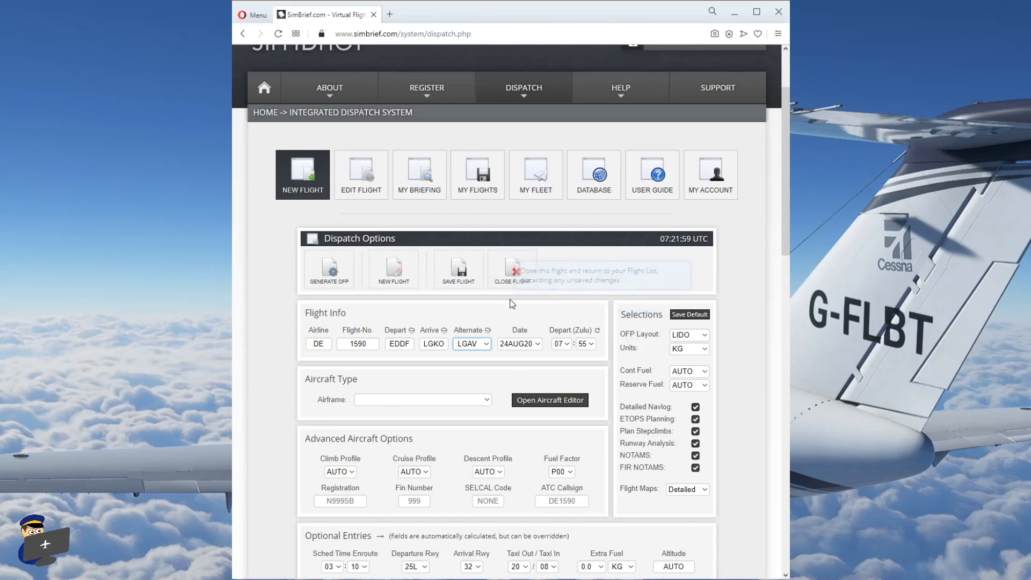
mouse_move(519, 362)
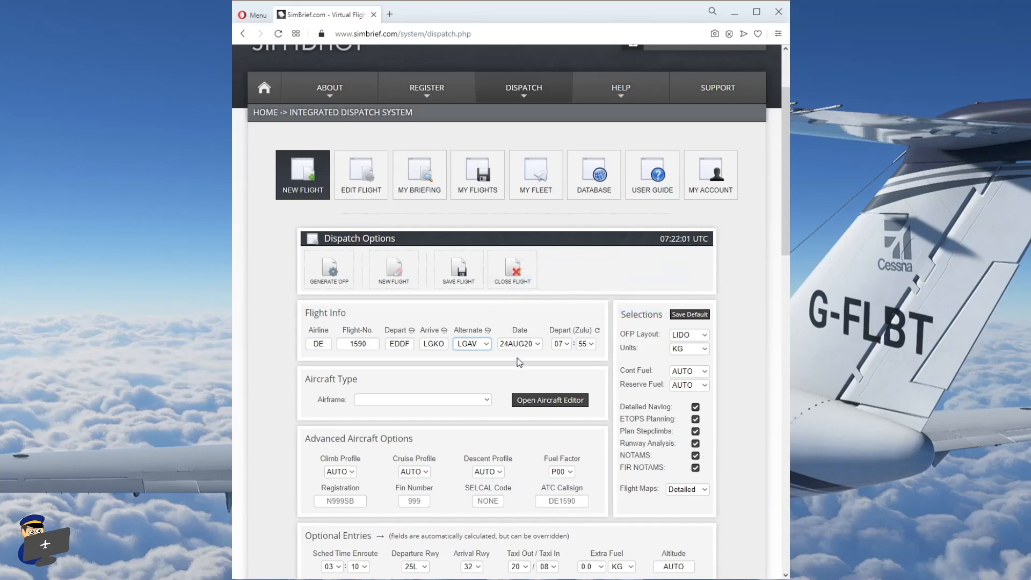
mouse_move(462, 361)
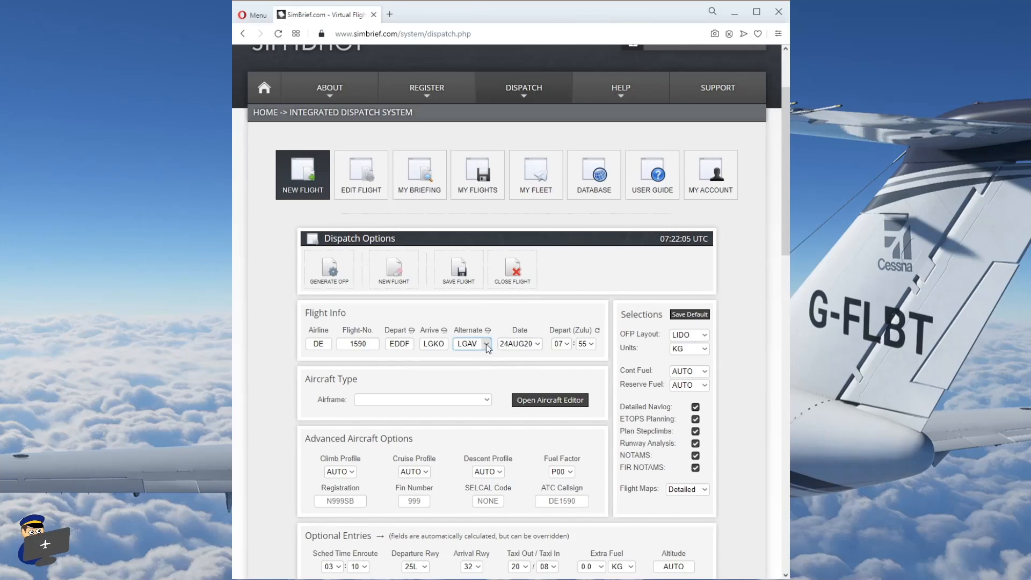
mouse_move(490, 384)
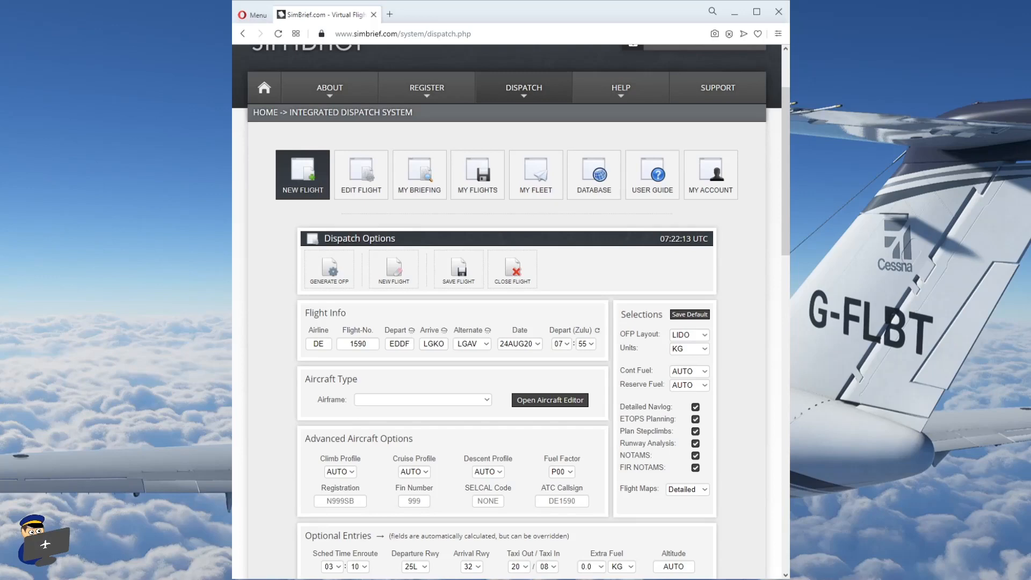
mouse_move(534, 391)
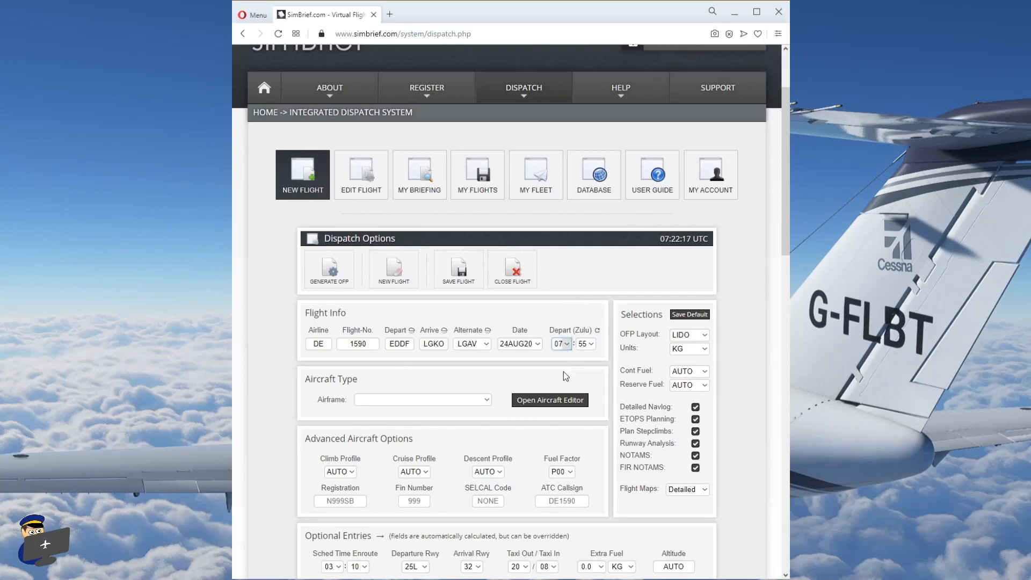
Set the Zulu departure time to 04:25 and the airframe to A320-200
click(560, 343)
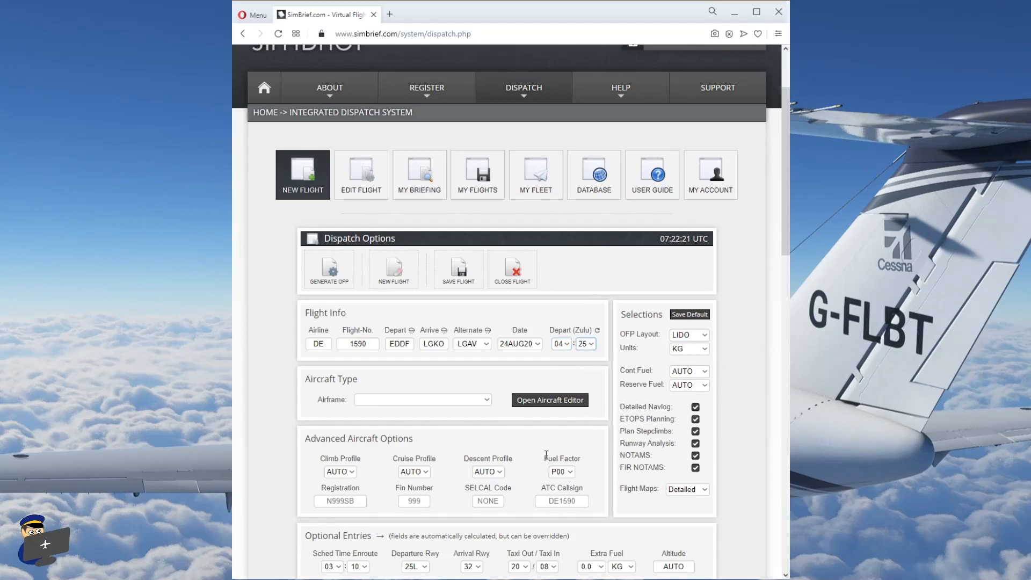
click(422, 400)
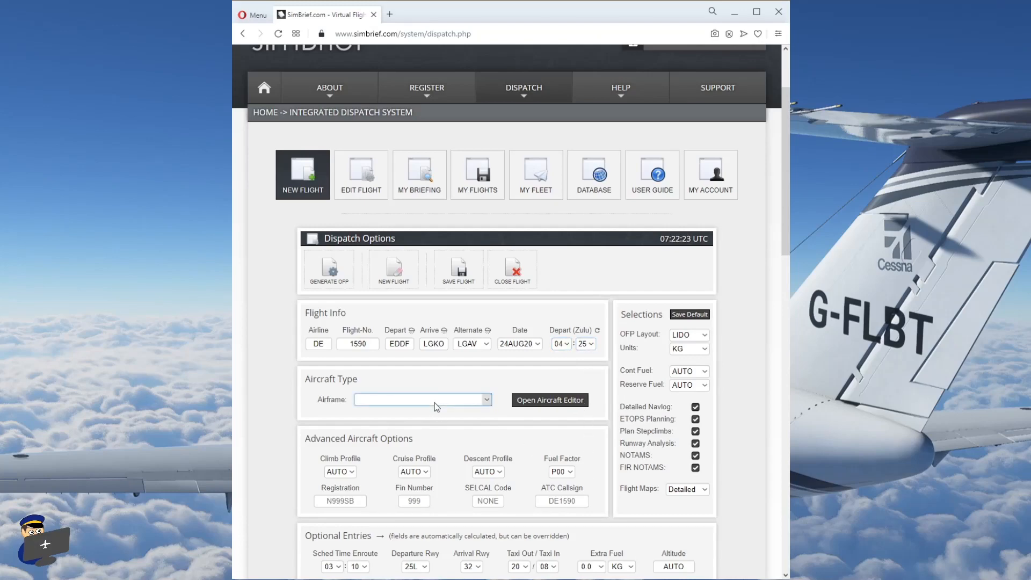
mouse_move(434, 301)
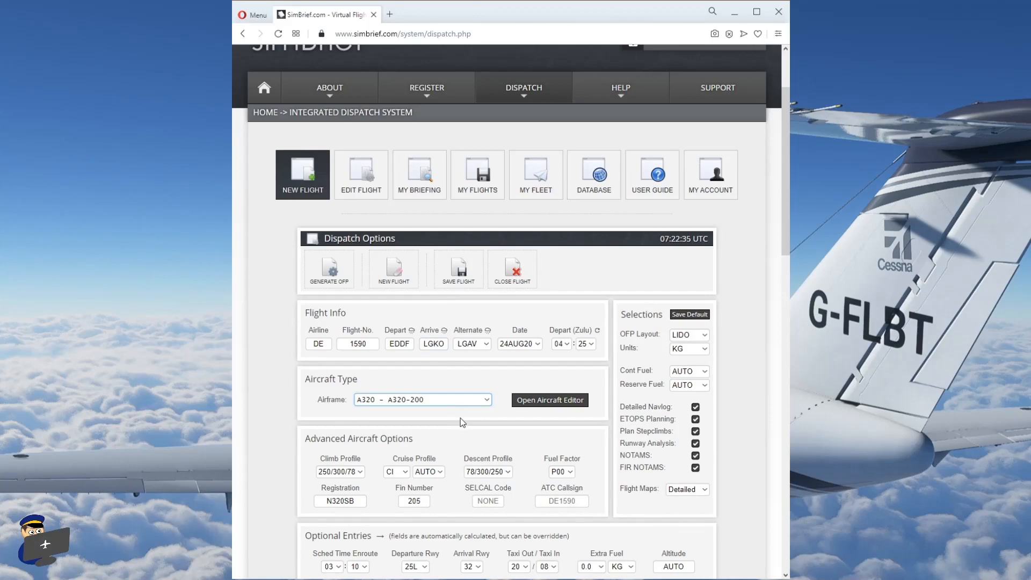
scroll(down, 3)
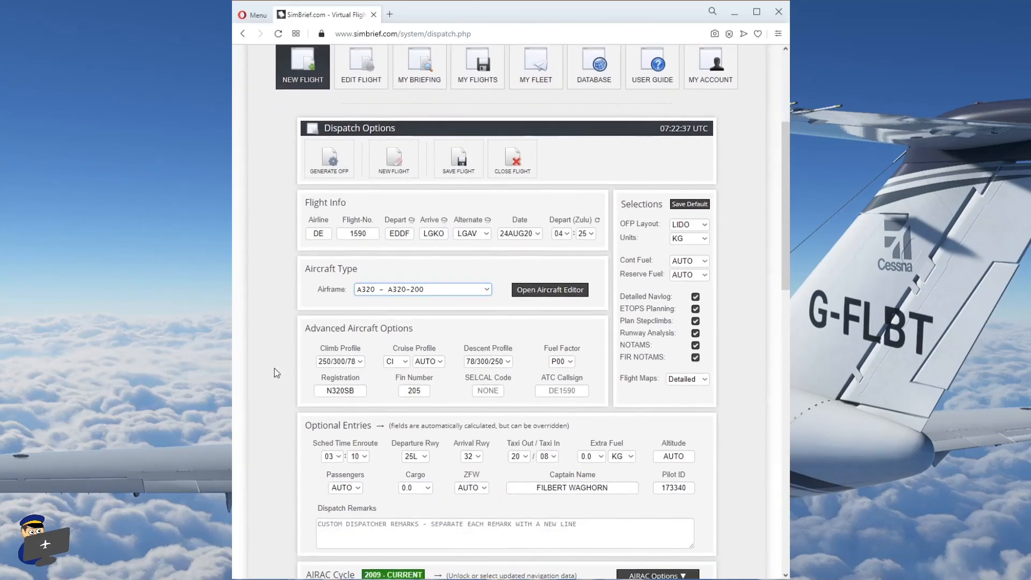
mouse_move(320, 376)
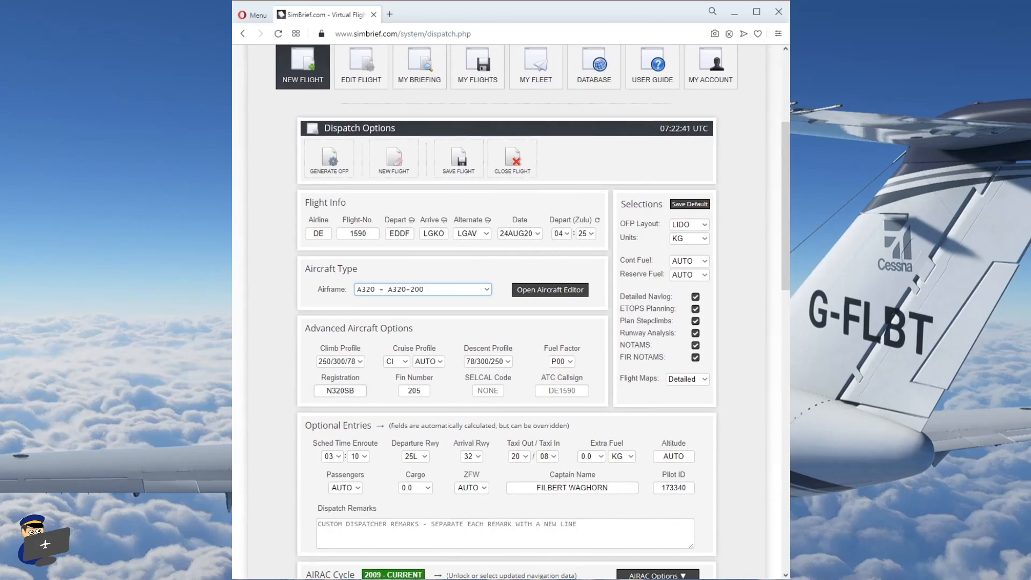
click(422, 290)
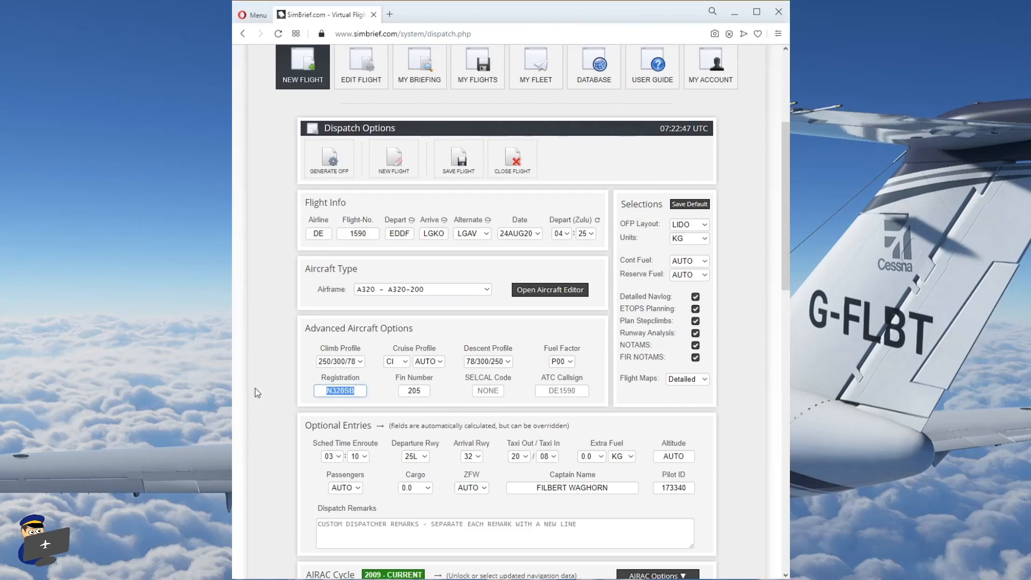
text(D-AIQ)
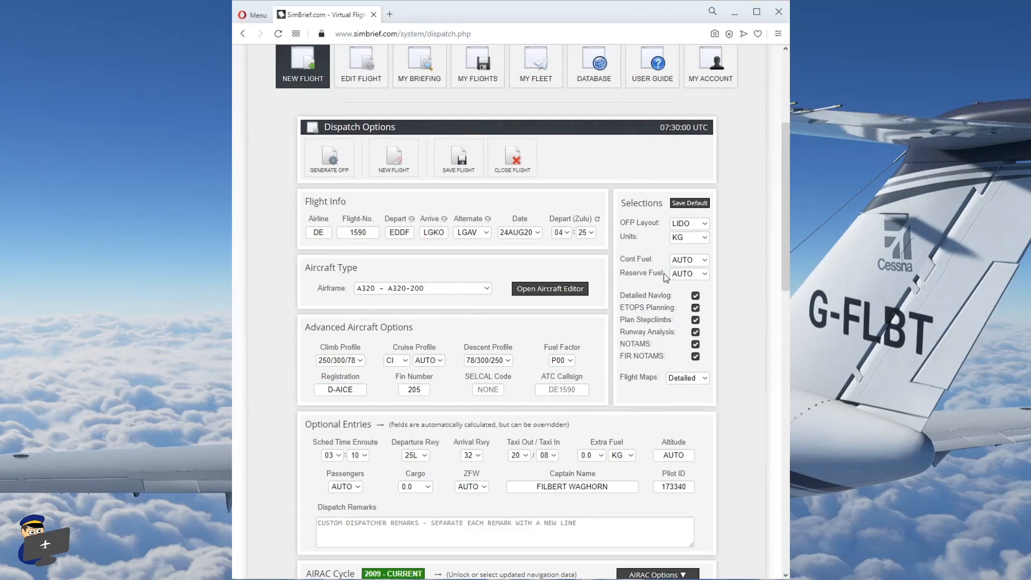
mouse_move(649, 222)
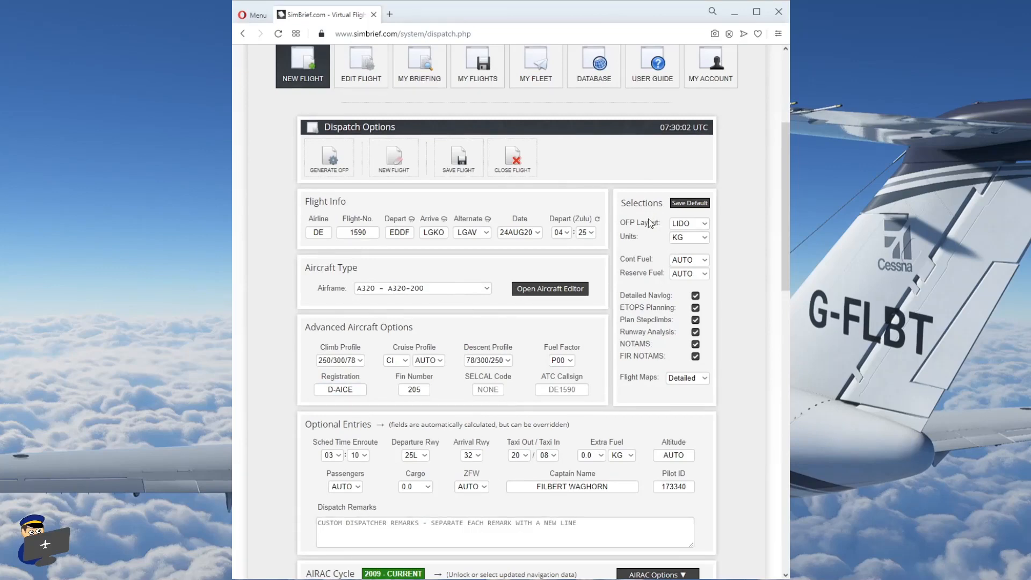
mouse_move(648, 219)
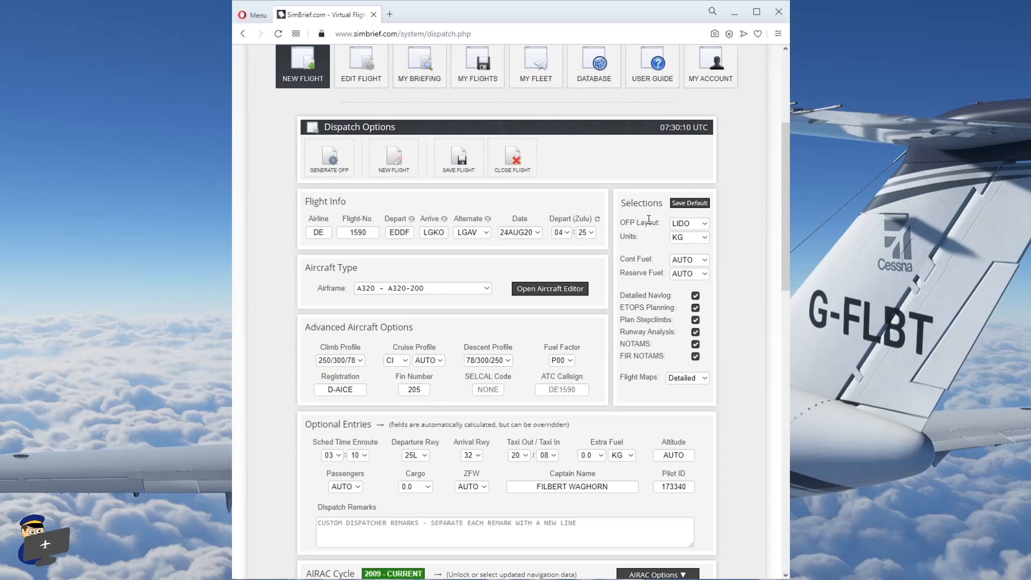
mouse_move(718, 249)
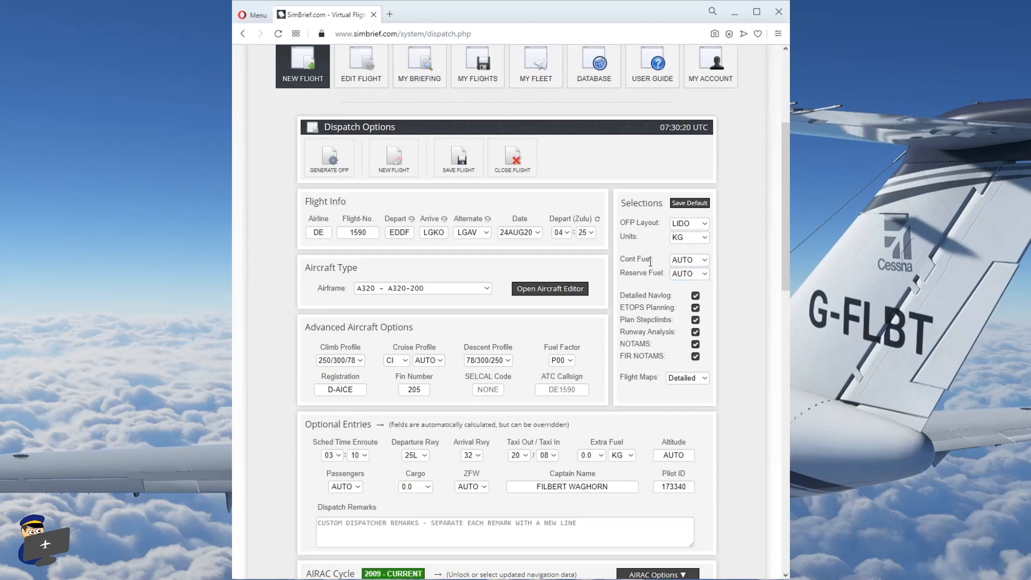
mouse_move(650, 286)
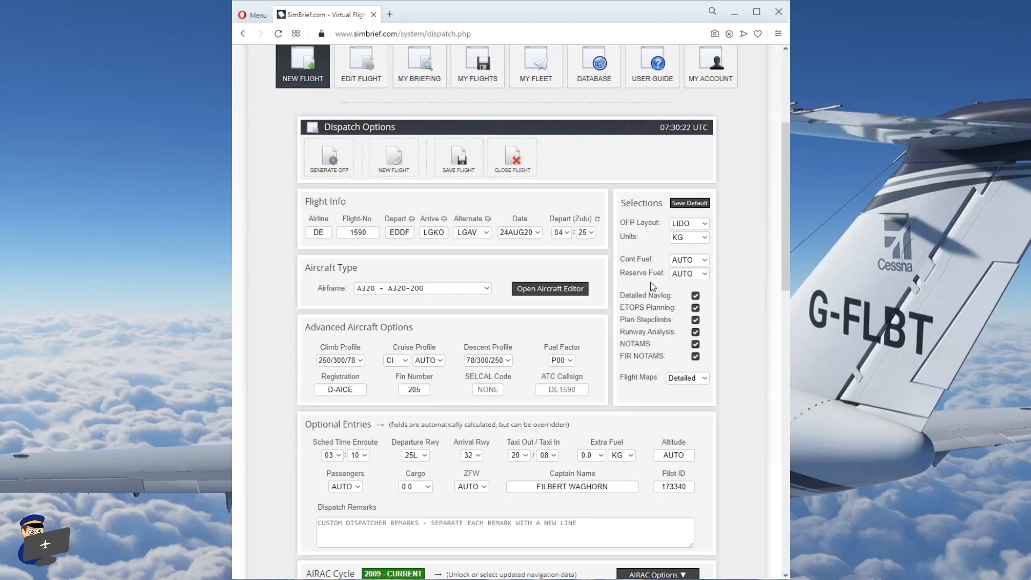
mouse_move(717, 352)
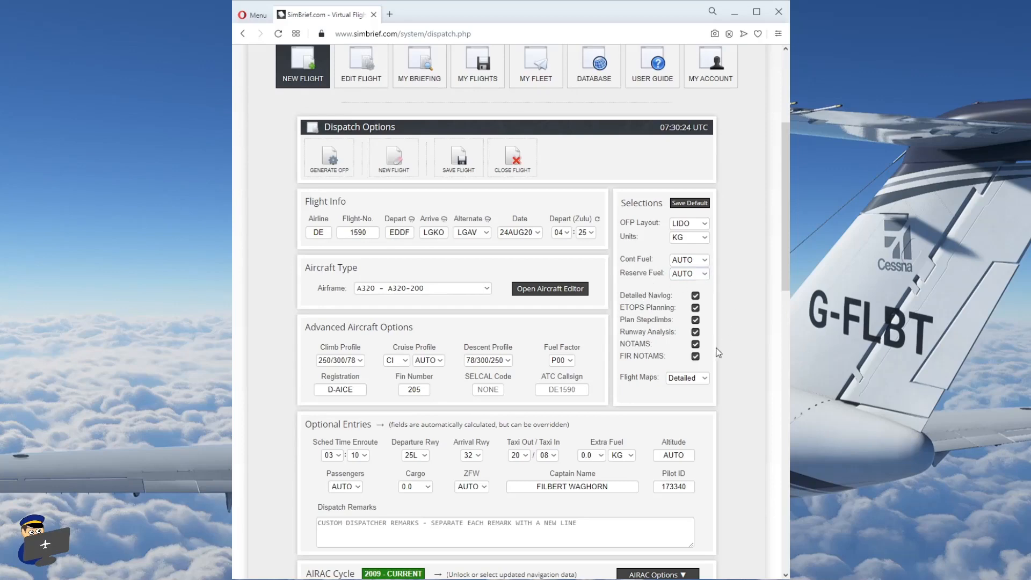
mouse_move(720, 328)
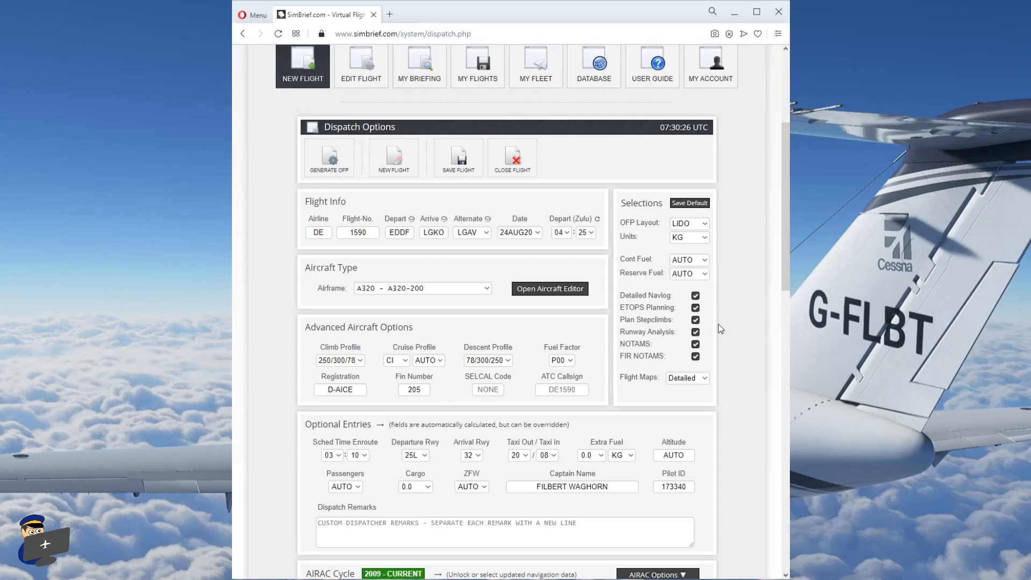
Choose 05 minutes for Taxi In under Optional Entries, keeping Altitude on AUTO
scroll(down, 3)
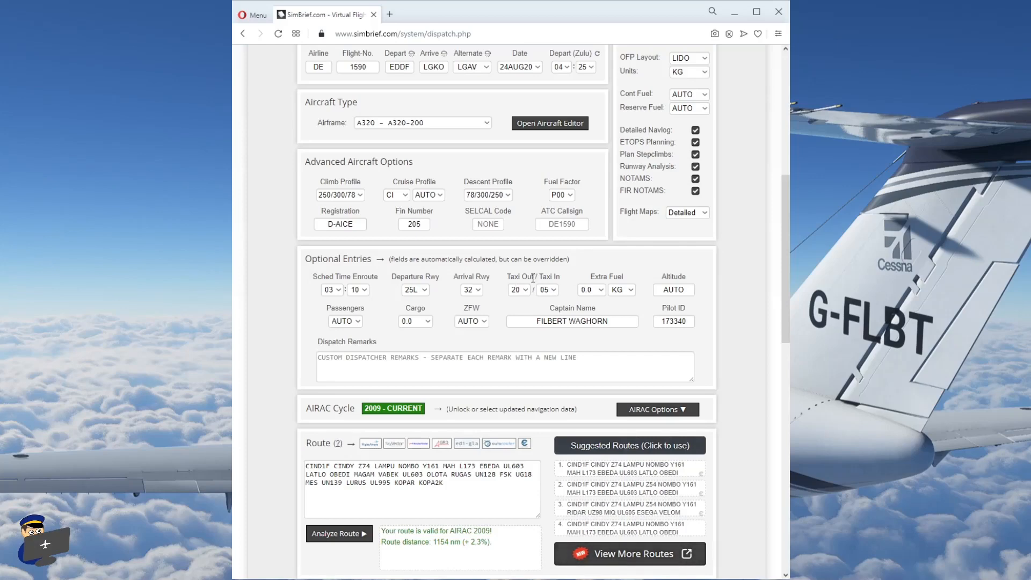
click(516, 290)
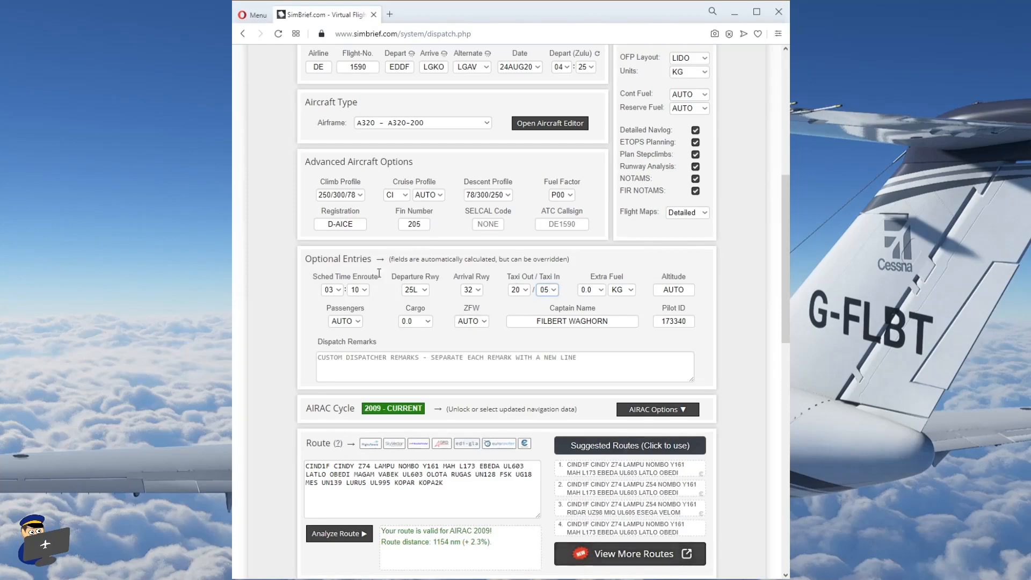
mouse_move(638, 279)
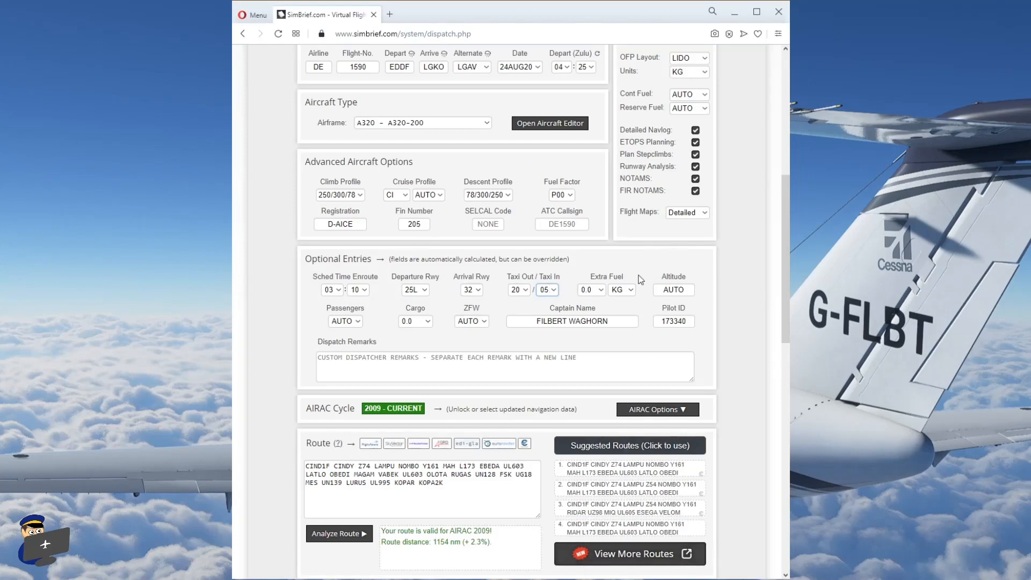
click(673, 290)
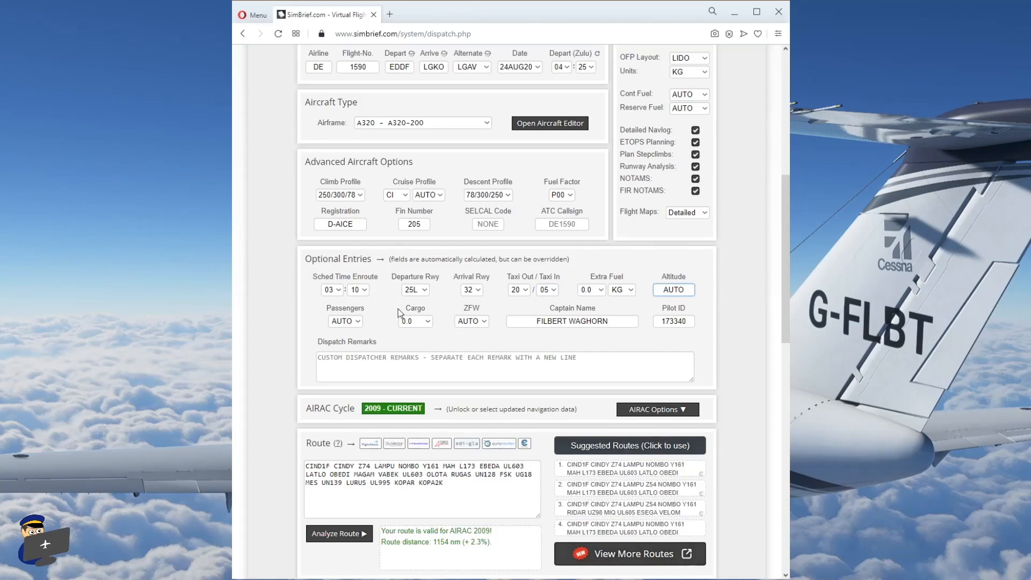
mouse_move(375, 327)
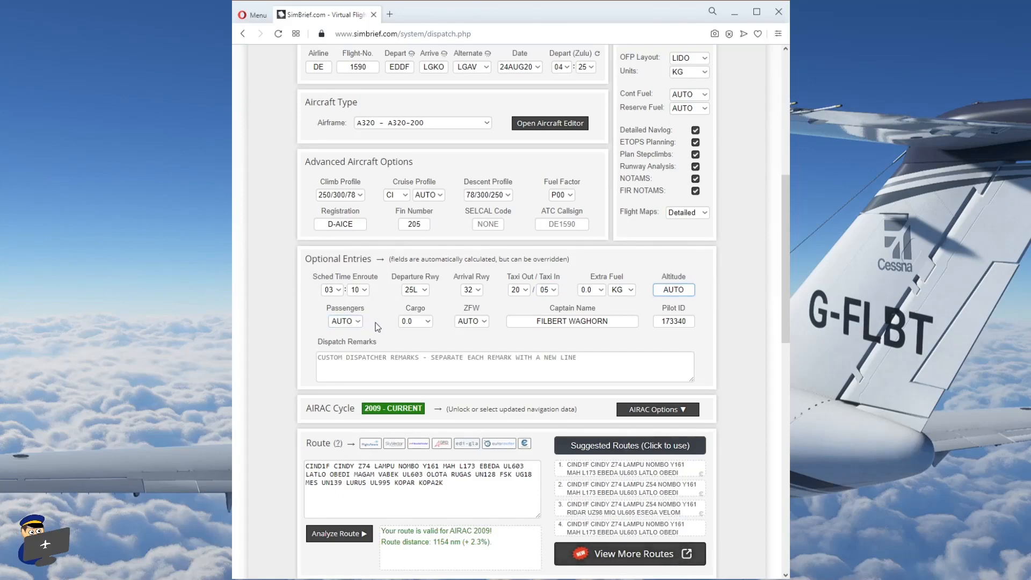
mouse_move(380, 327)
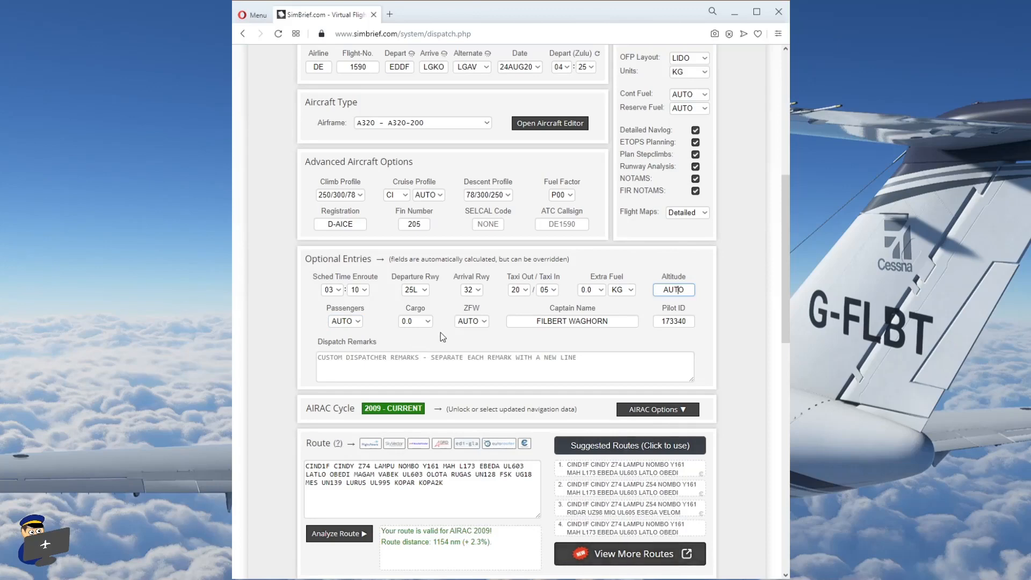
mouse_move(496, 325)
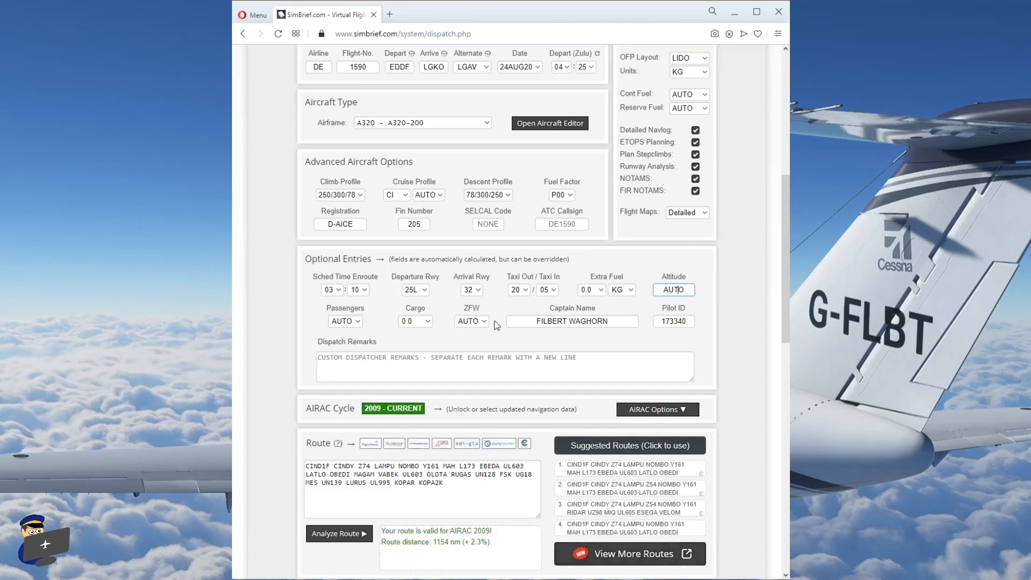
mouse_move(451, 325)
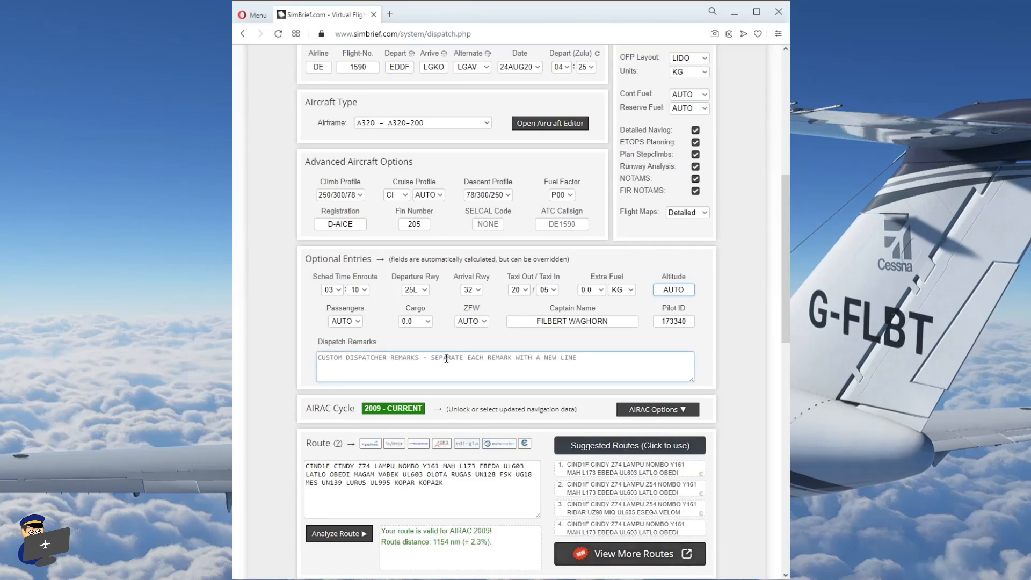
Apply the suggested route ending KOPA2L (1173 nm) and view its EDDF–LGKO map
scroll(down, 3)
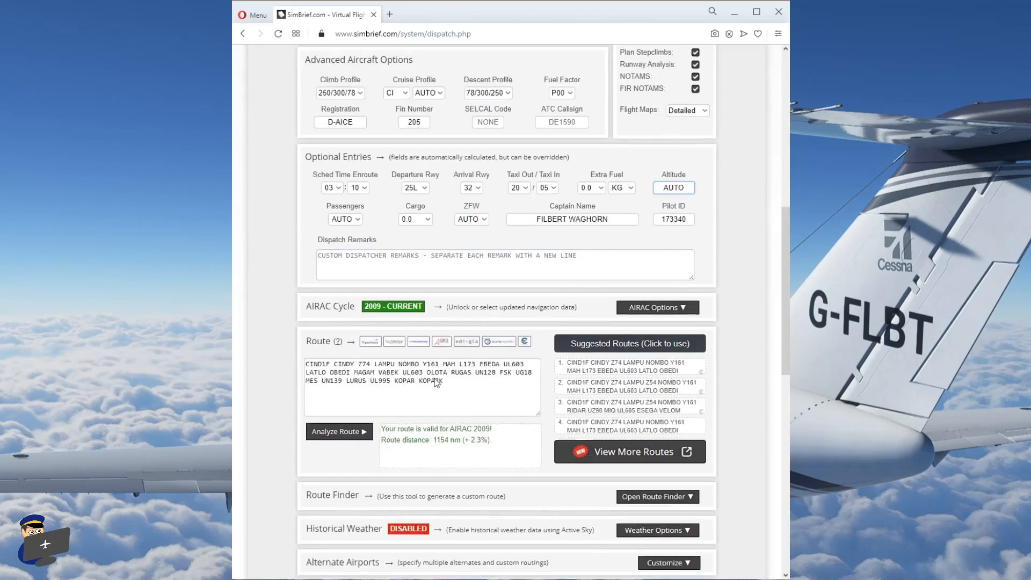
scroll(down, 3)
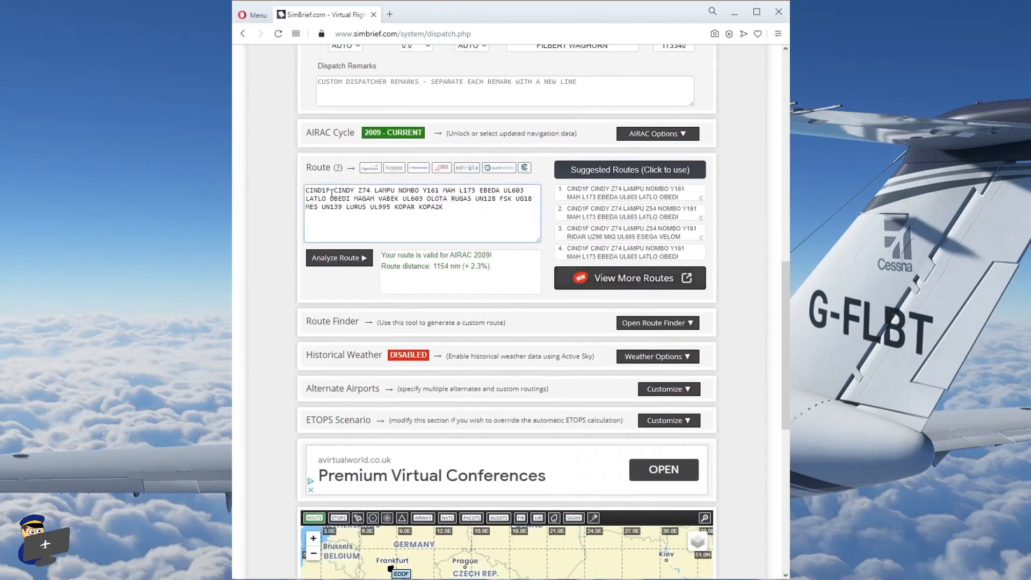
double_click(316, 190)
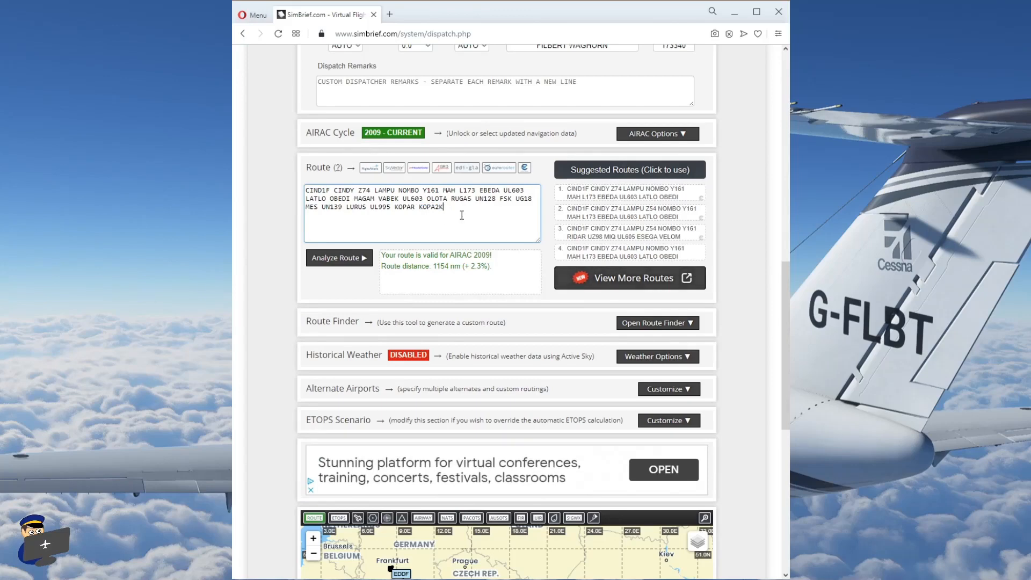
mouse_move(633, 212)
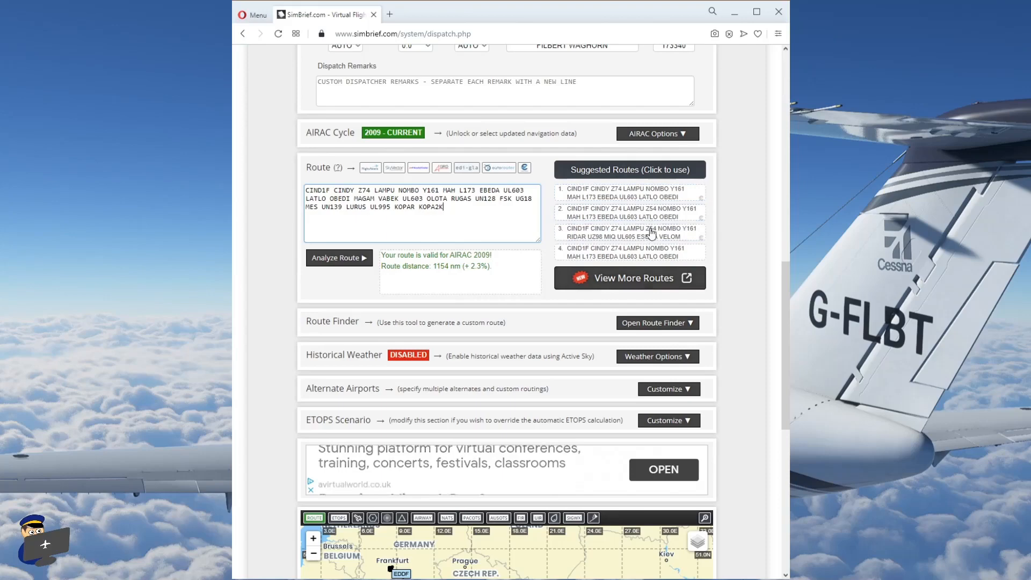
scroll(down, 3)
text(L)
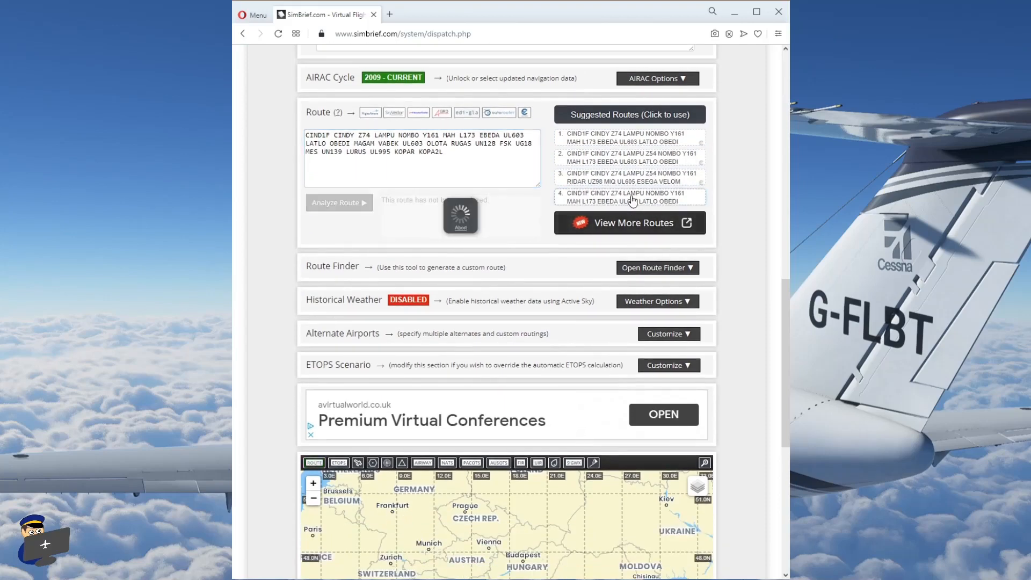
click(338, 202)
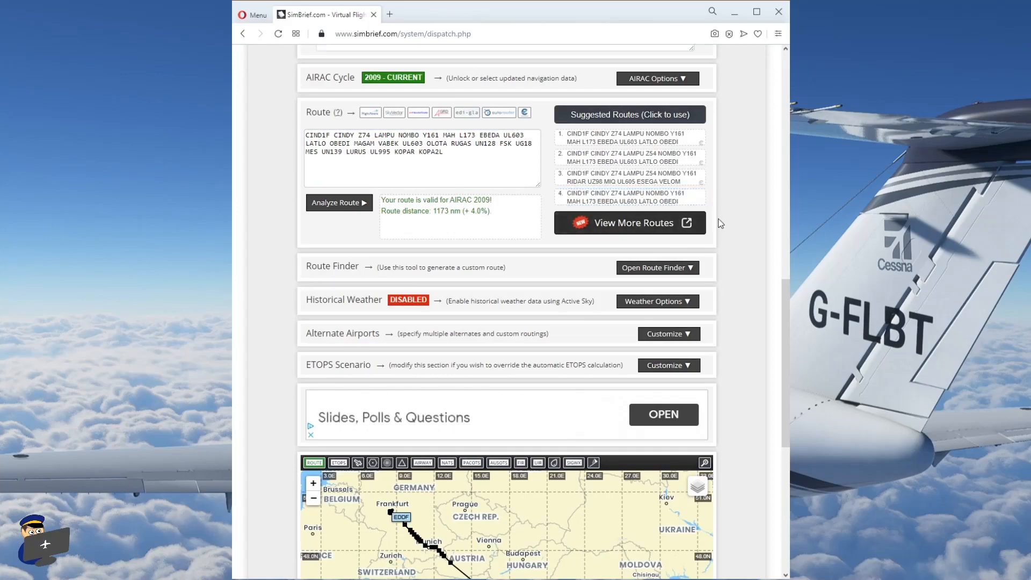
scroll(down, 3)
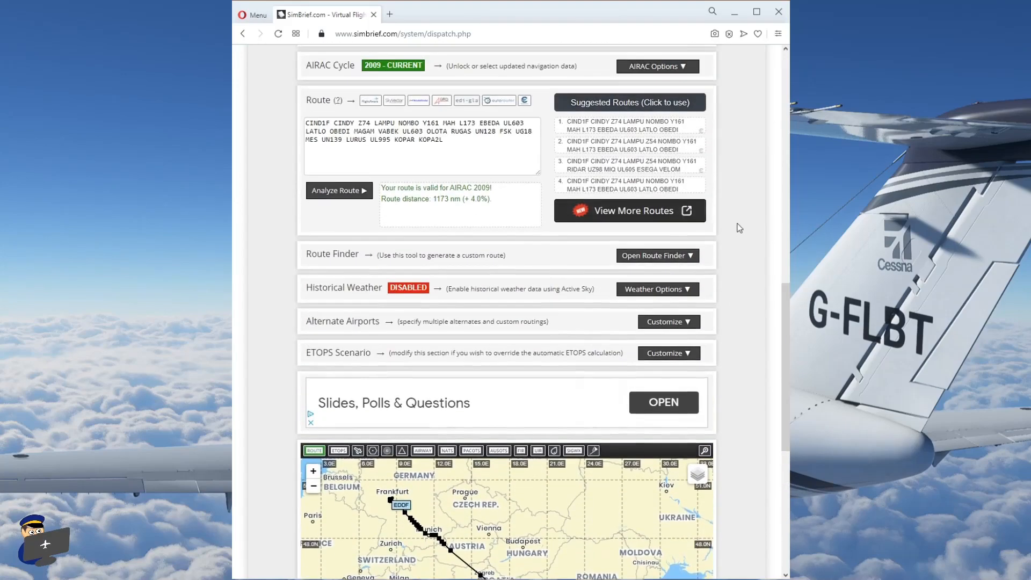
scroll(down, 3)
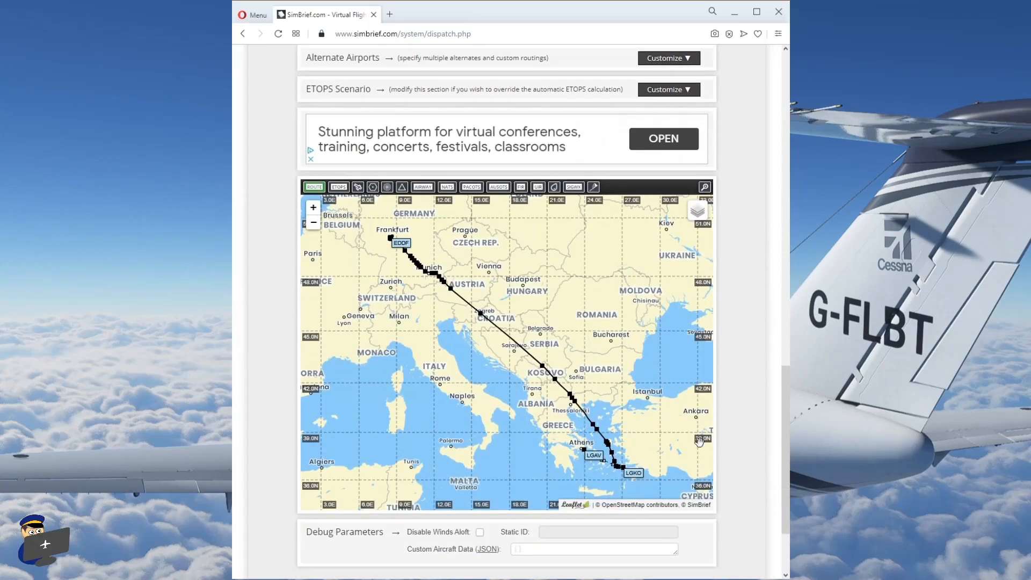
mouse_move(615, 370)
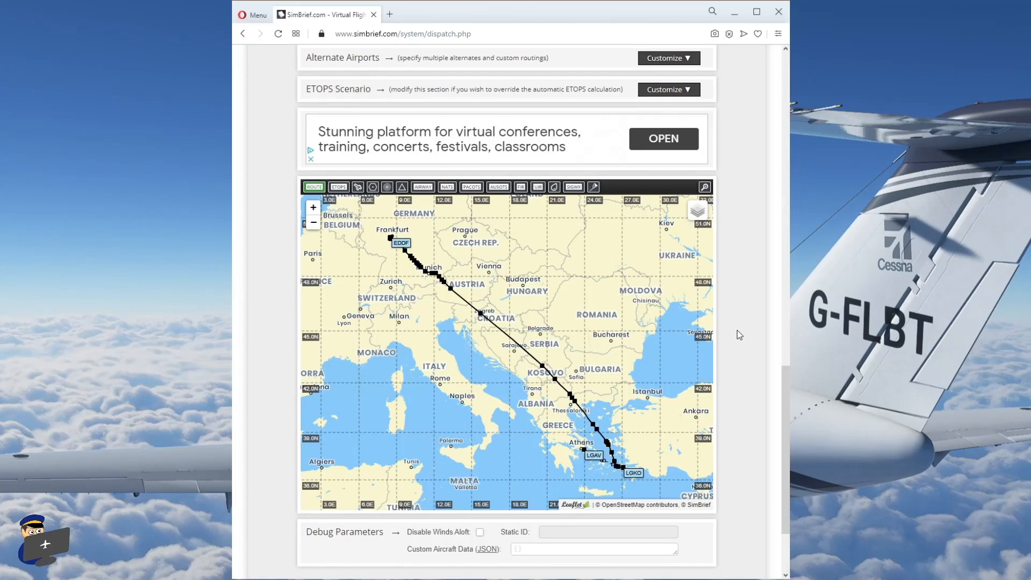
Scroll the dispatch form to check the KOPA2K route box and route map
scroll(up, 3)
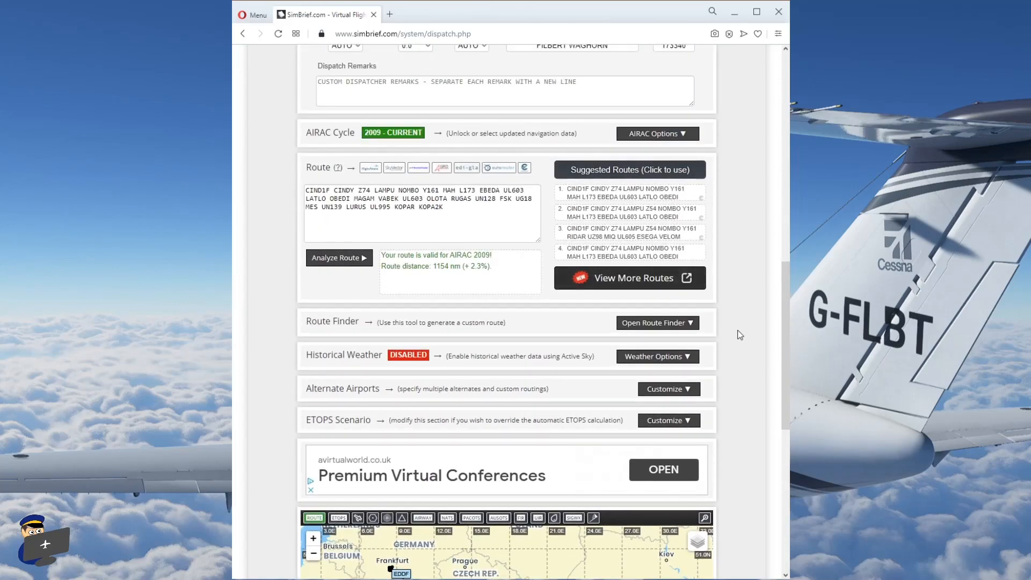
scroll(down, 3)
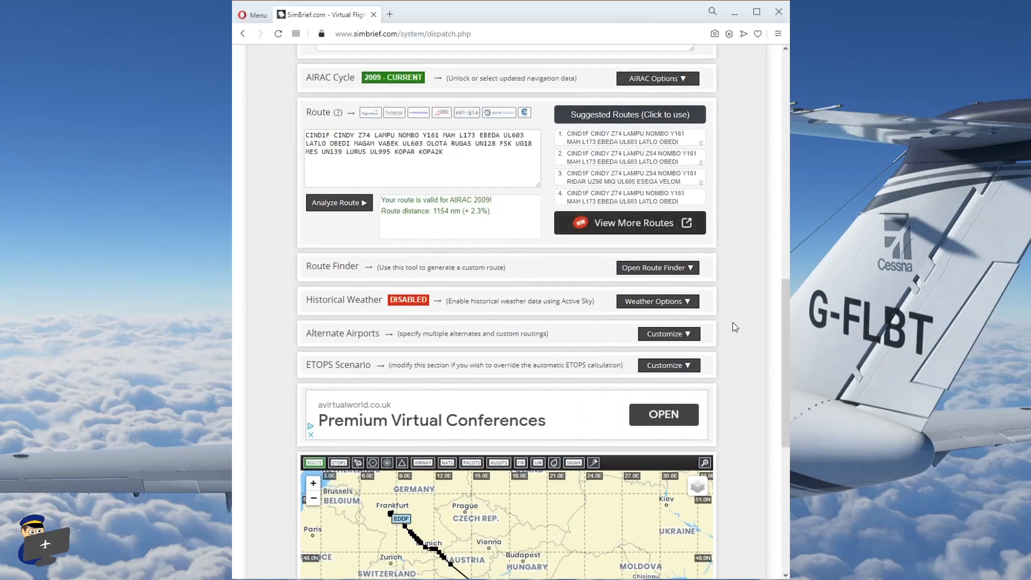
scroll(up, 3)
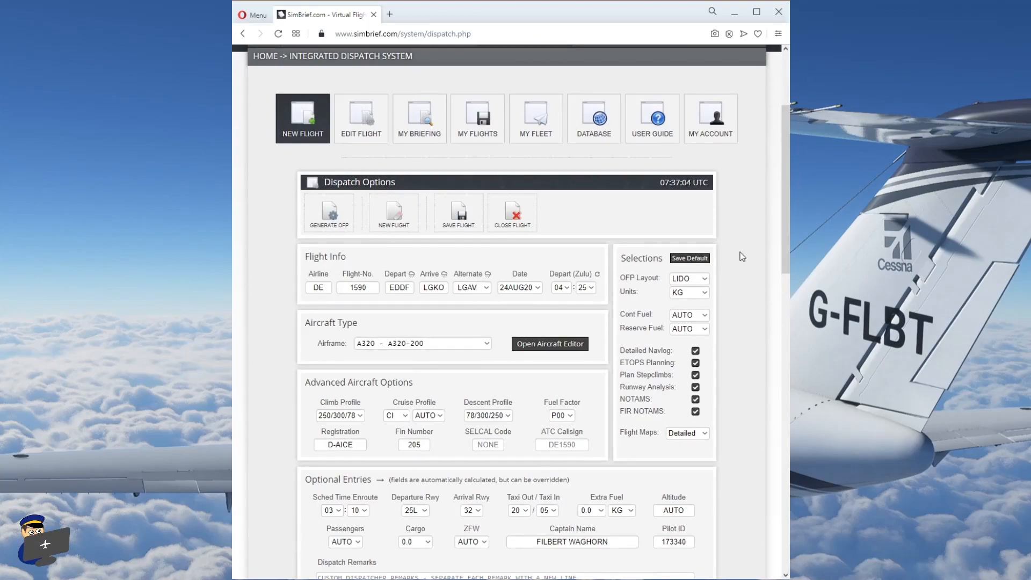
scroll(down, 3)
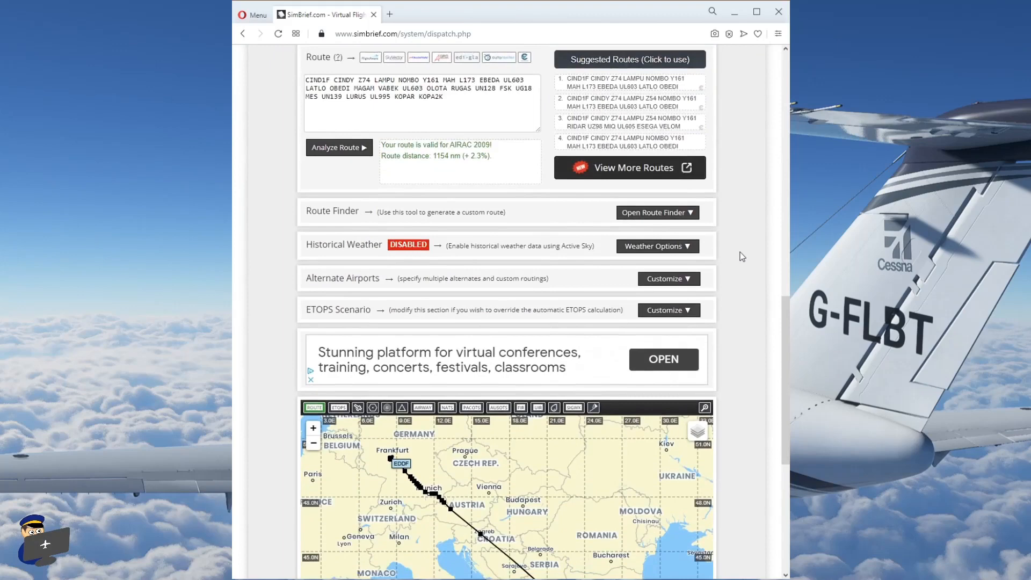
scroll(down, 3)
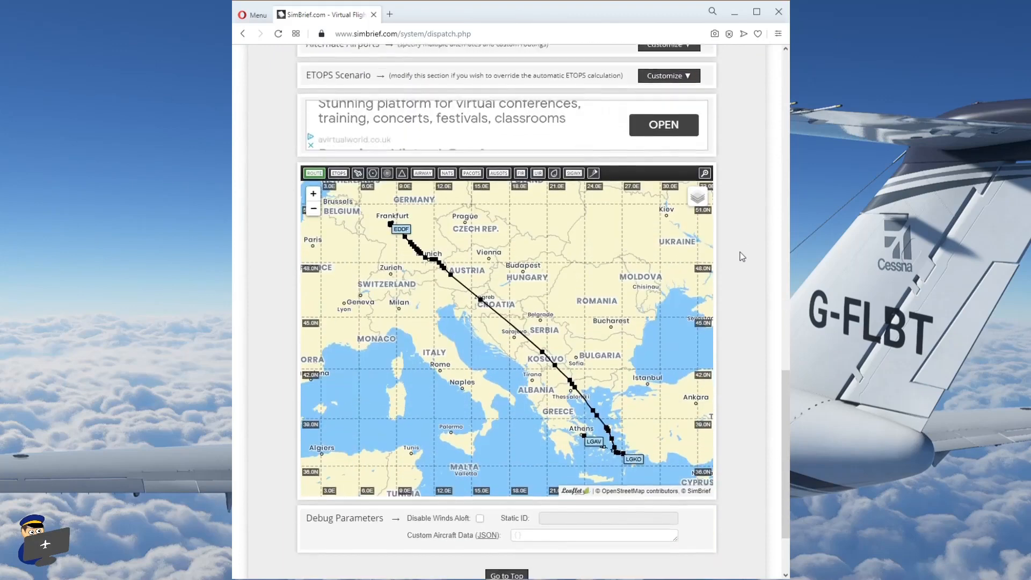
scroll(down, 3)
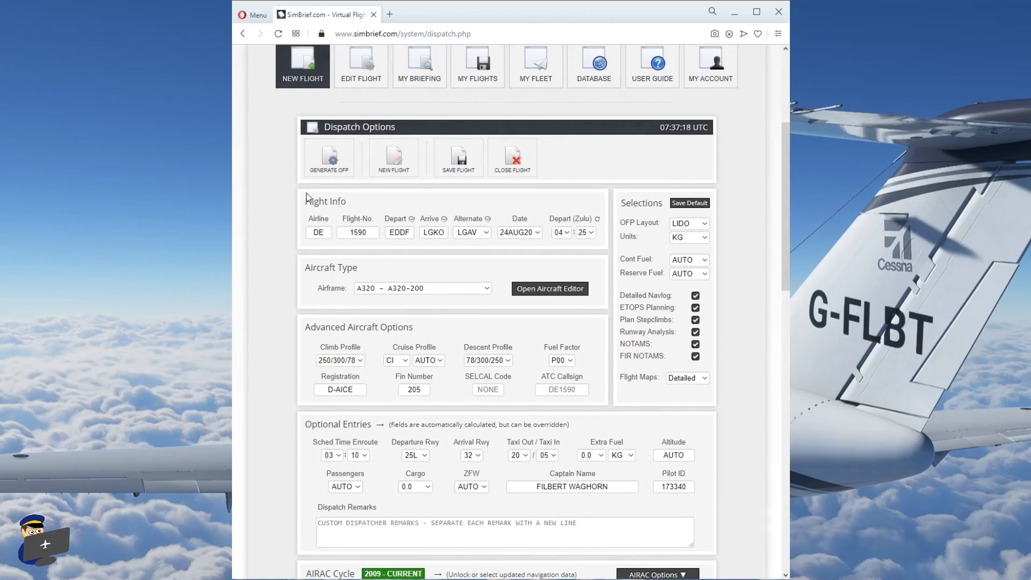
mouse_move(329, 158)
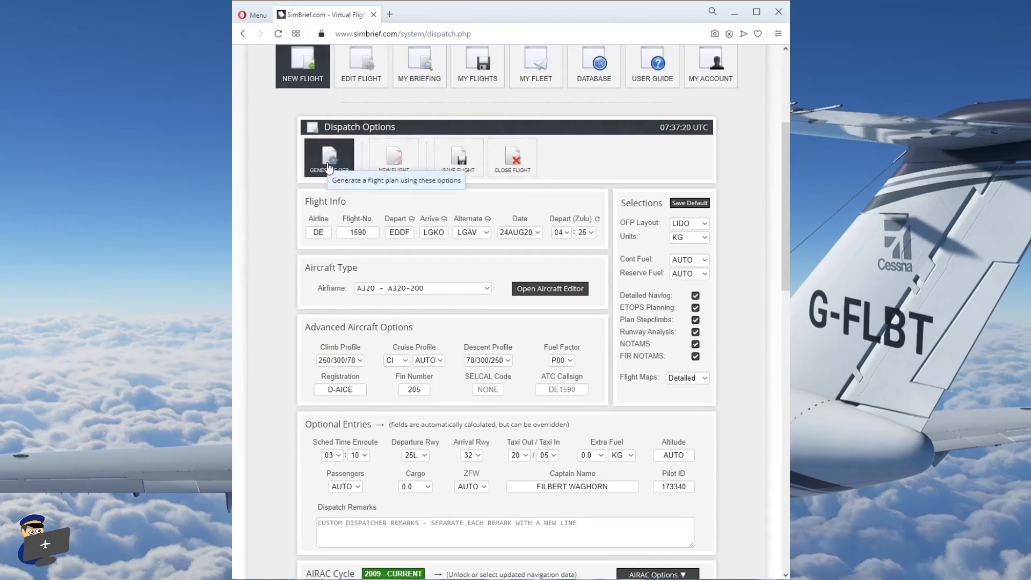
Generate the OFP and confirm overwriting earlier plans
click(328, 158)
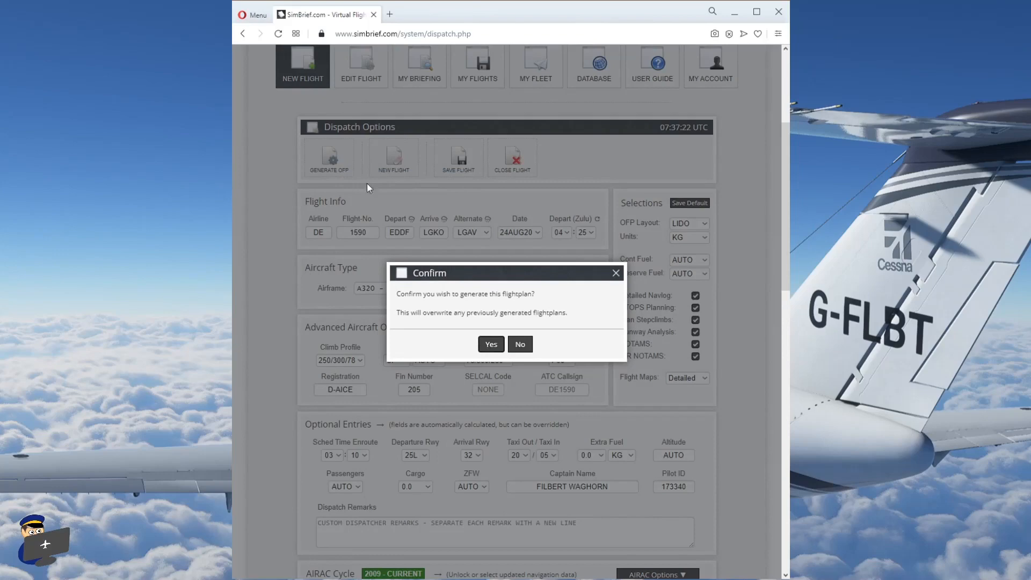
click(490, 344)
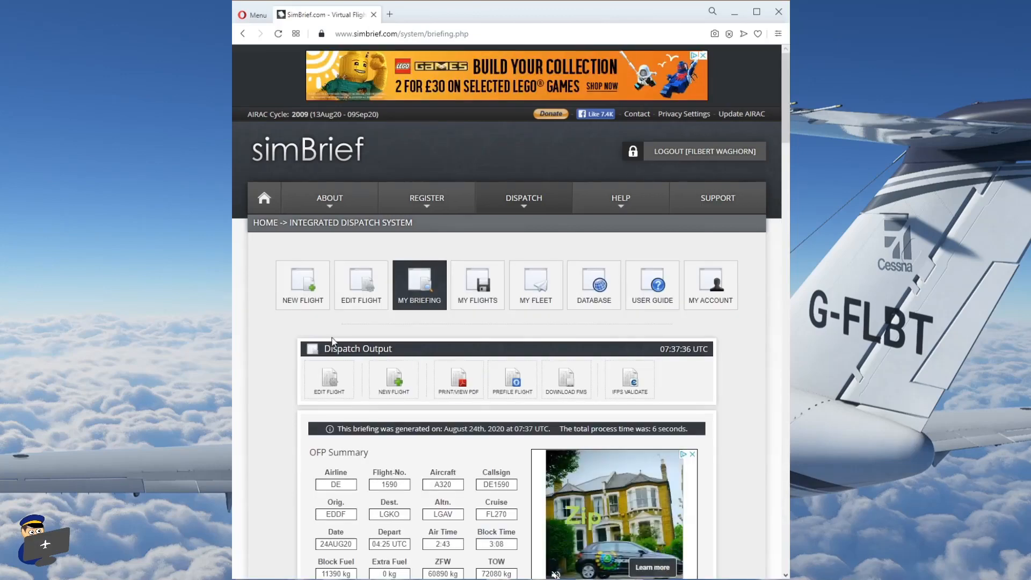
Scroll the DE1590 briefing past the OFP summary and route map to the paperwork preview
scroll(down, 3)
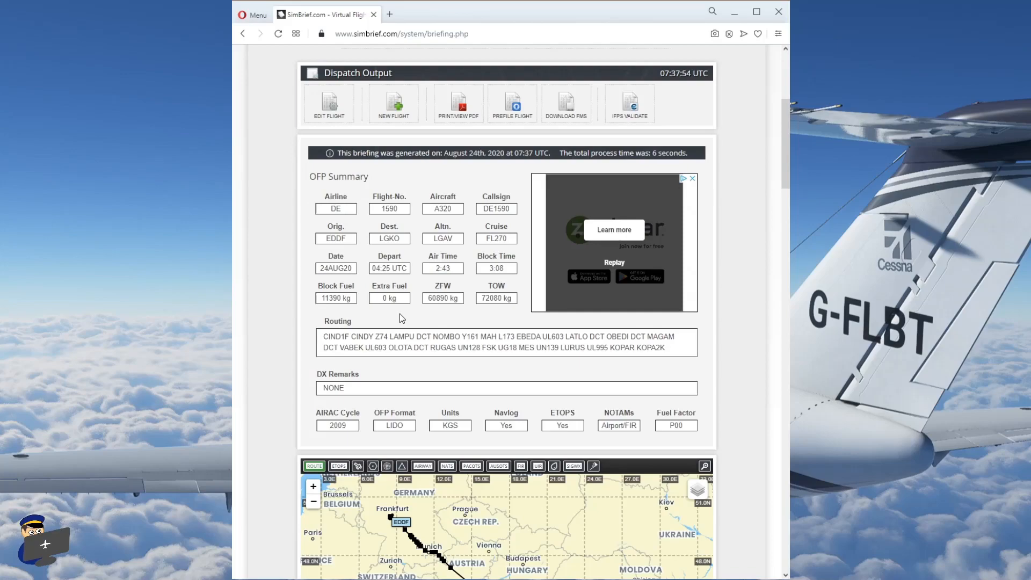
scroll(down, 3)
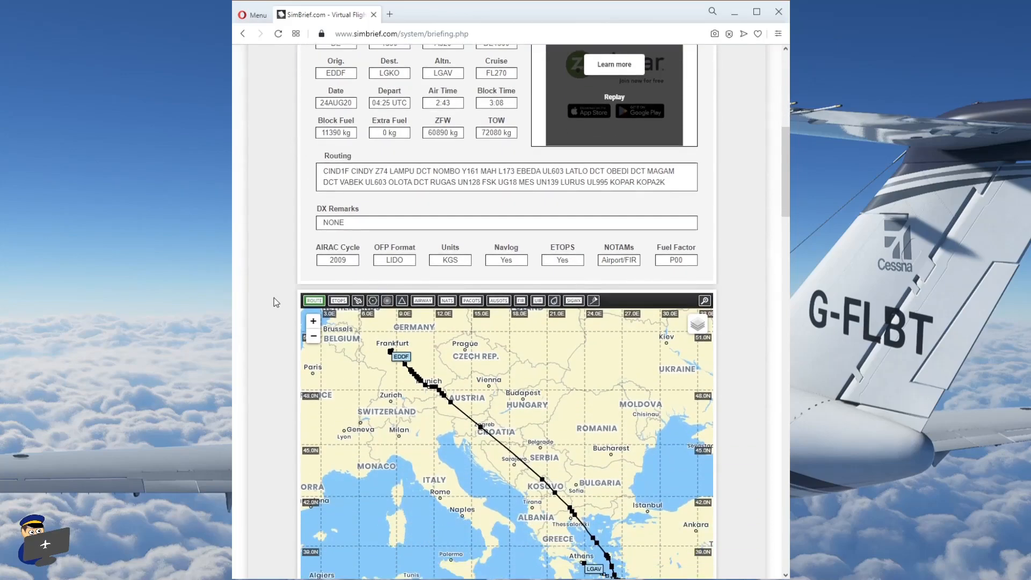
scroll(down, 3)
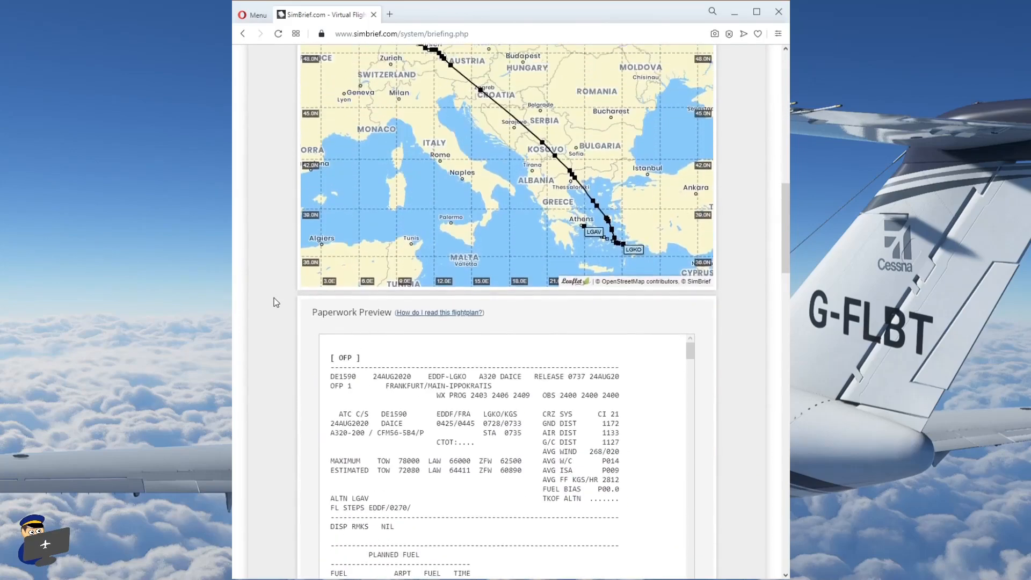
Scroll the paperwork preview through fuel, operational impacts, times and weights
scroll(down, 3)
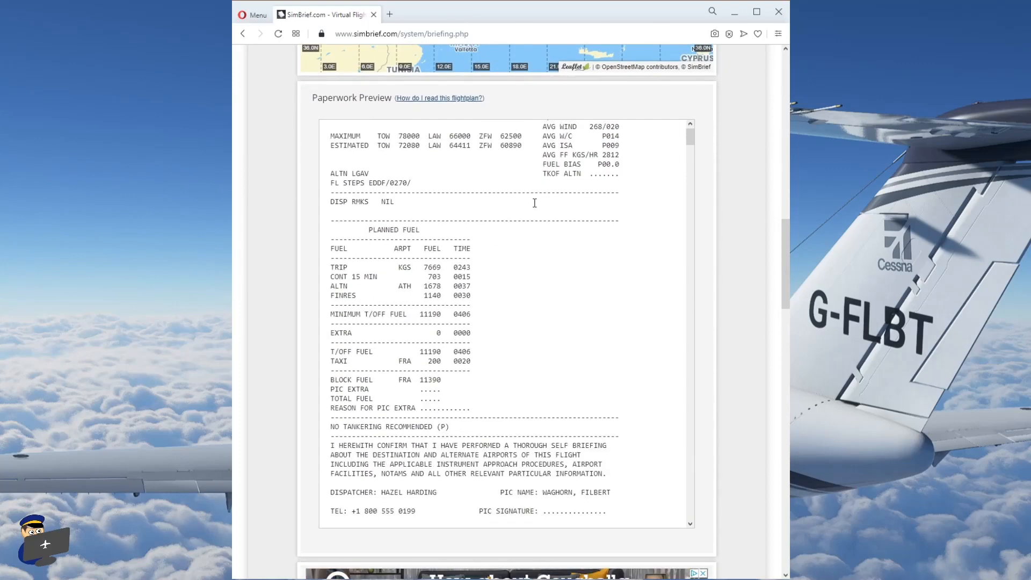
scroll(down, 3)
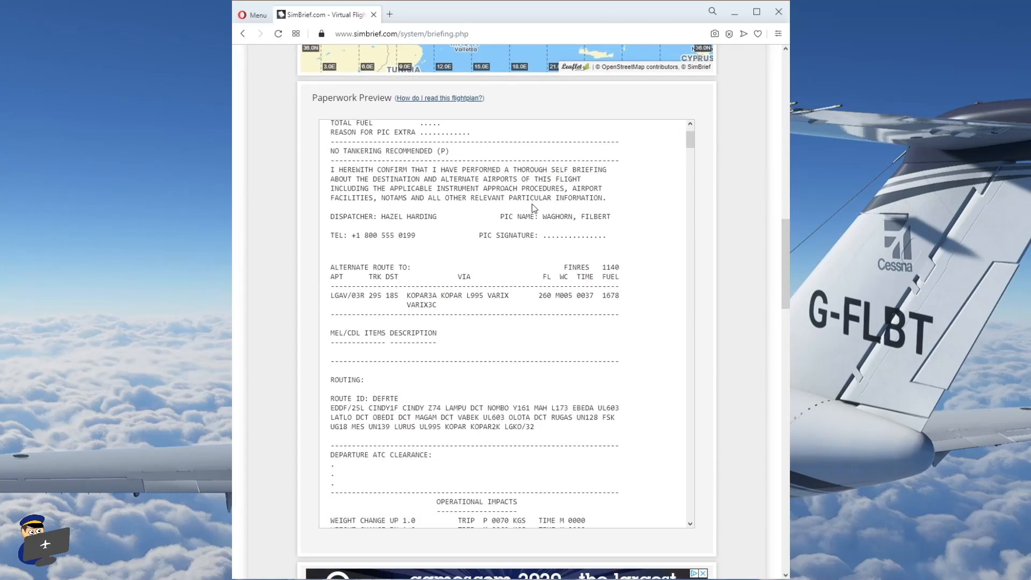
scroll(down, 3)
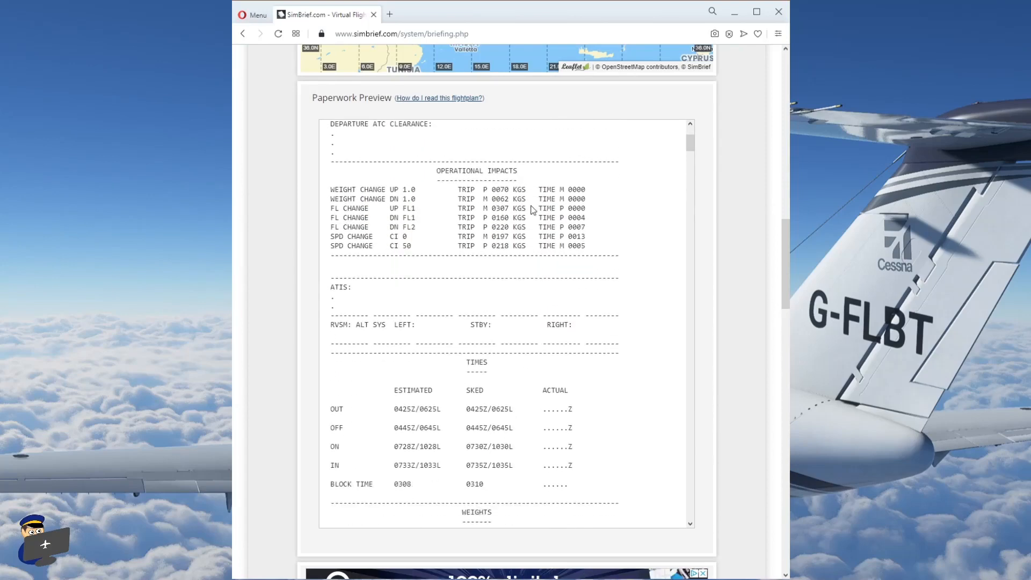
scroll(down, 3)
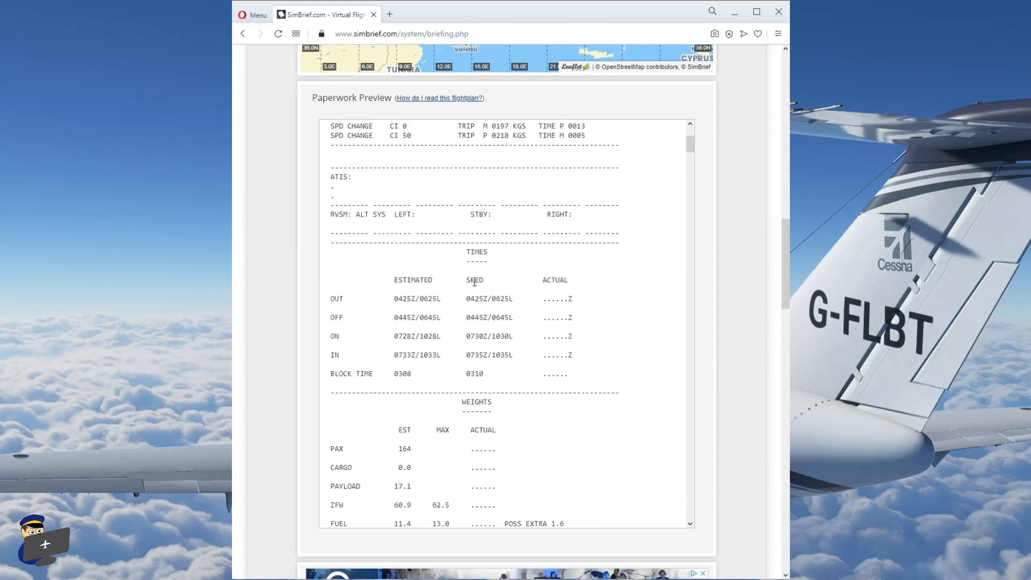
mouse_move(459, 296)
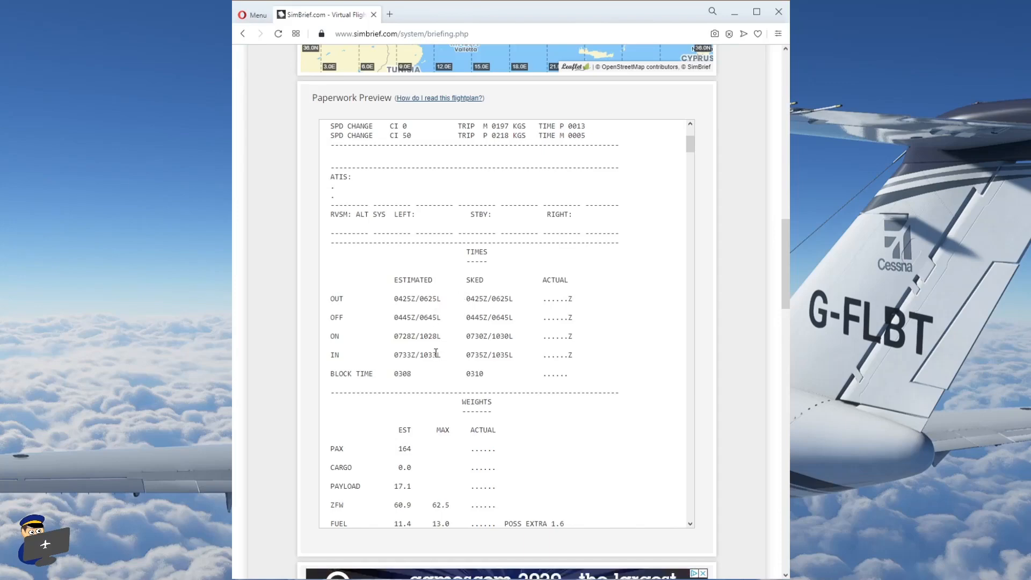
mouse_move(425, 295)
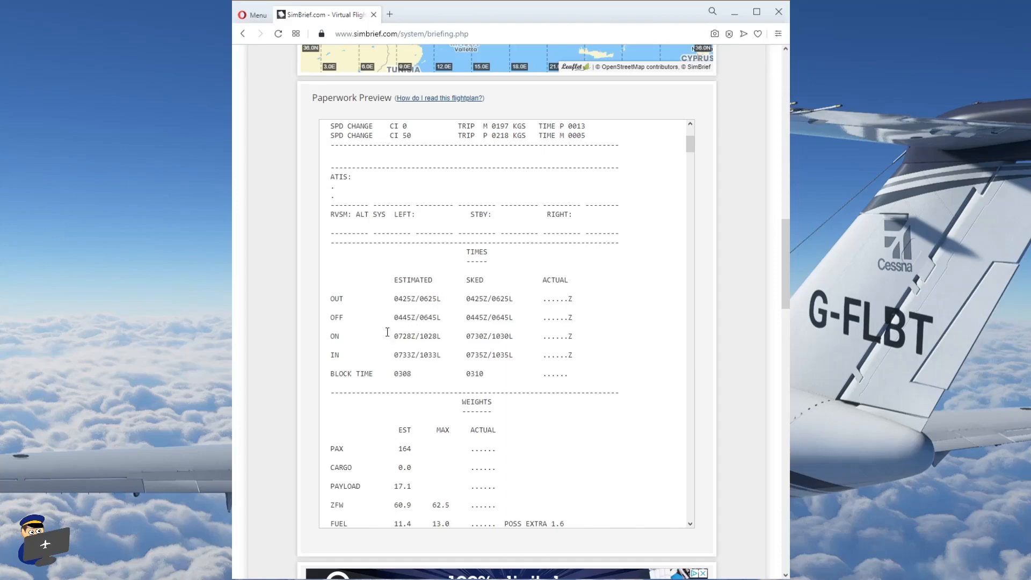
scroll(down, 3)
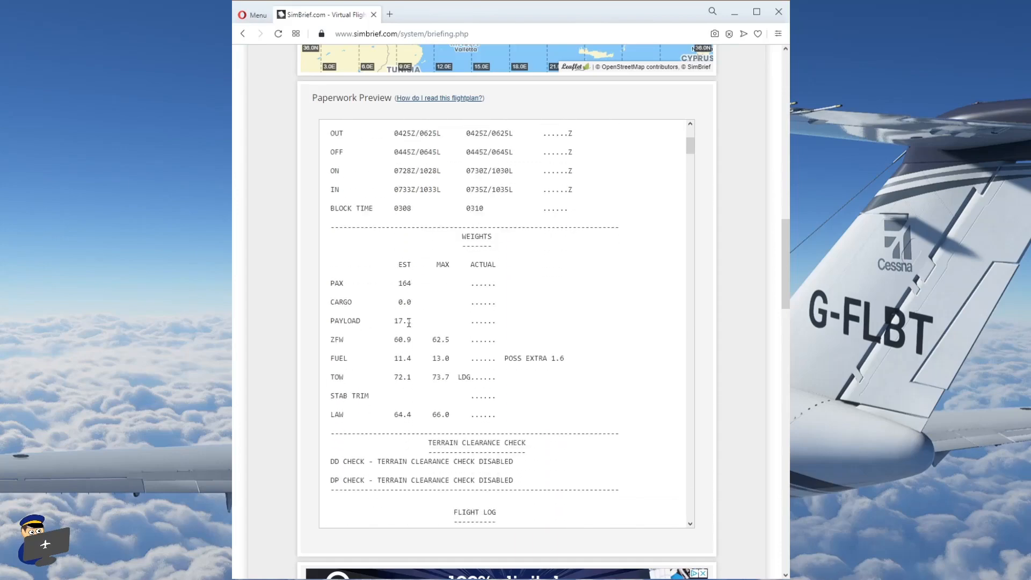
mouse_move(410, 356)
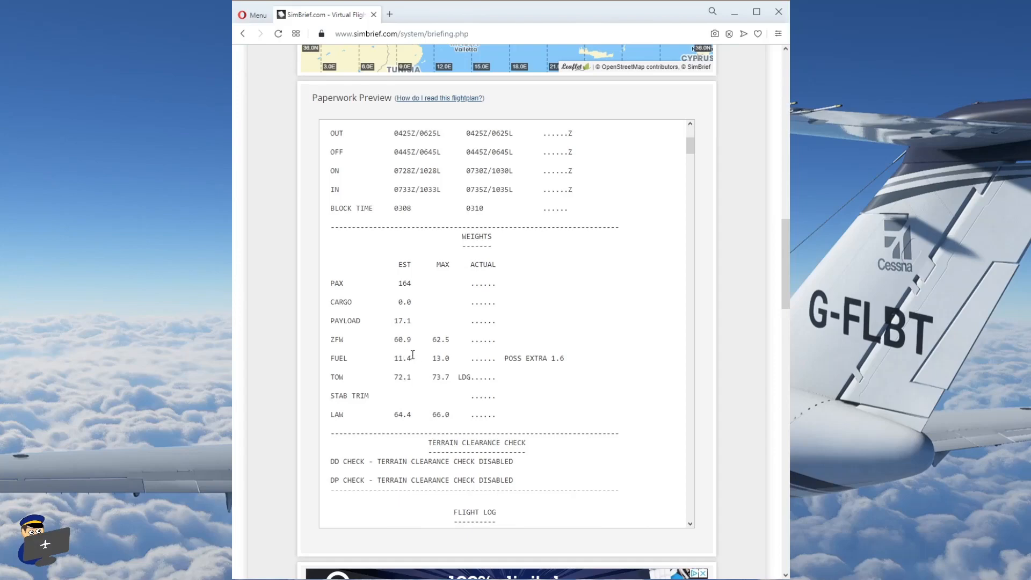
Scroll the preview through the flight log to Kos, airport weather and NOTAMs
scroll(down, 3)
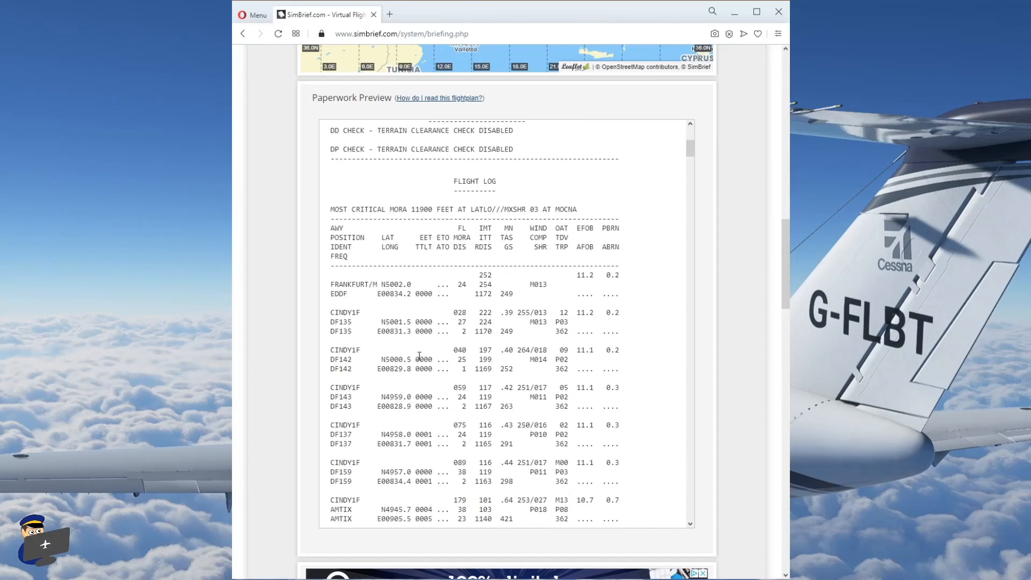
scroll(down, 3)
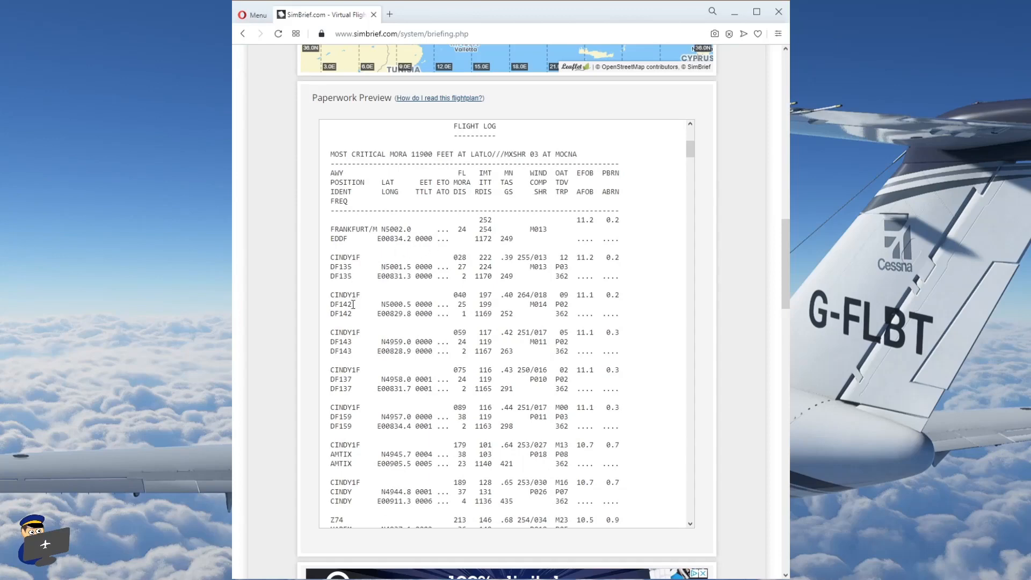
scroll(down, 3)
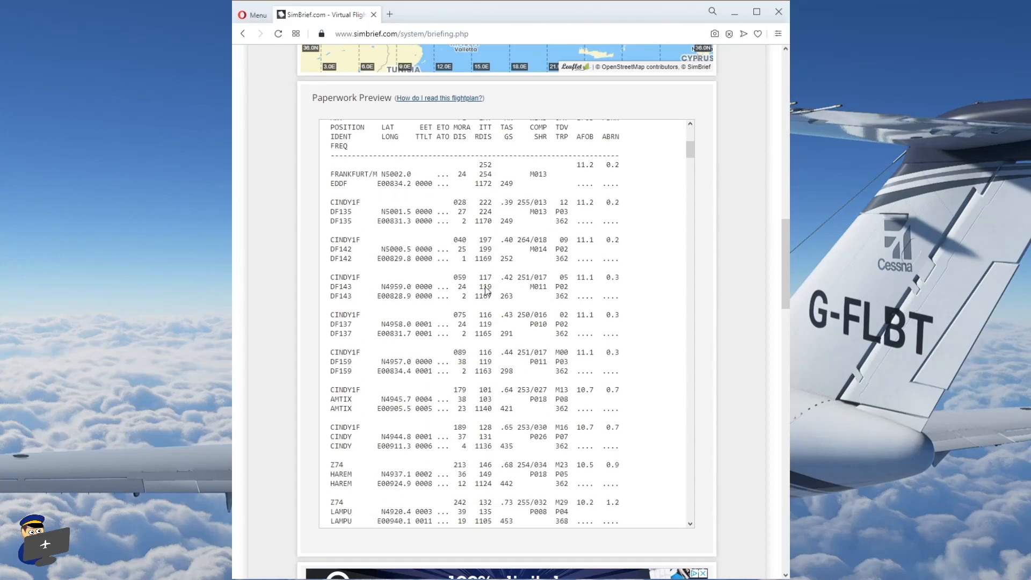
scroll(down, 3)
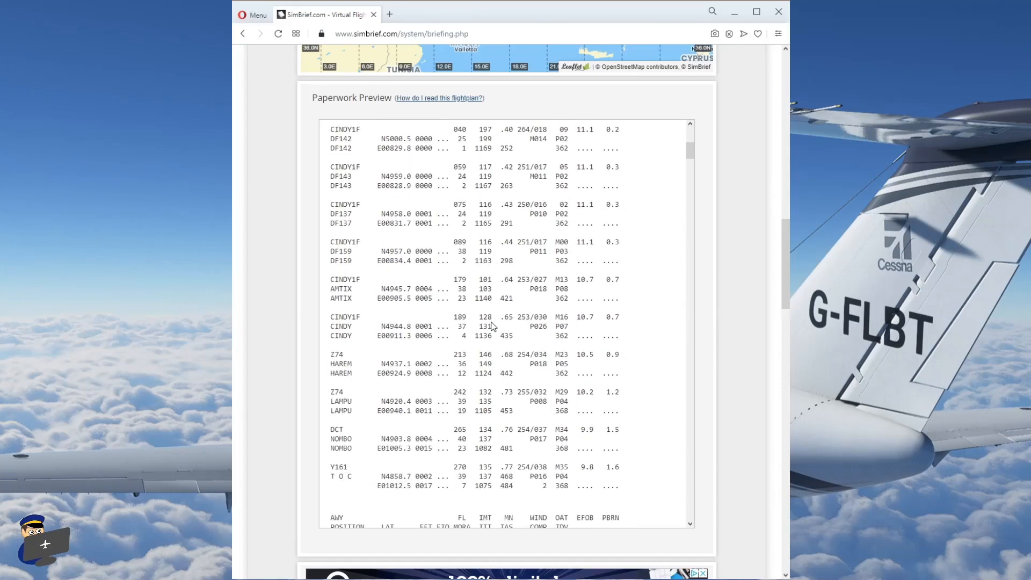
scroll(down, 3)
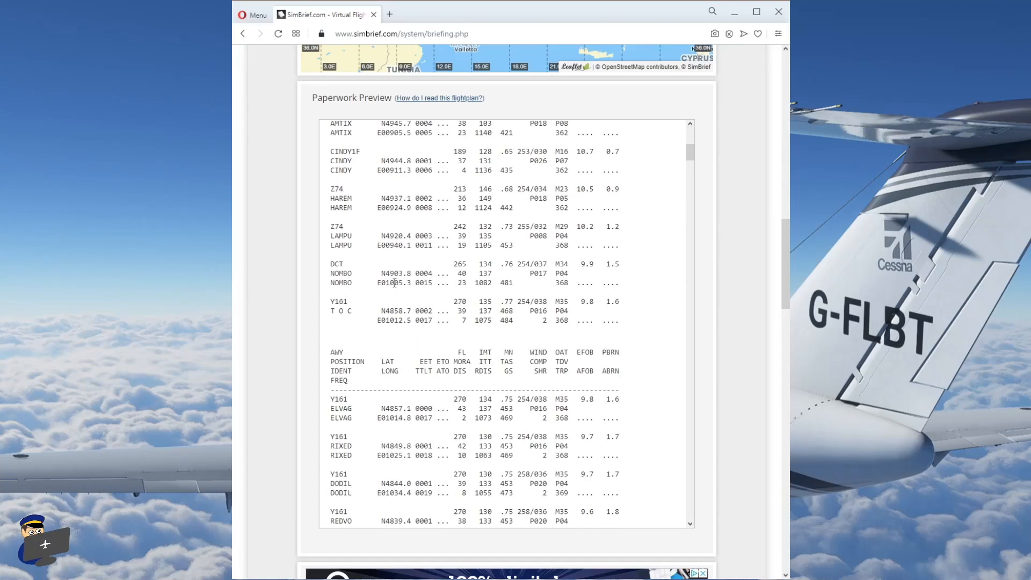
mouse_move(465, 298)
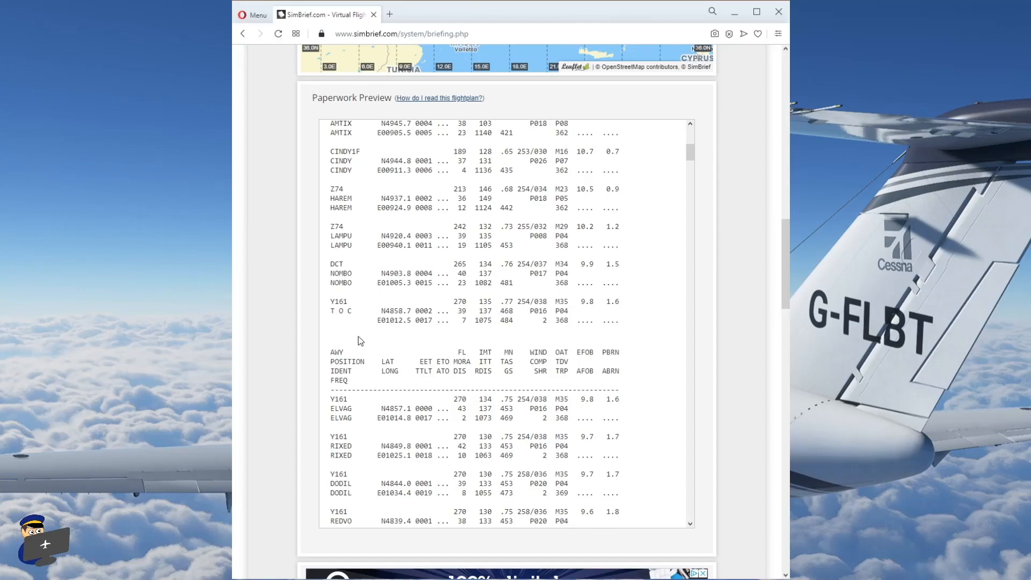
scroll(down, 3)
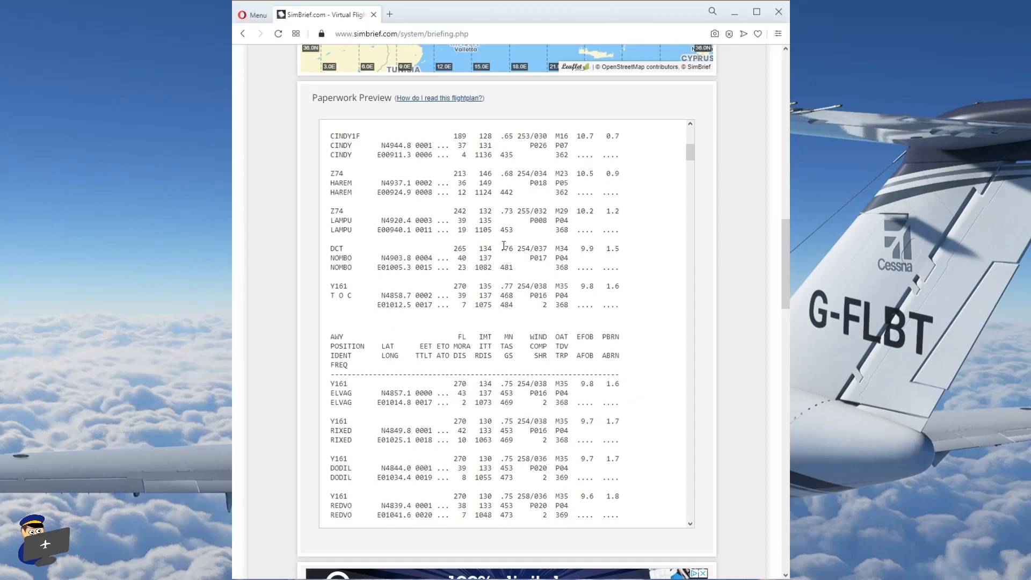
scroll(down, 3)
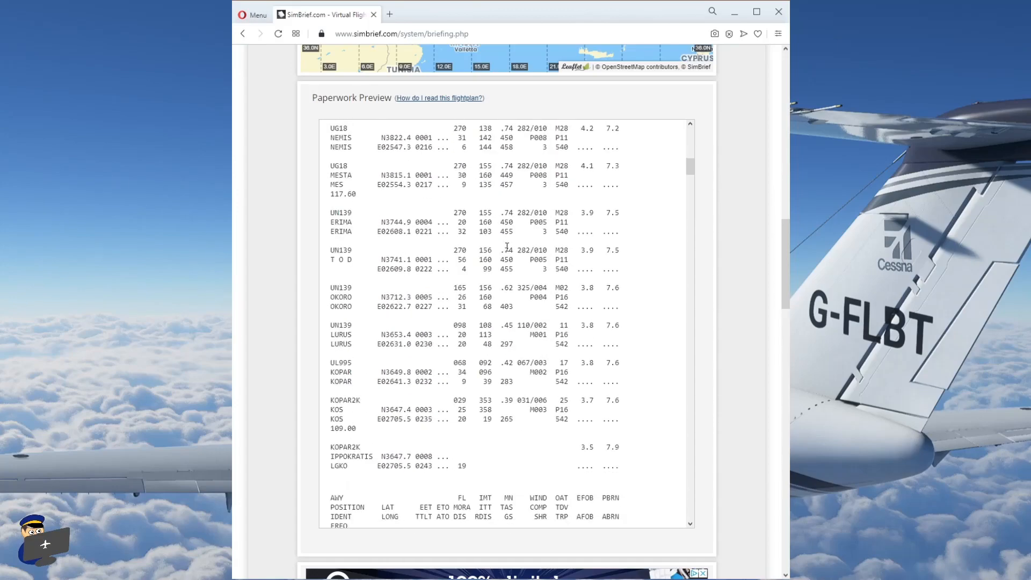
scroll(down, 3)
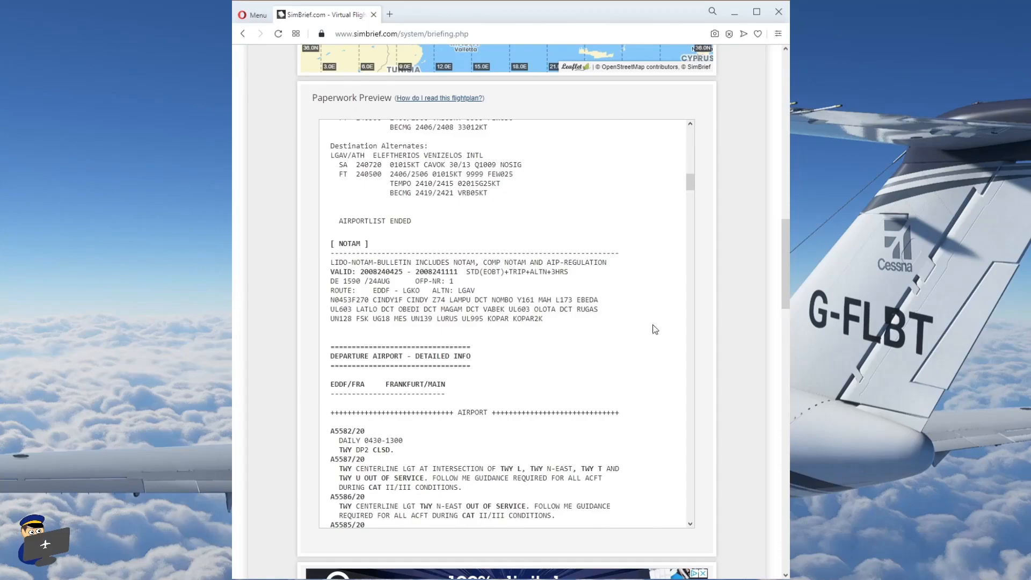
Scroll through the NOTAMs toward the Flightplan Downloads table
scroll(down, 3)
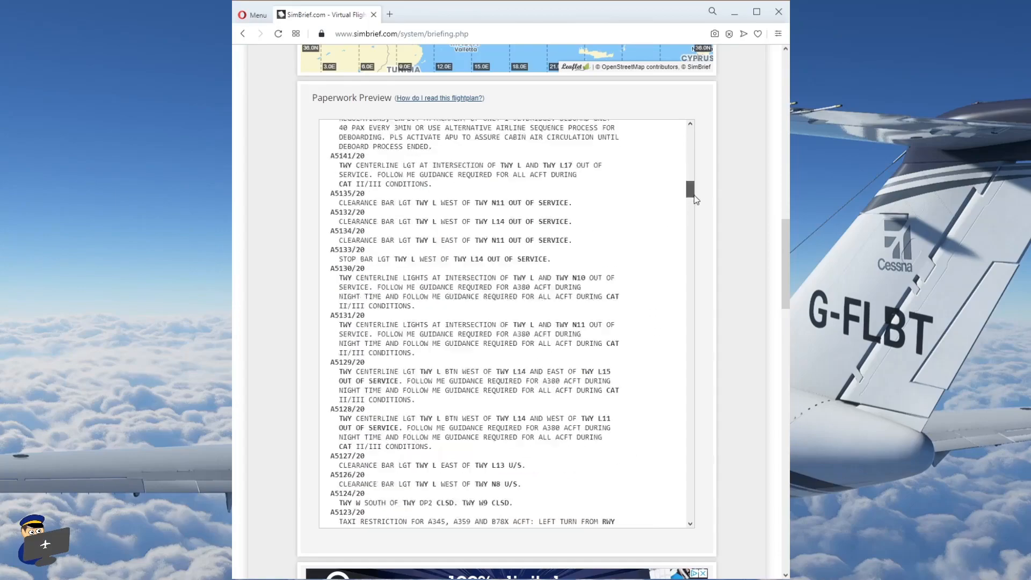
scroll(down, 3)
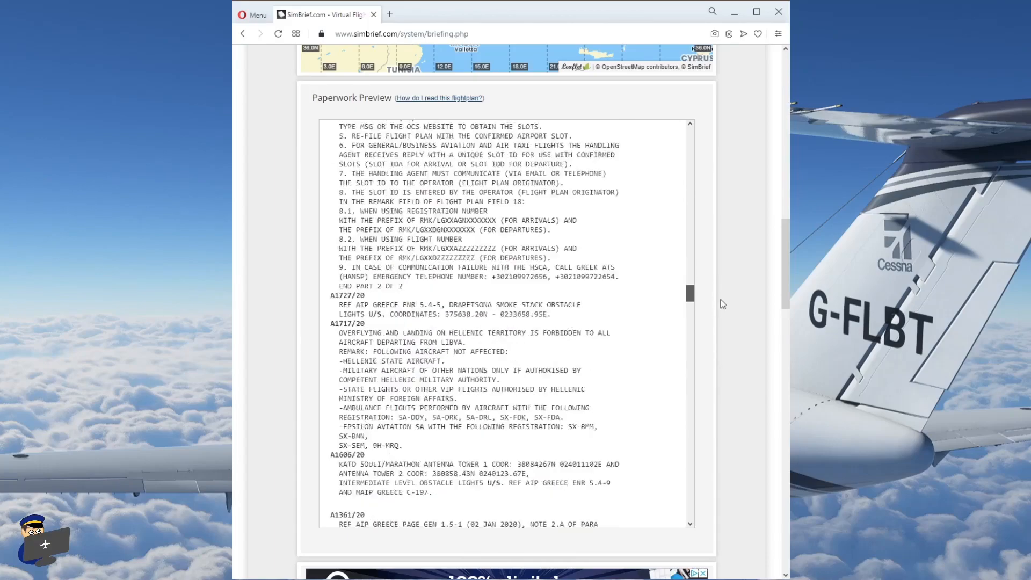
scroll(down, 3)
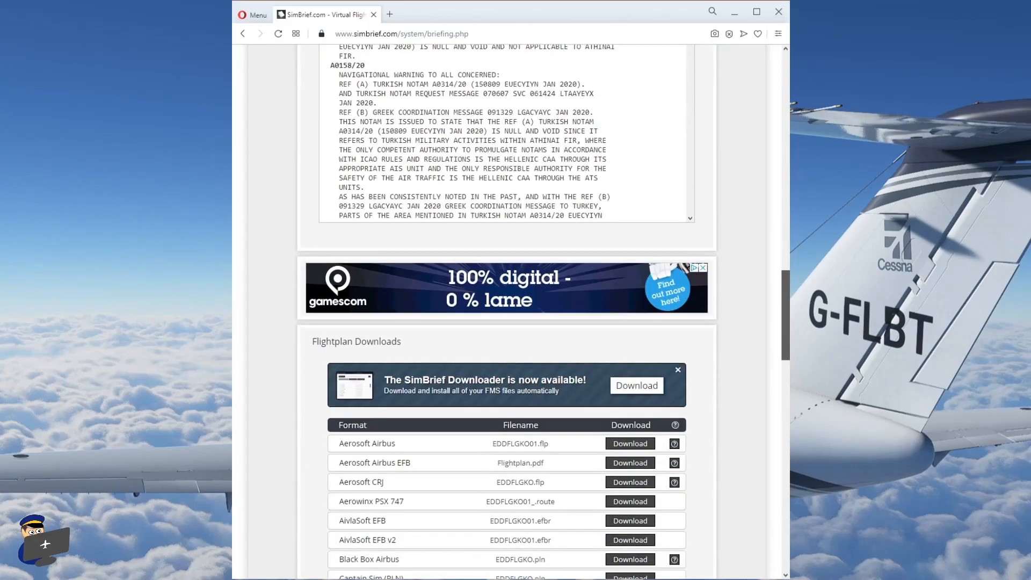
Scroll until the downloads list shows all formats down to FS2020 and FSX/P3D
scroll(down, 3)
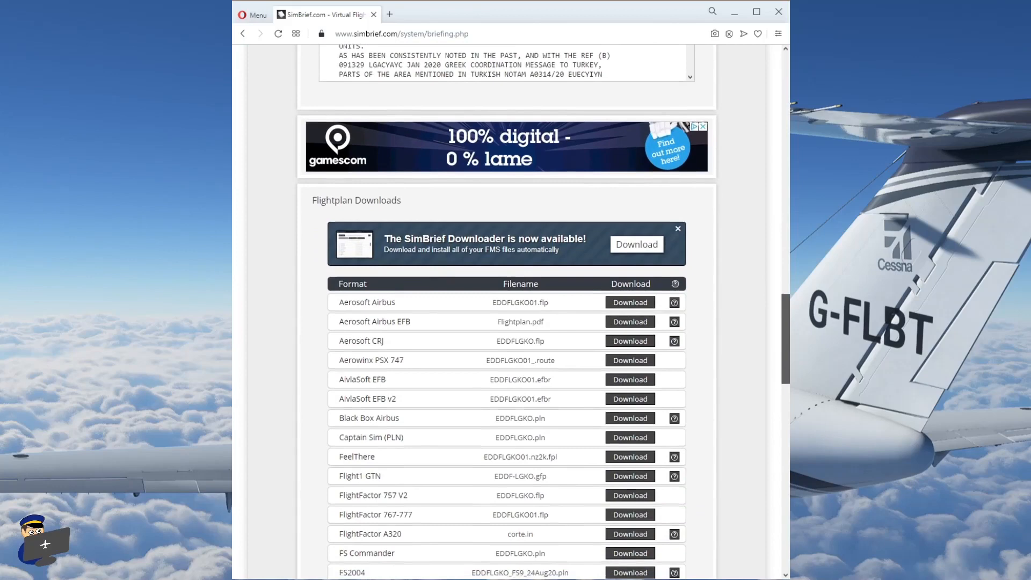
scroll(down, 3)
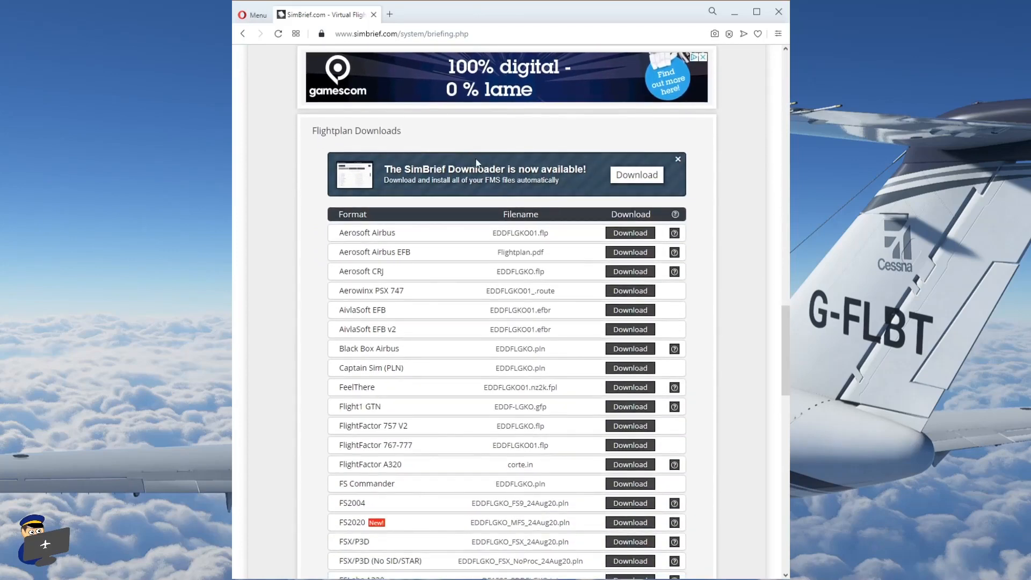
mouse_move(503, 182)
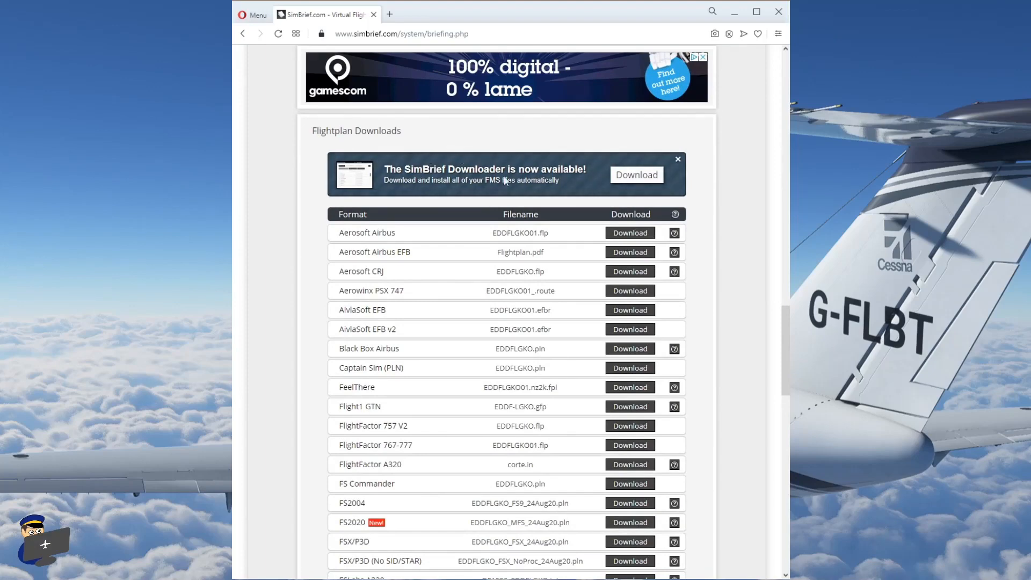
mouse_move(569, 181)
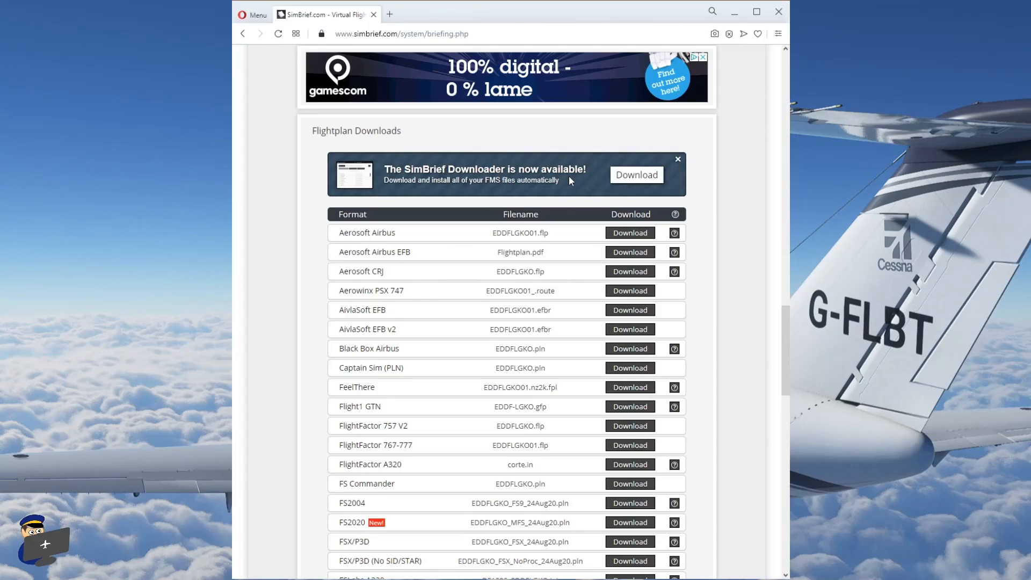
mouse_move(535, 317)
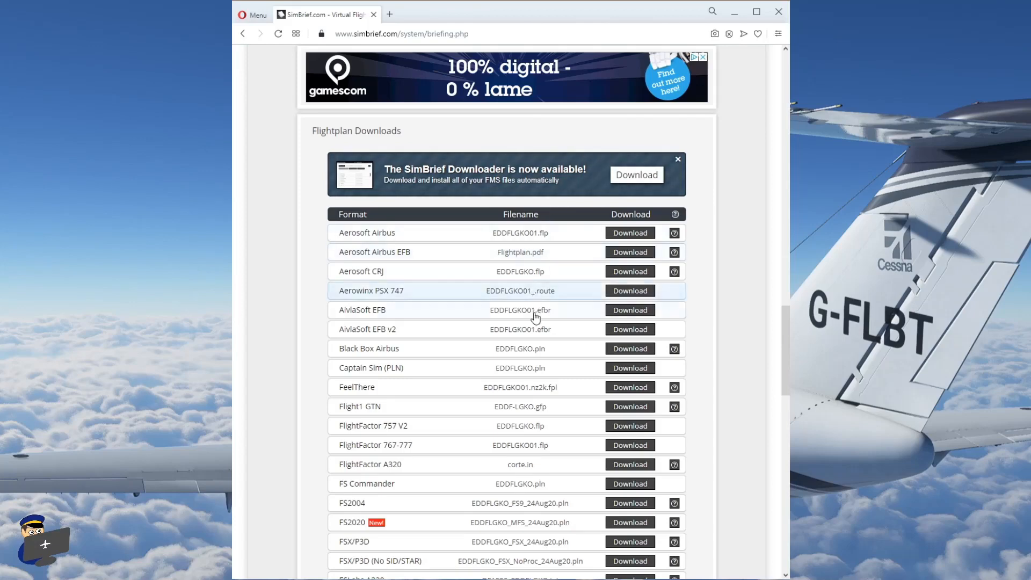
mouse_move(535, 333)
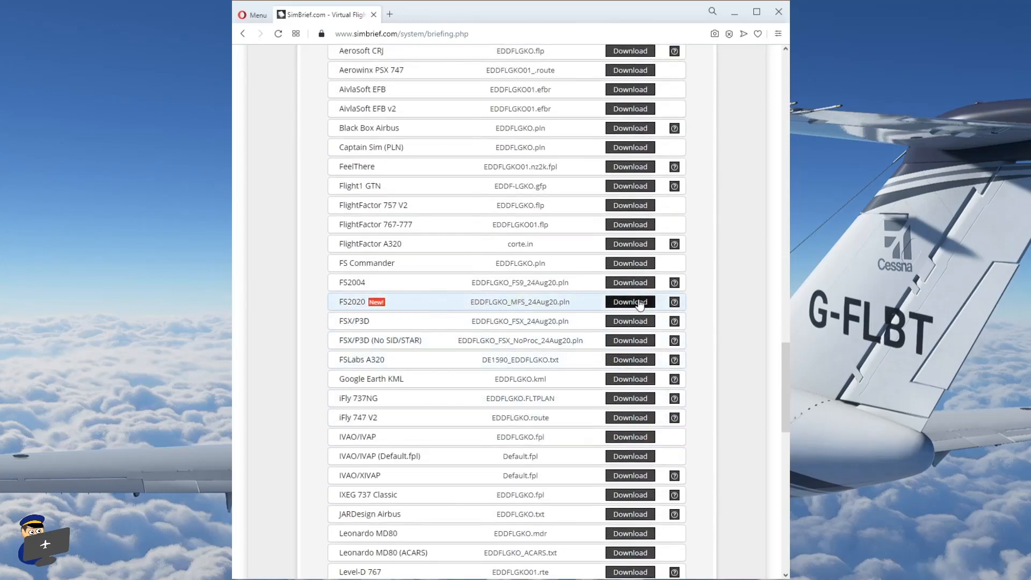
mouse_move(410, 166)
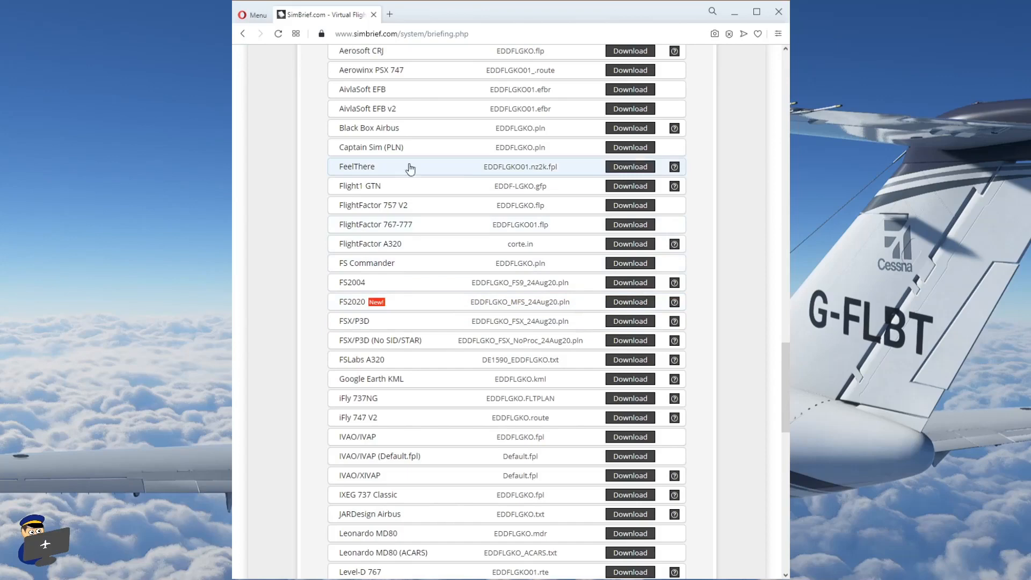
mouse_move(484, 262)
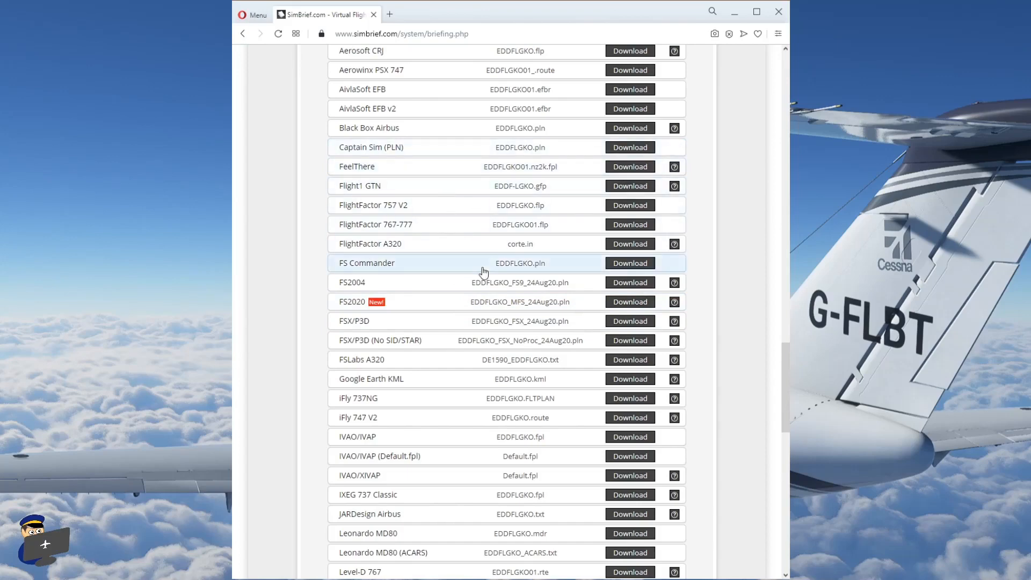
mouse_move(654, 302)
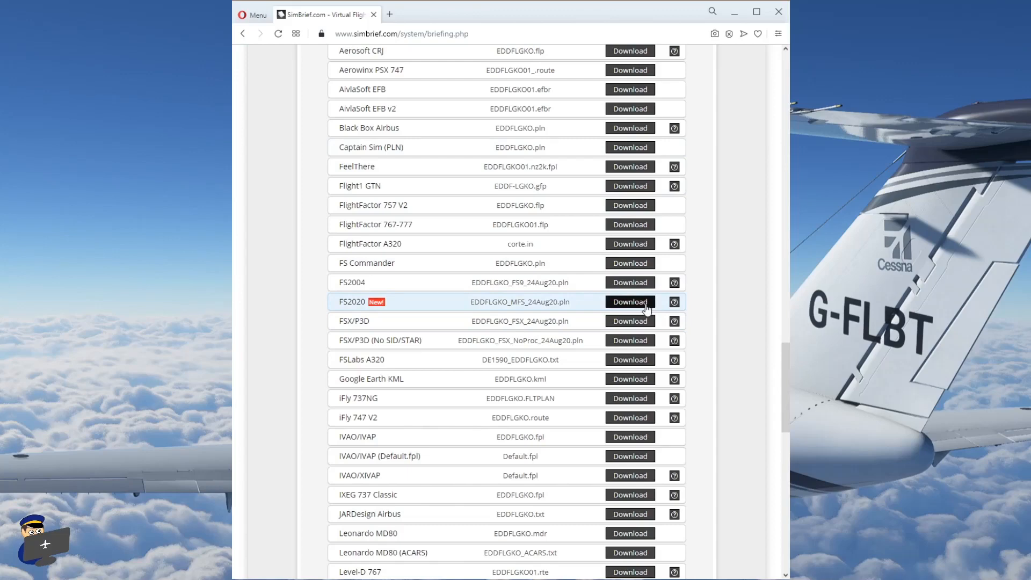
mouse_move(415, 244)
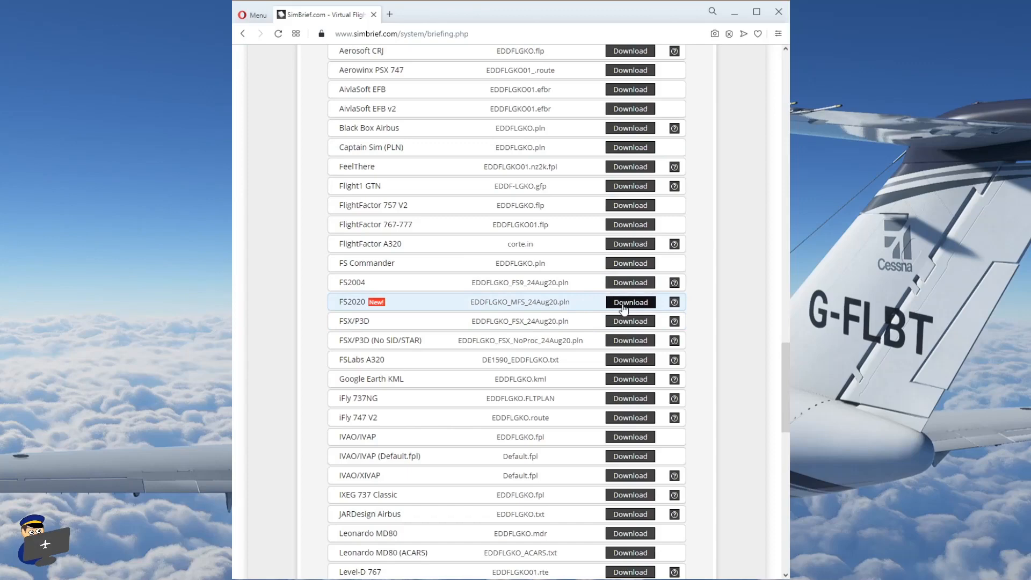
Download the FS2020 row's flight plan file, EDDFLGKO_MFS_24Aug20.pln
click(629, 302)
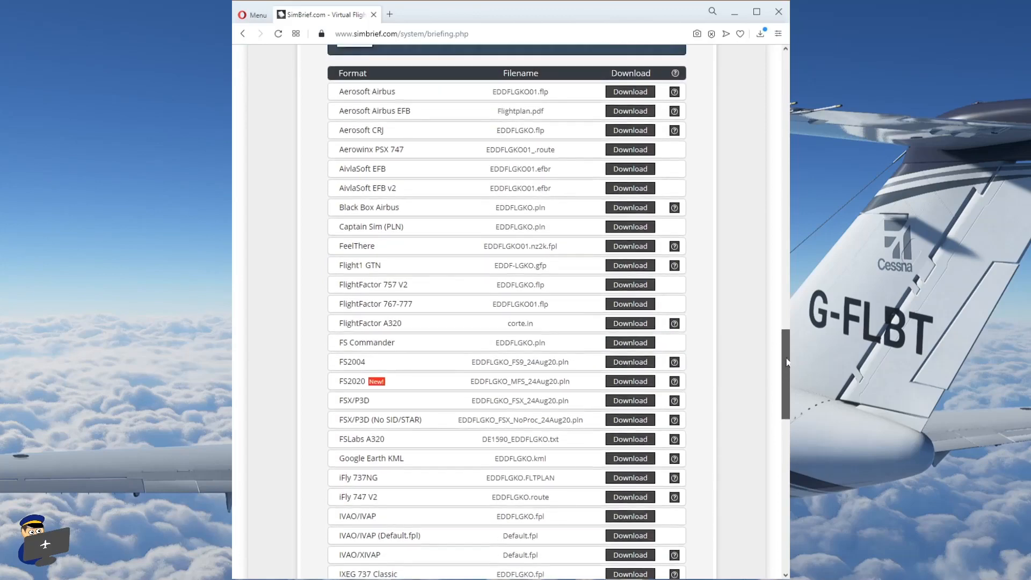
scroll(down, 3)
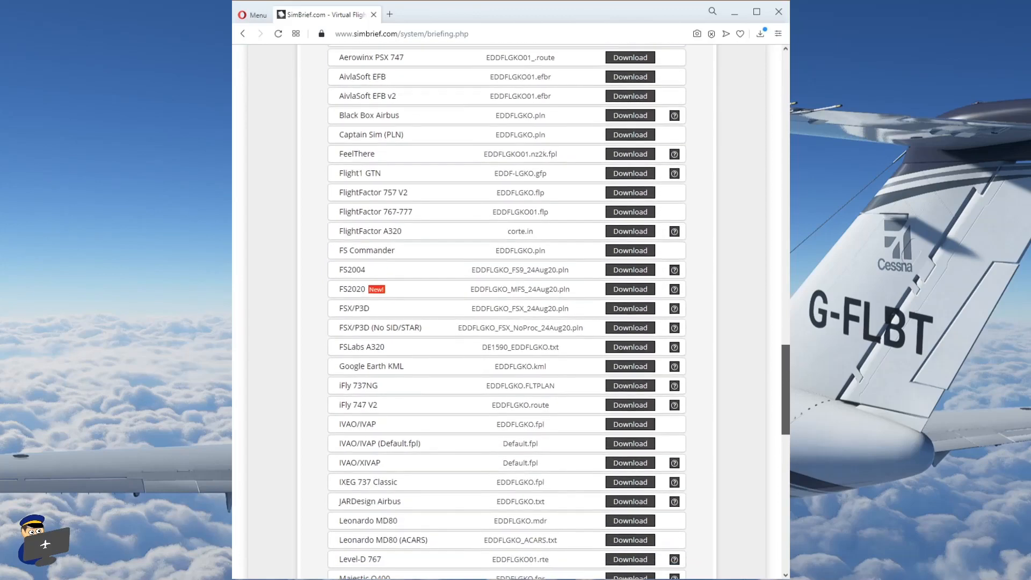
scroll(down, 3)
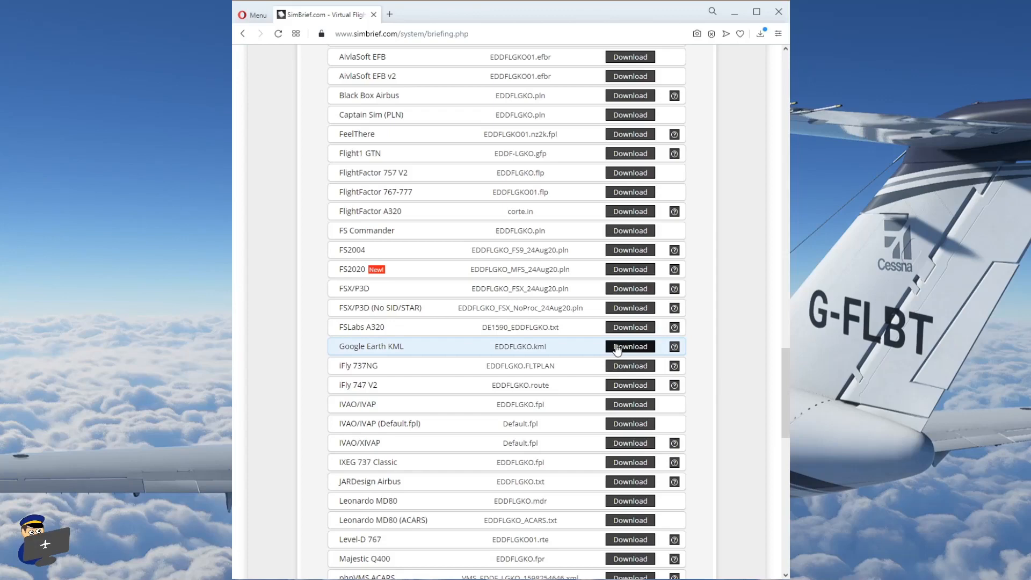
mouse_move(577, 349)
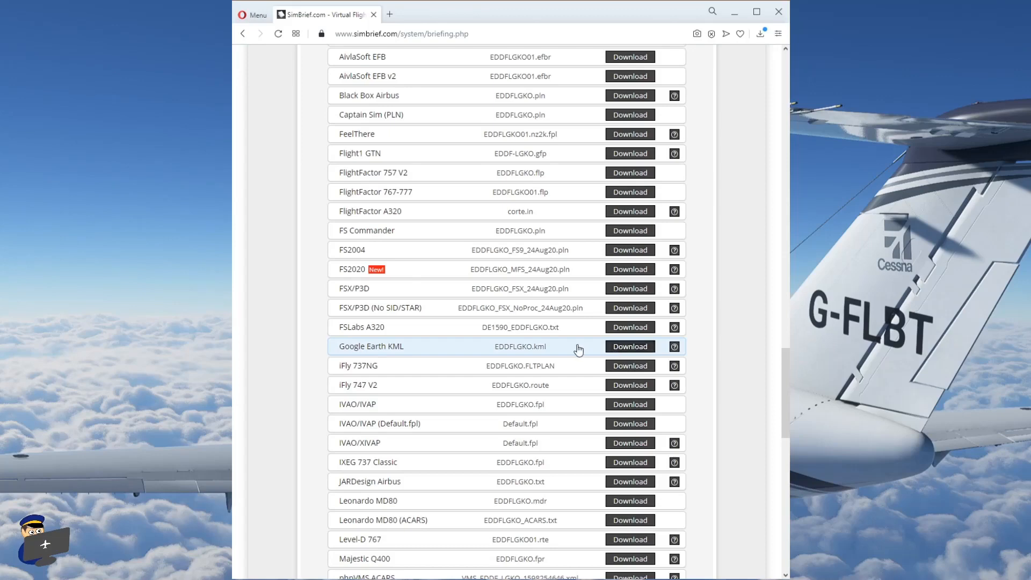
scroll(down, 3)
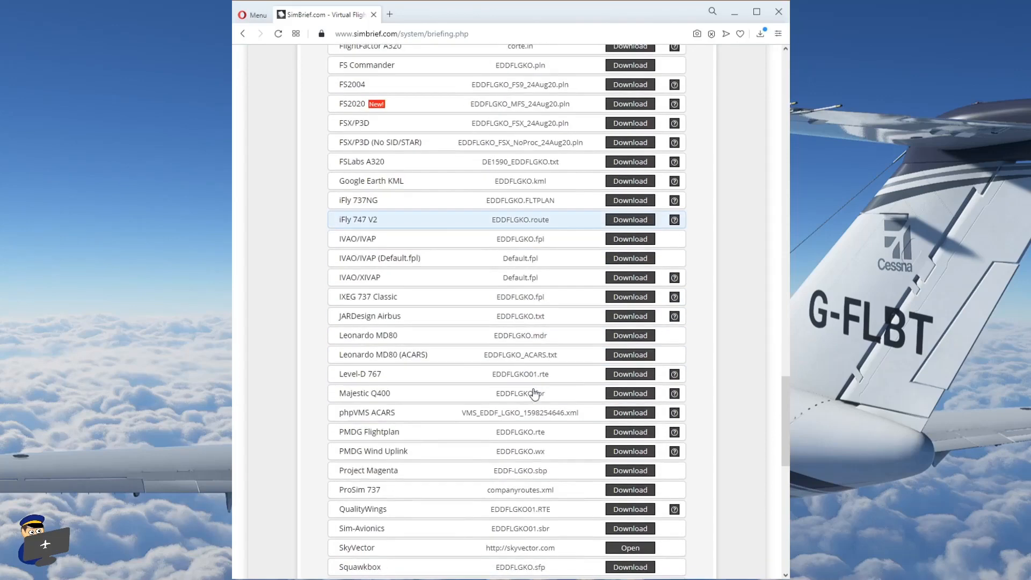
scroll(down, 3)
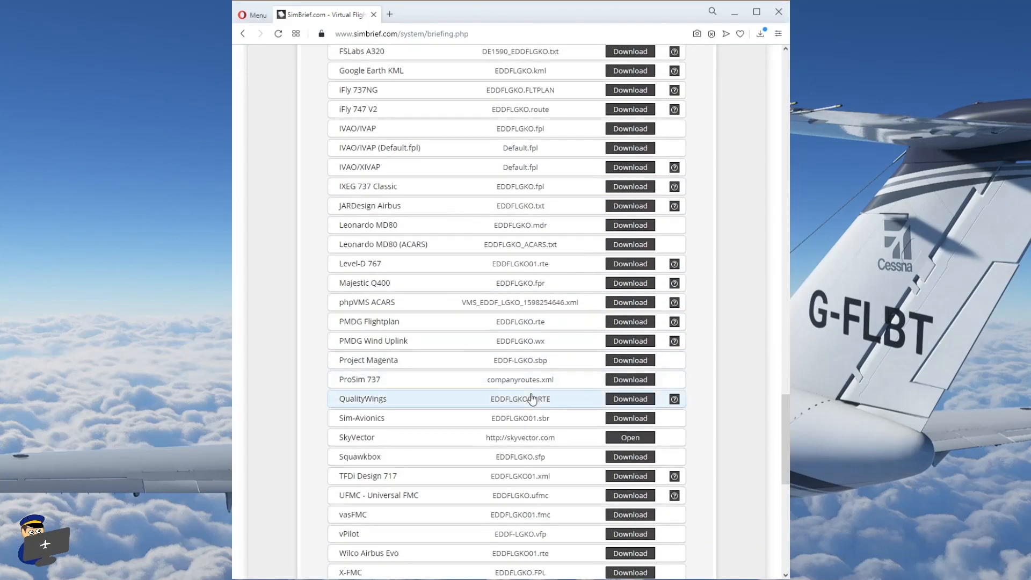
scroll(down, 3)
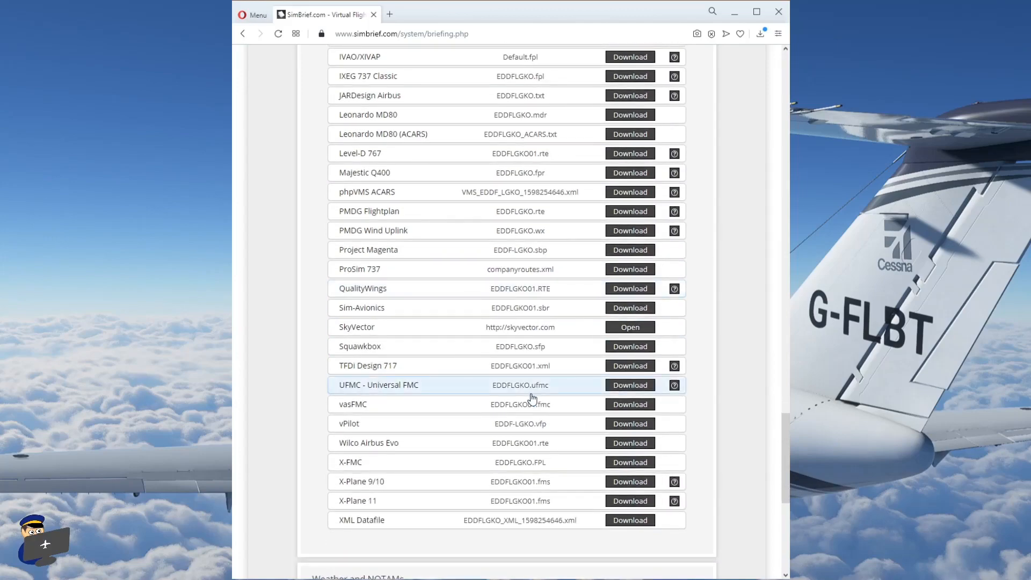
scroll(up, 3)
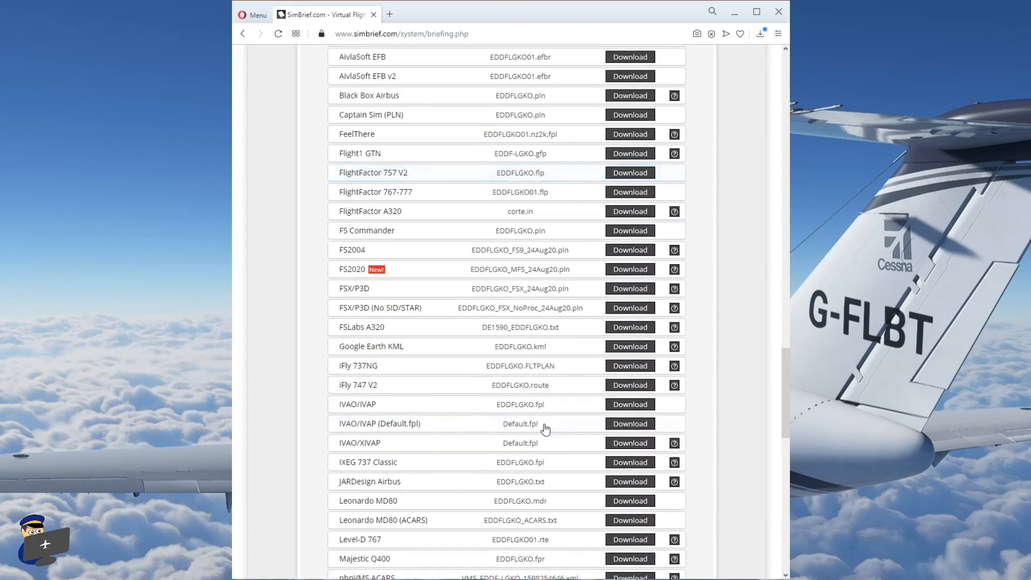
scroll(down, 3)
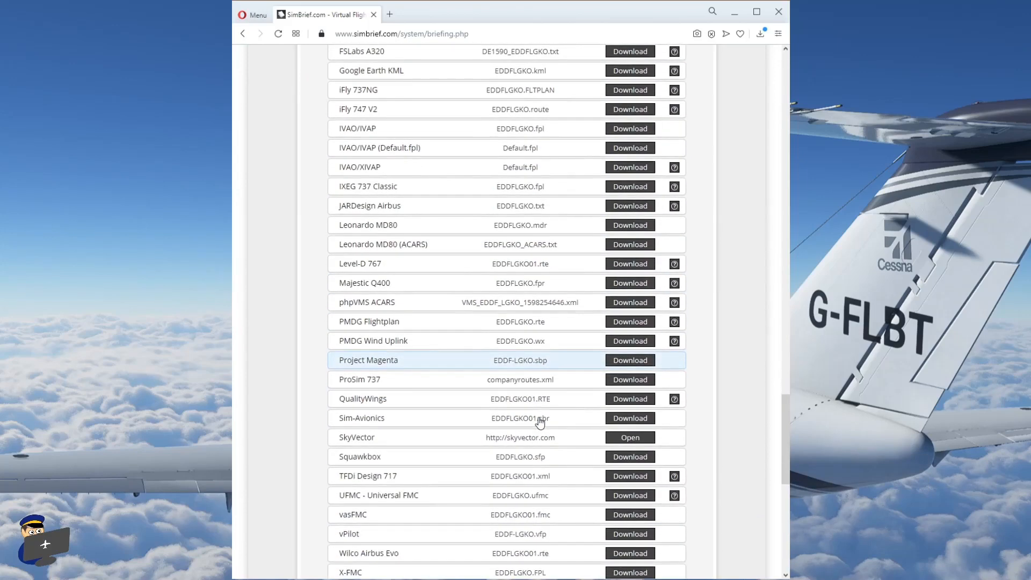
scroll(down, 3)
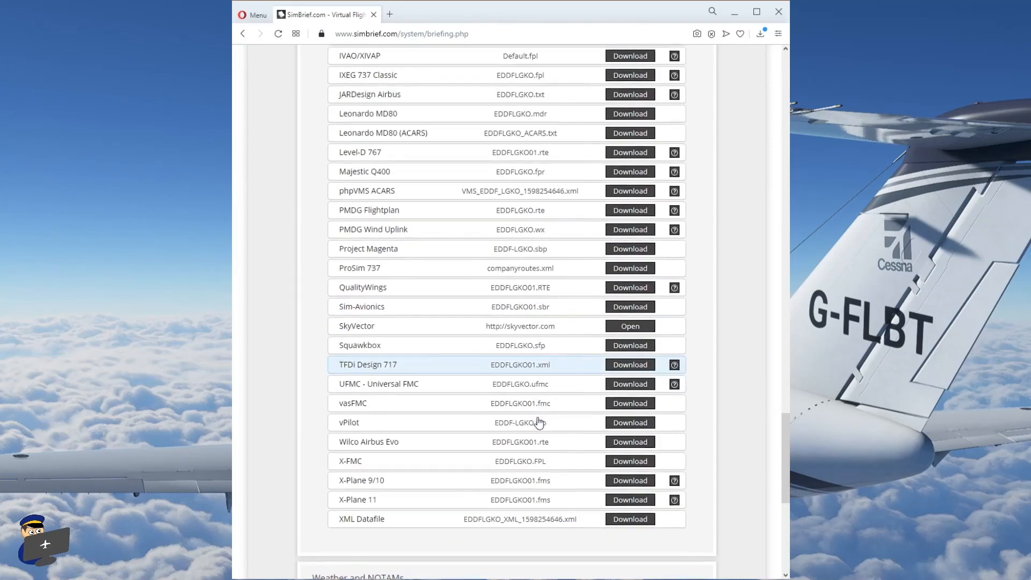
scroll(down, 3)
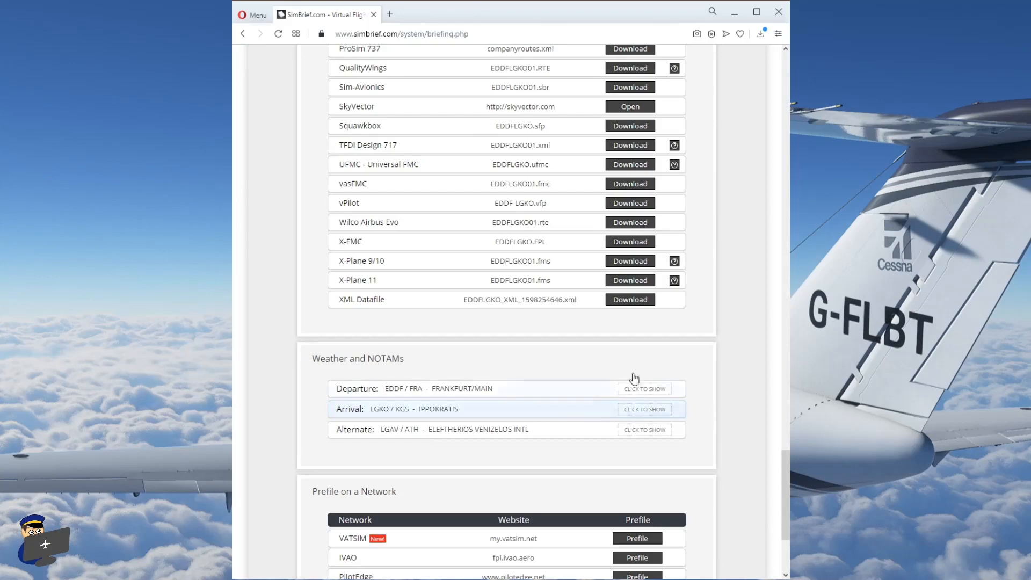
mouse_move(632, 352)
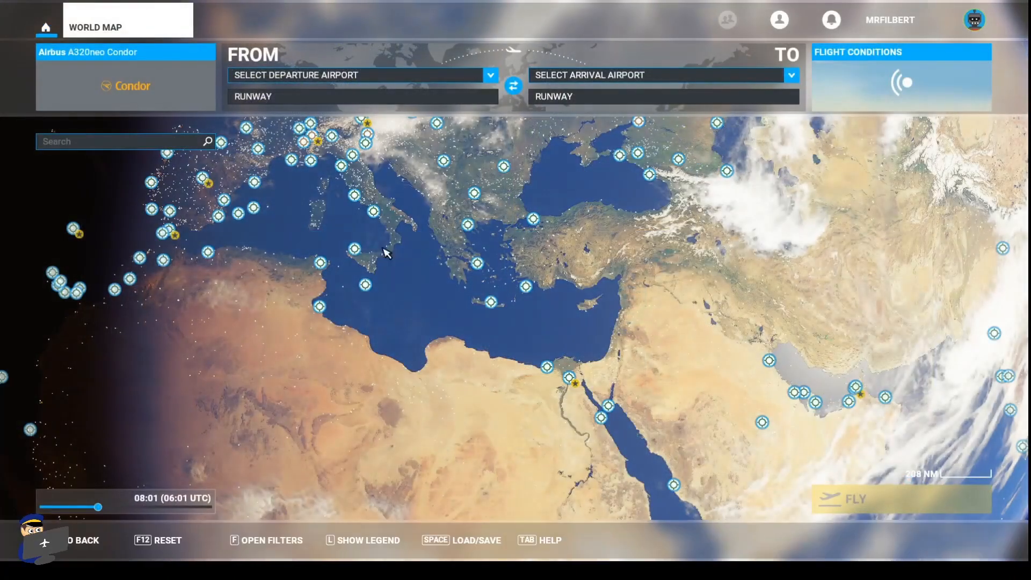
Load EDDFLGKO_MFS_24Aug20.pln through the World Map's Load/Save dialog
key(space)
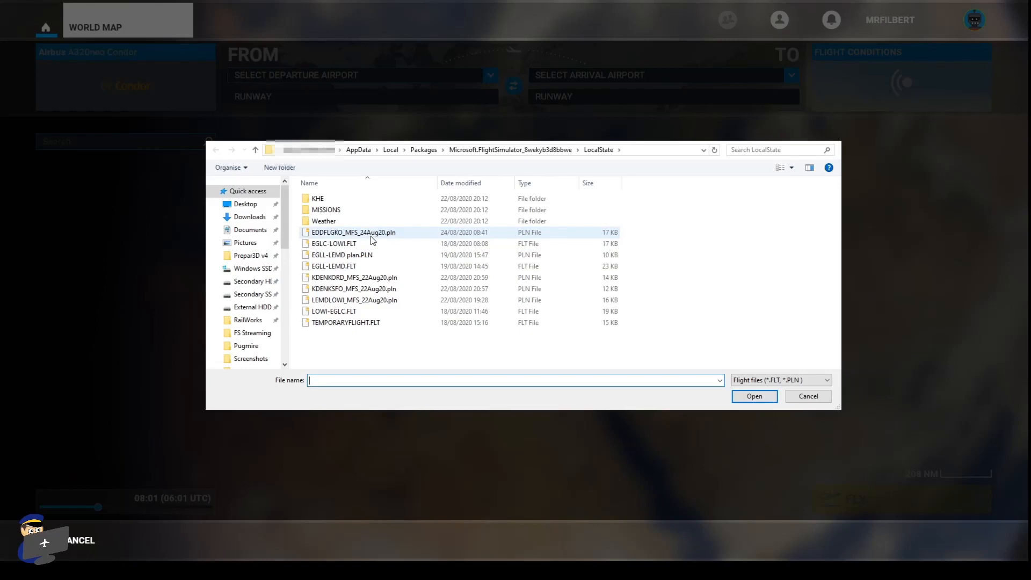
click(807, 395)
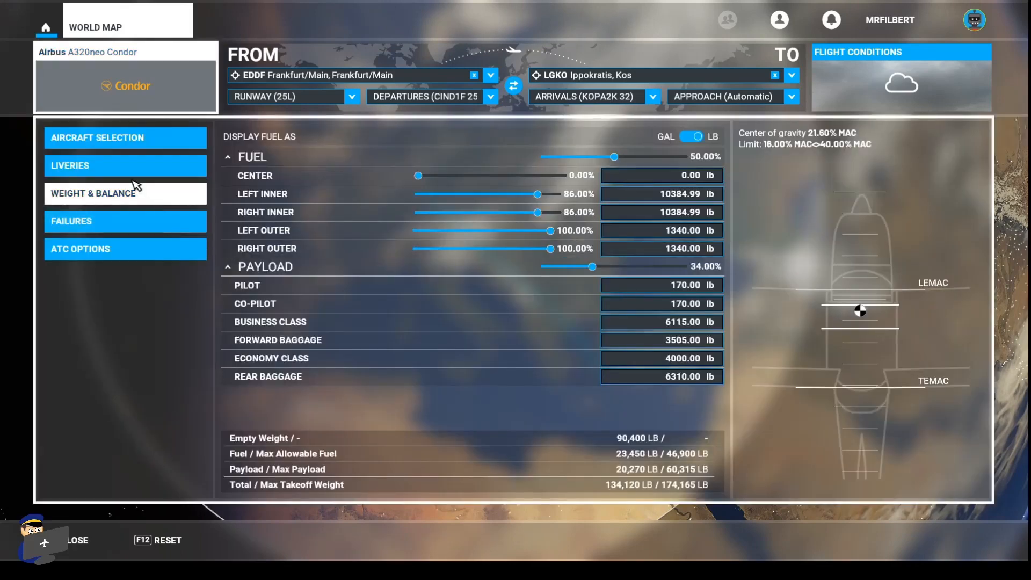
In Weight & Balance, set the FUEL slider to 54%, about 25,326 lb
click(93, 193)
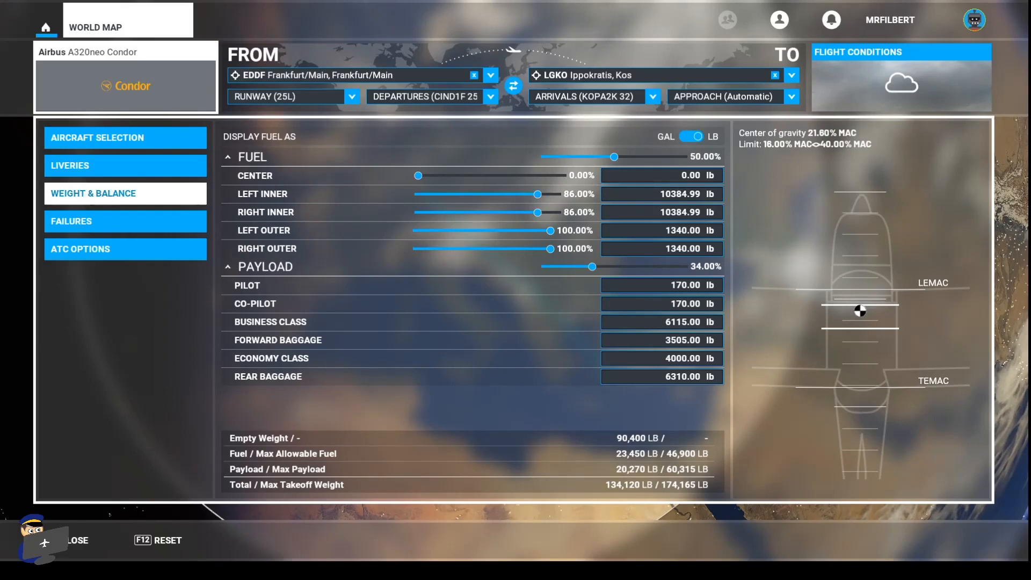
mouse_move(478, 220)
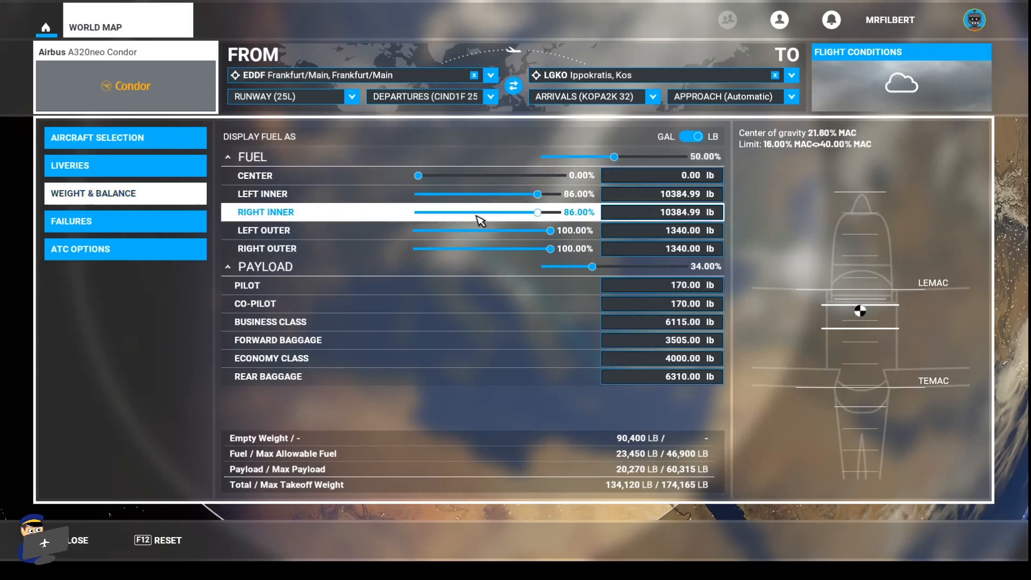
mouse_move(500, 248)
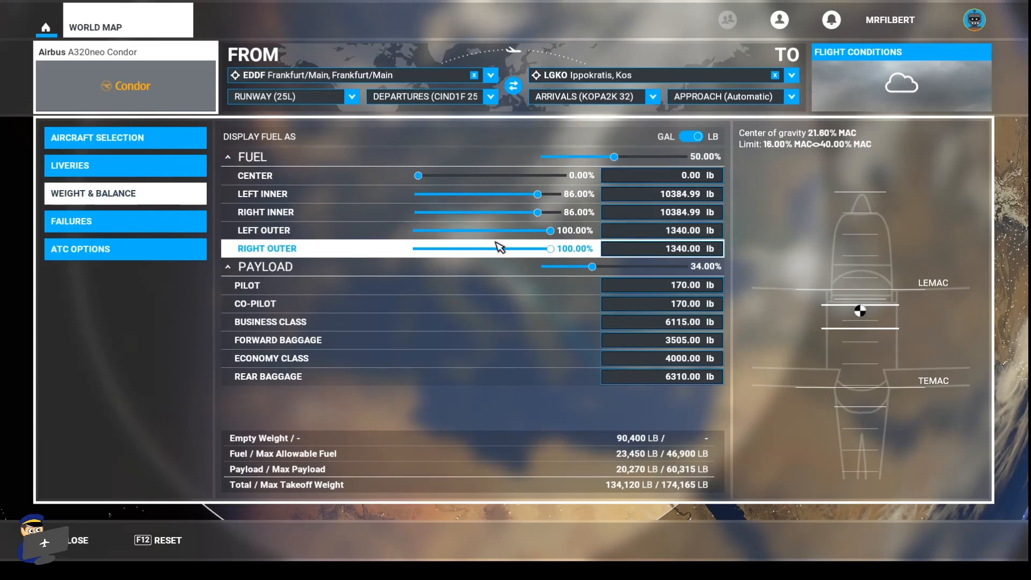
mouse_move(321, 463)
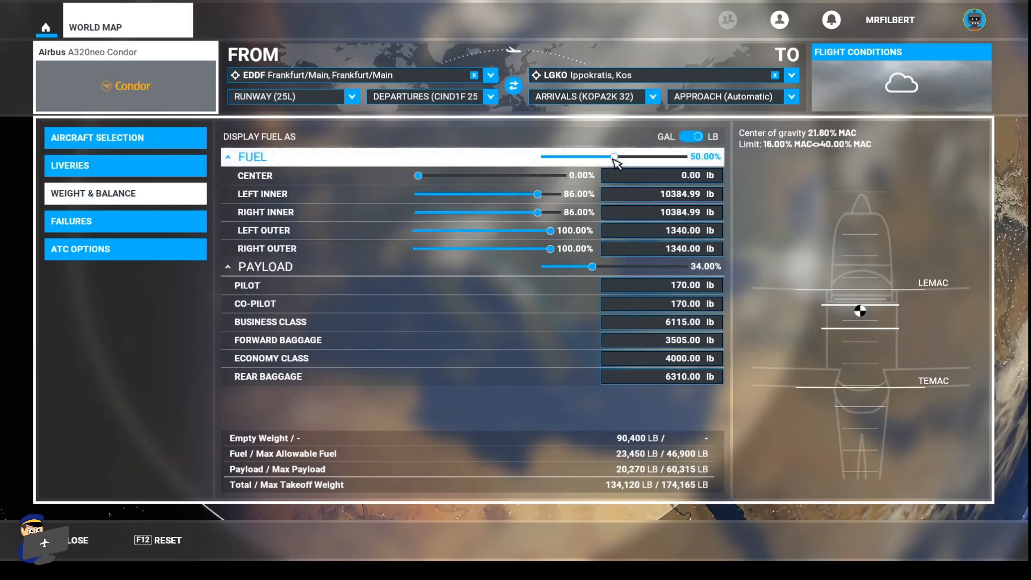
drag(612, 157, 621, 156)
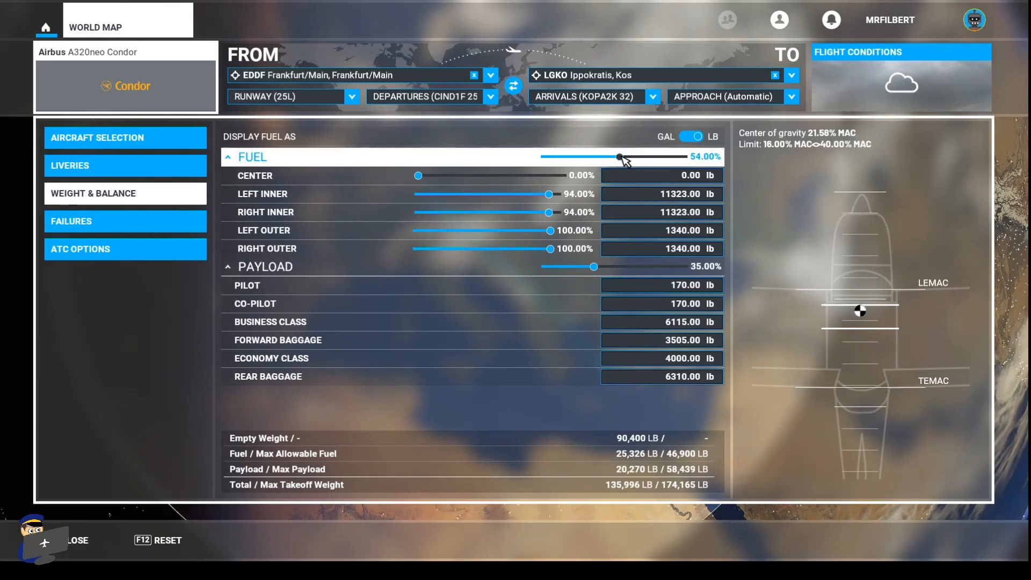
drag(617, 157, 616, 157)
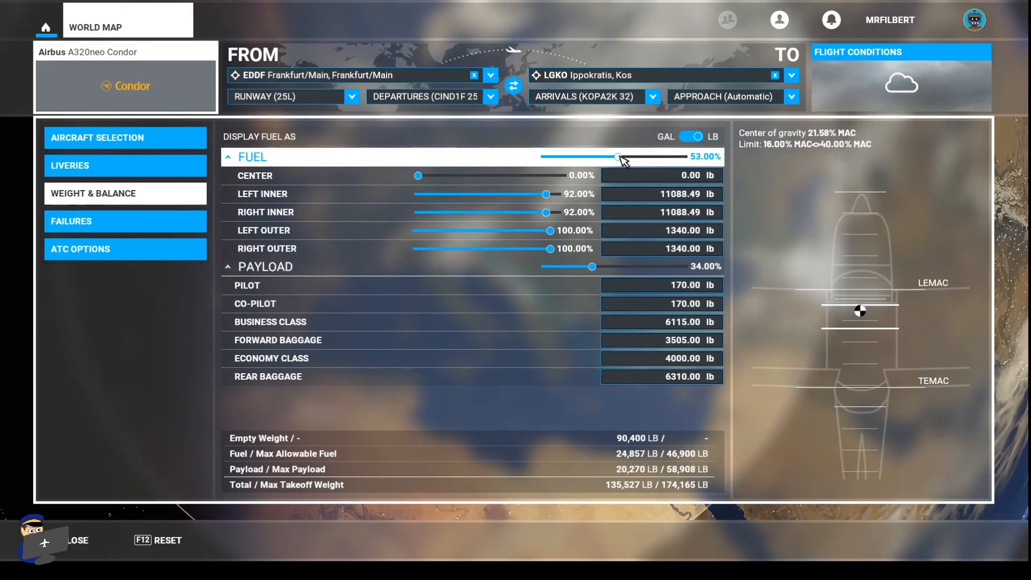
drag(616, 157, 619, 157)
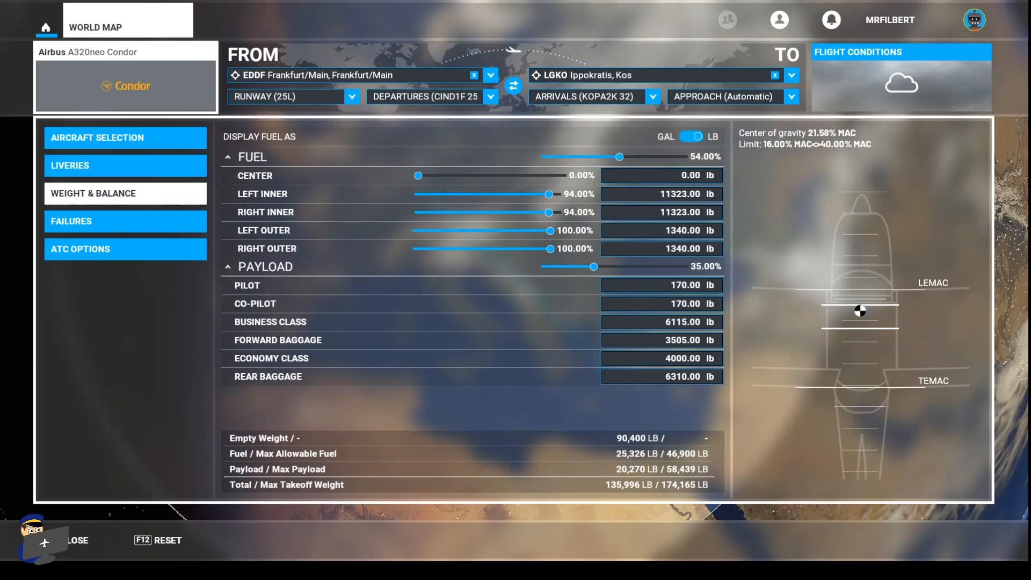
click(93, 193)
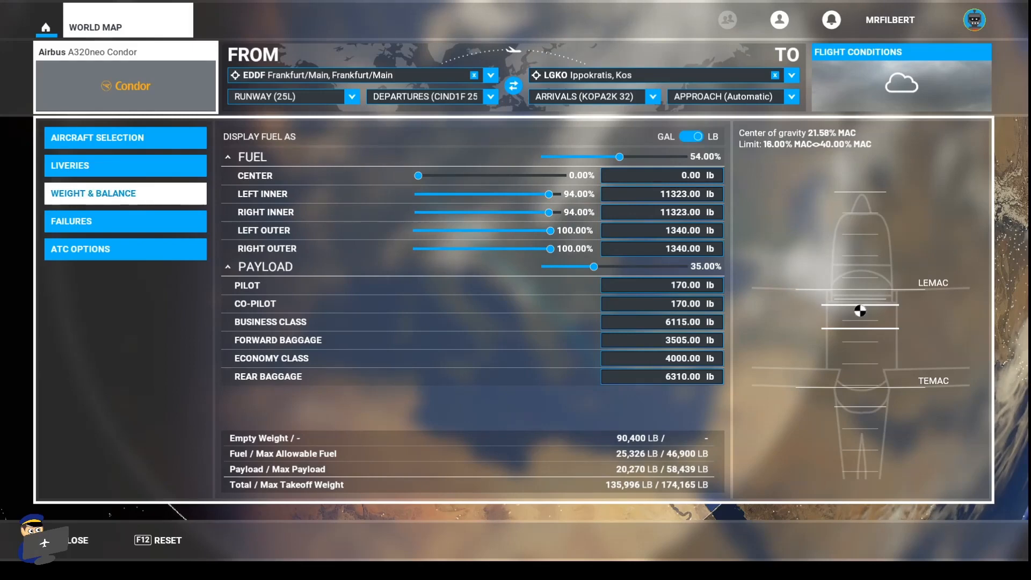
mouse_move(594, 267)
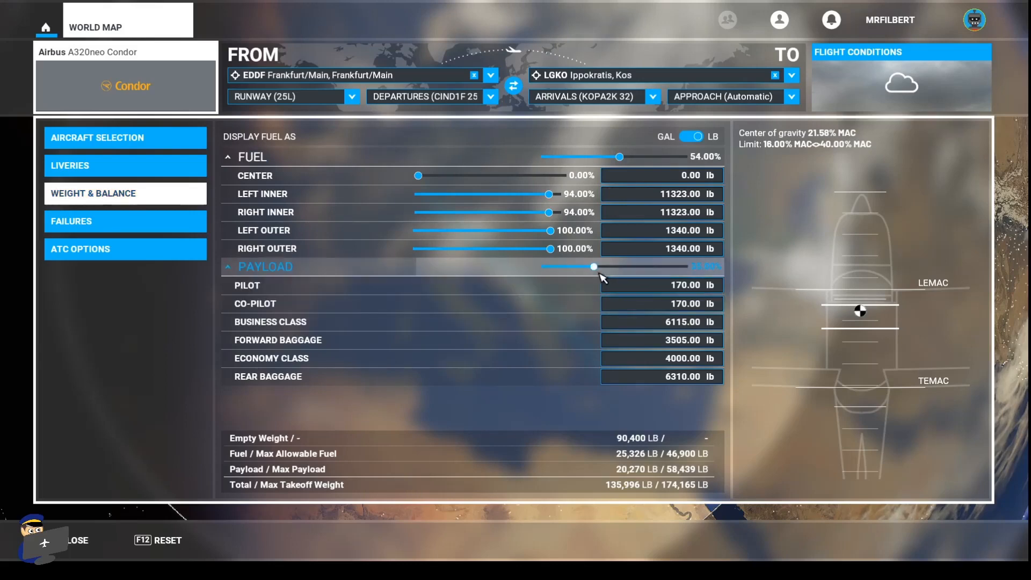
Raise payload to 73% (42,660 lb) and start editing the Business Class weight
click(592, 267)
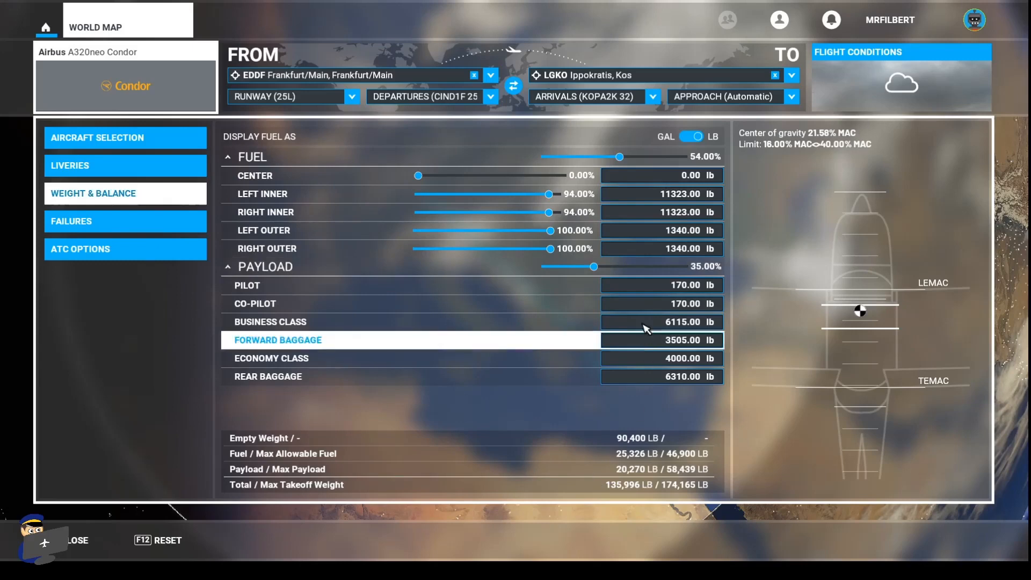
drag(593, 266, 629, 266)
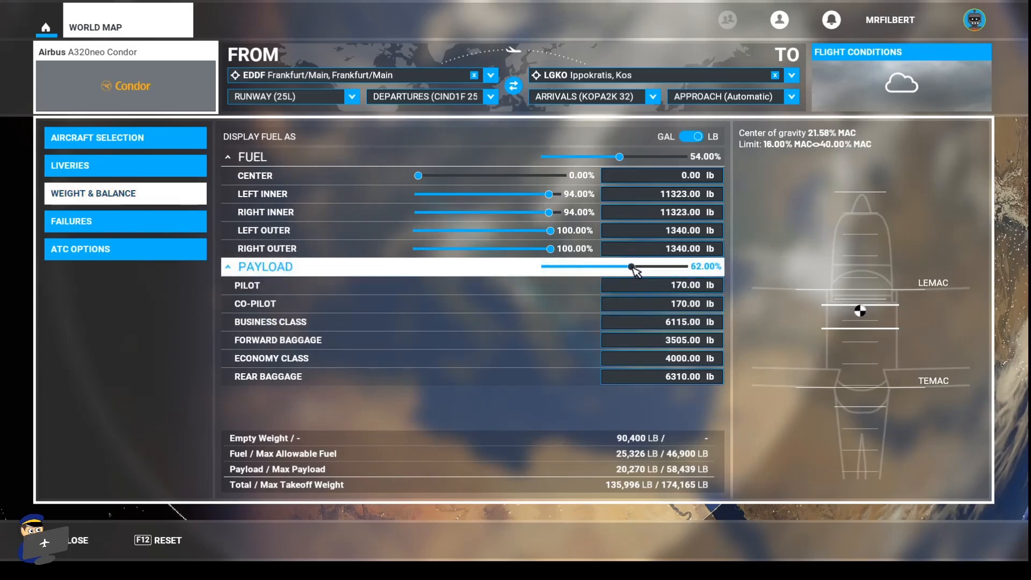
drag(629, 267, 646, 267)
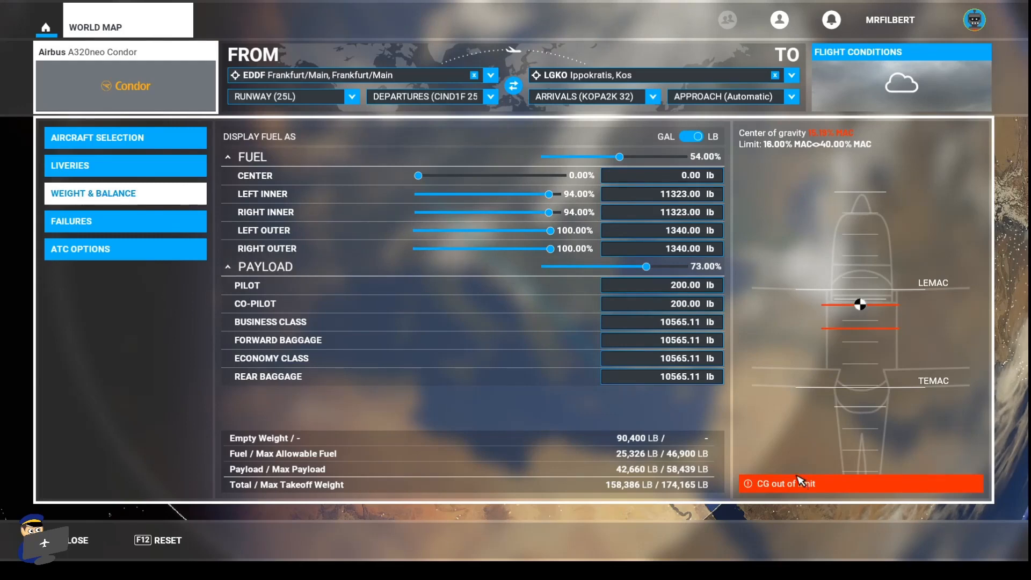
mouse_move(759, 367)
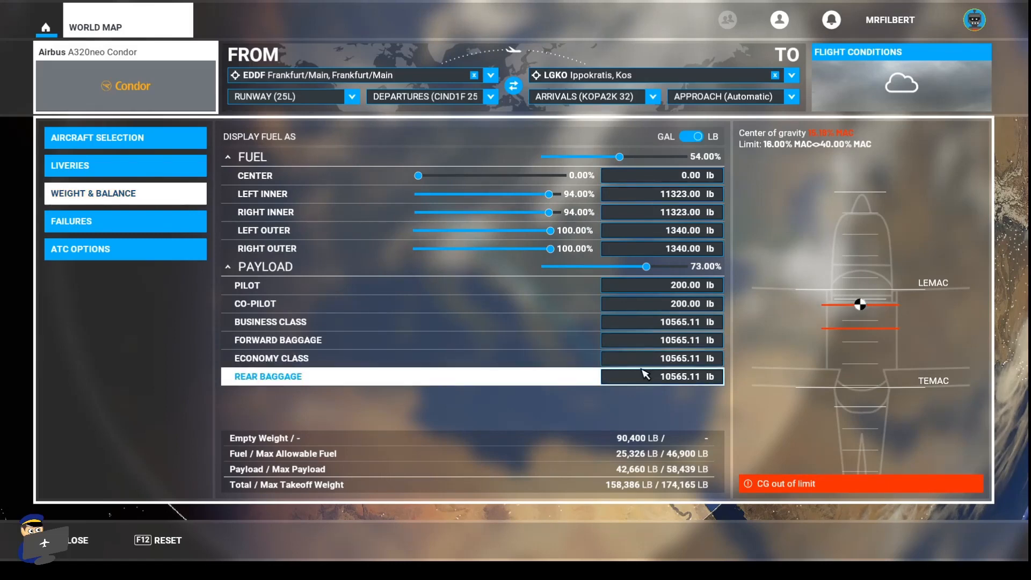
mouse_move(647, 358)
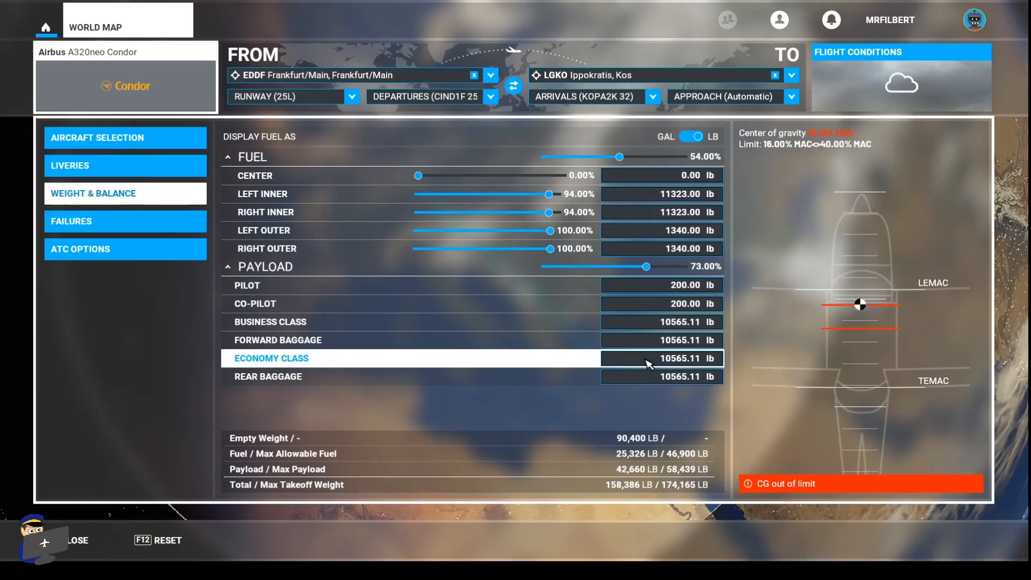
mouse_move(647, 367)
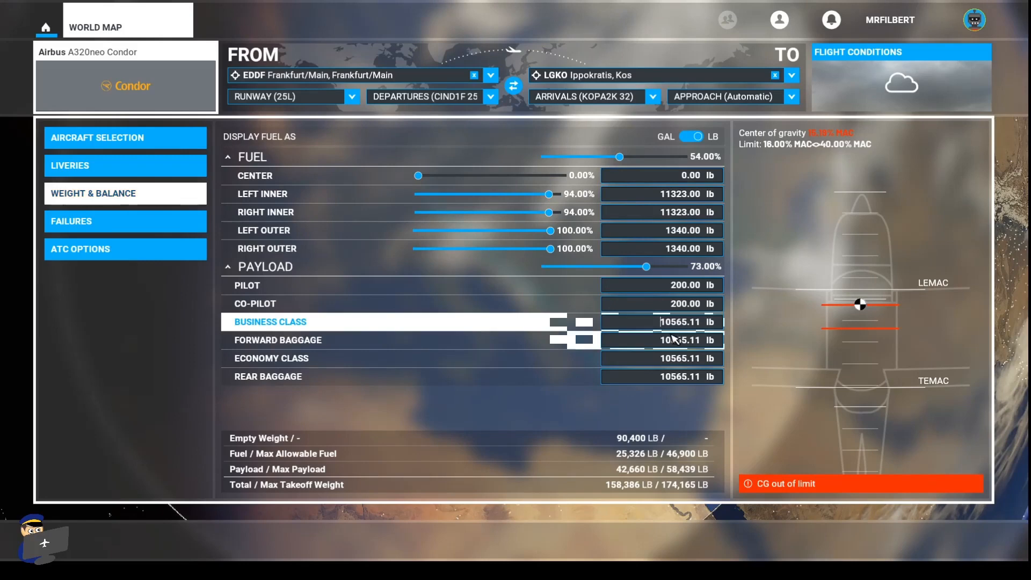
click(661, 340)
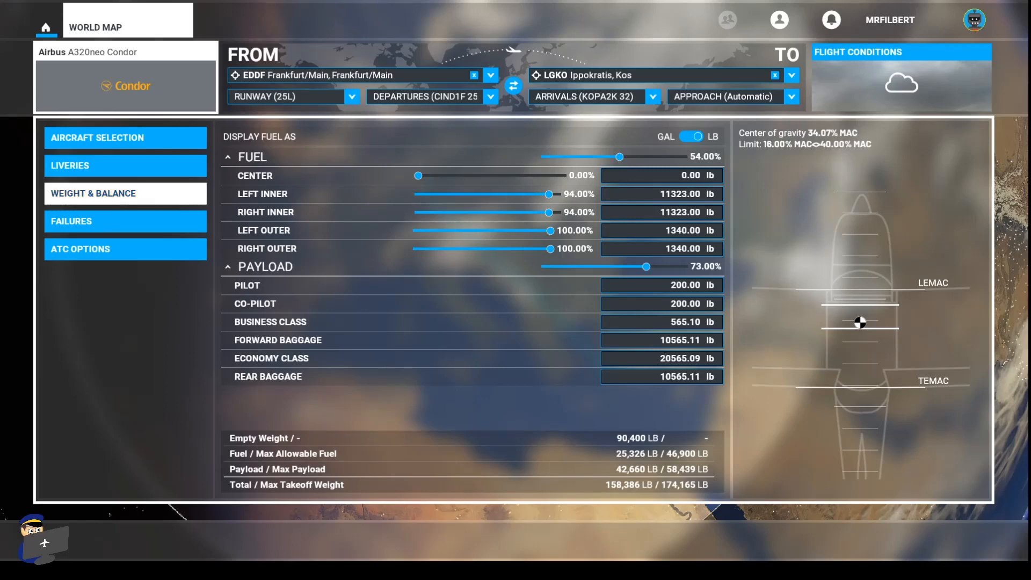
mouse_move(651, 489)
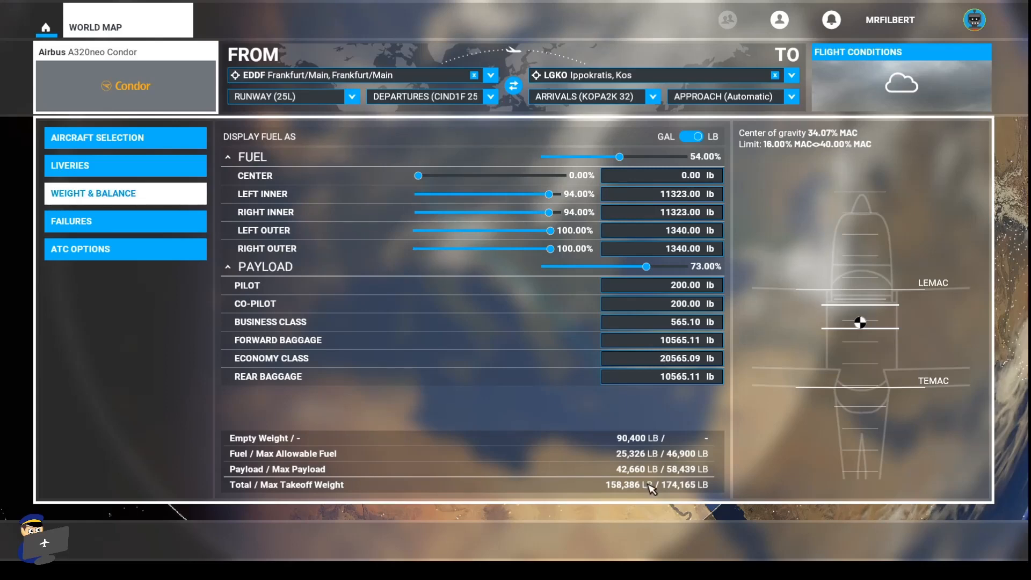
mouse_move(864, 332)
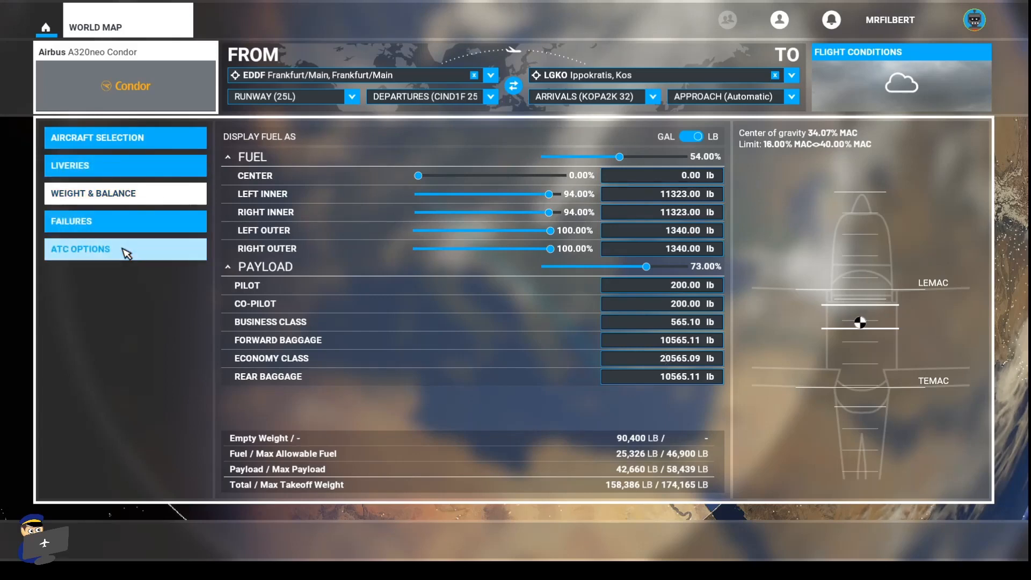
Exit aircraft setup via ATC Options to the world map, then view SimBrief's OFP weights
click(80, 249)
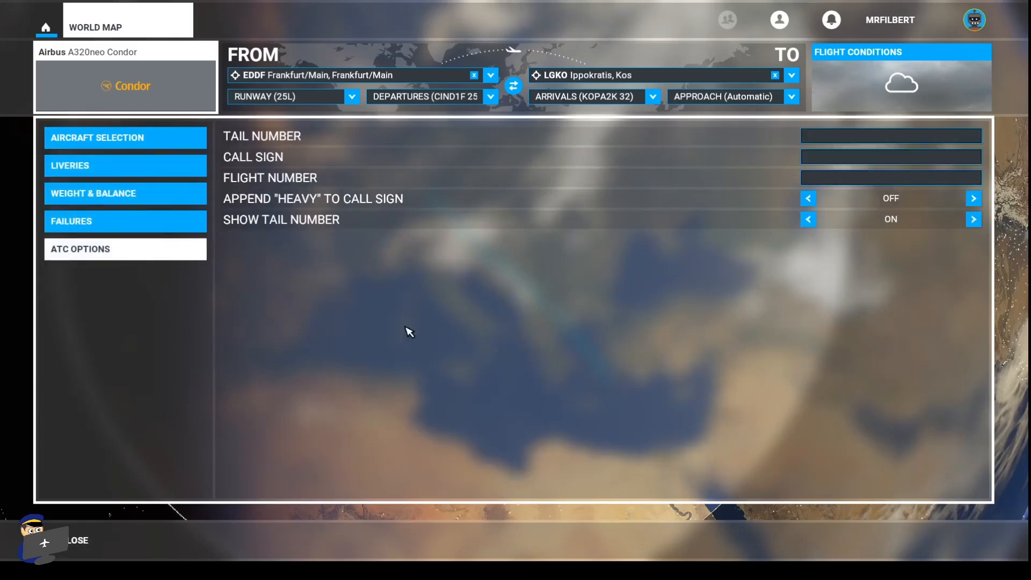
click(890, 135)
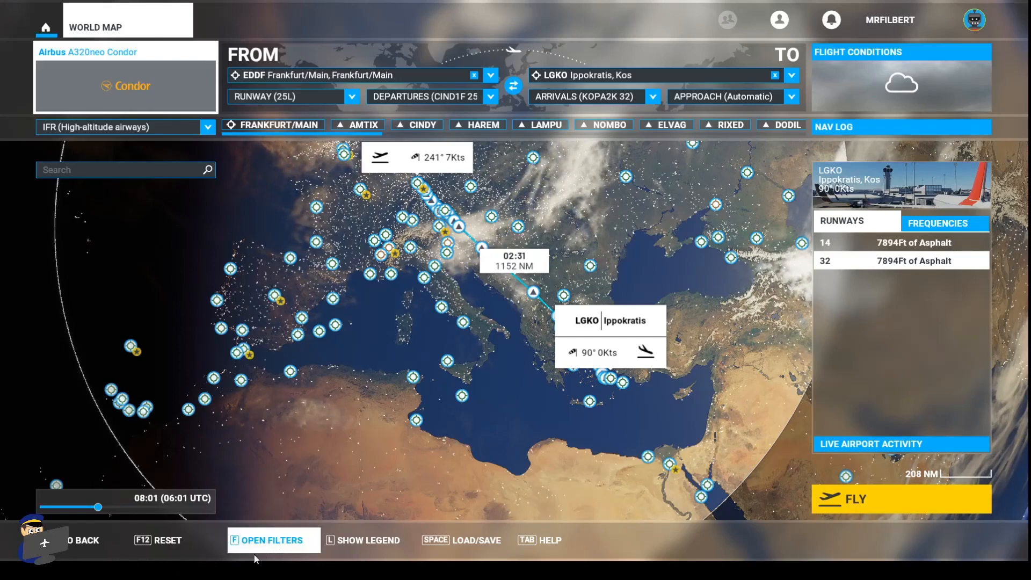
click(270, 539)
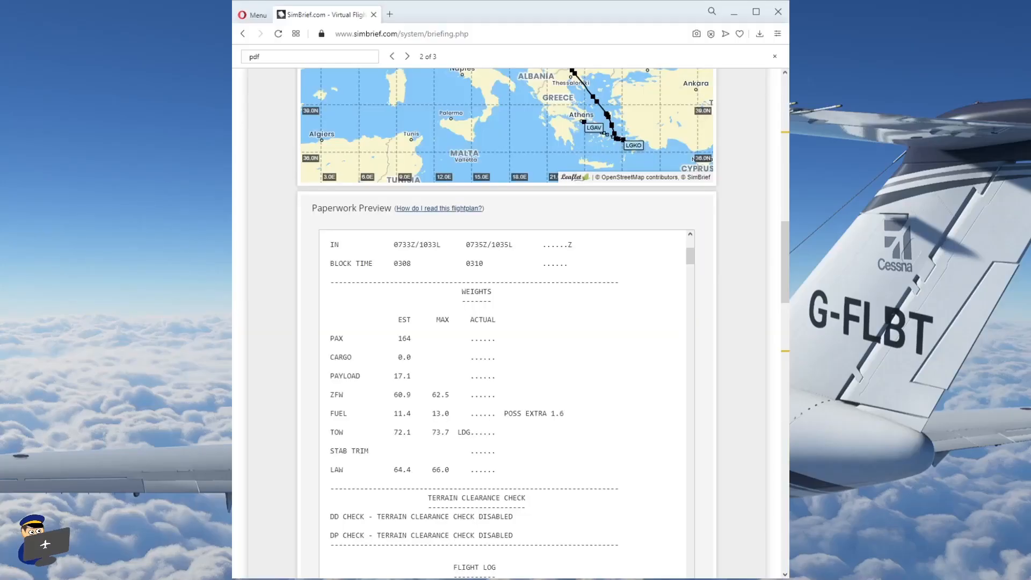
mouse_move(234, 449)
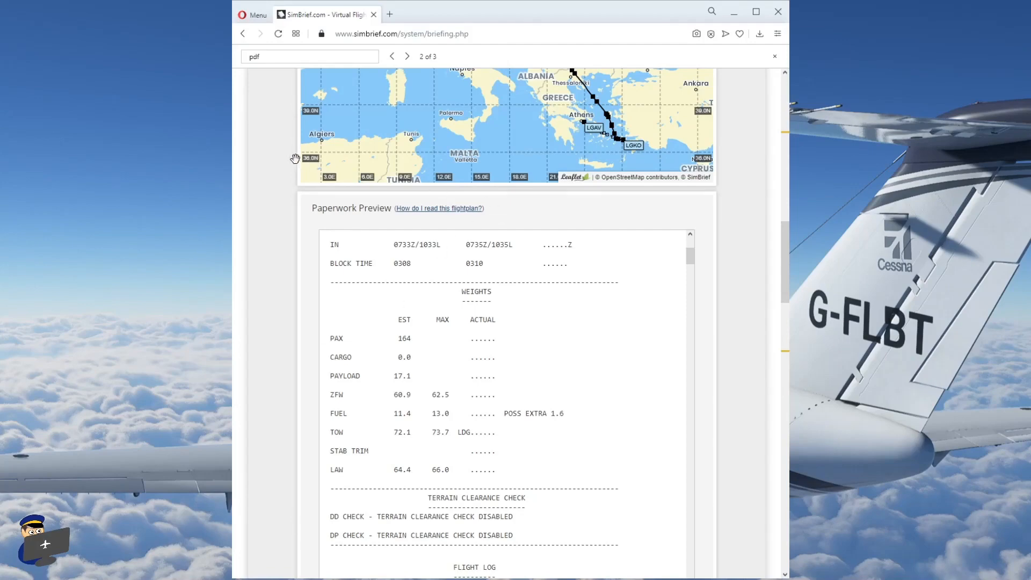
mouse_move(277, 434)
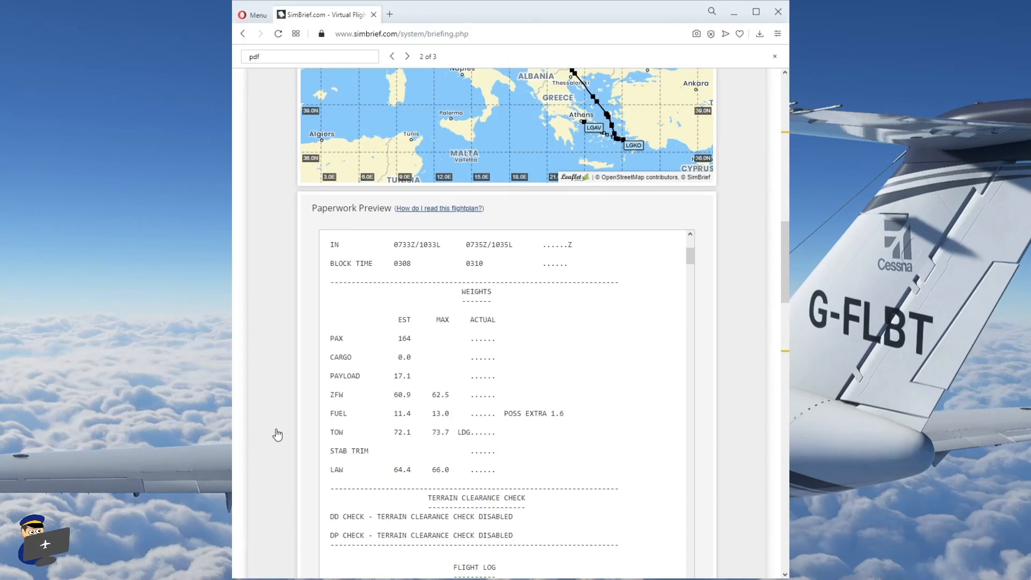
mouse_move(295, 388)
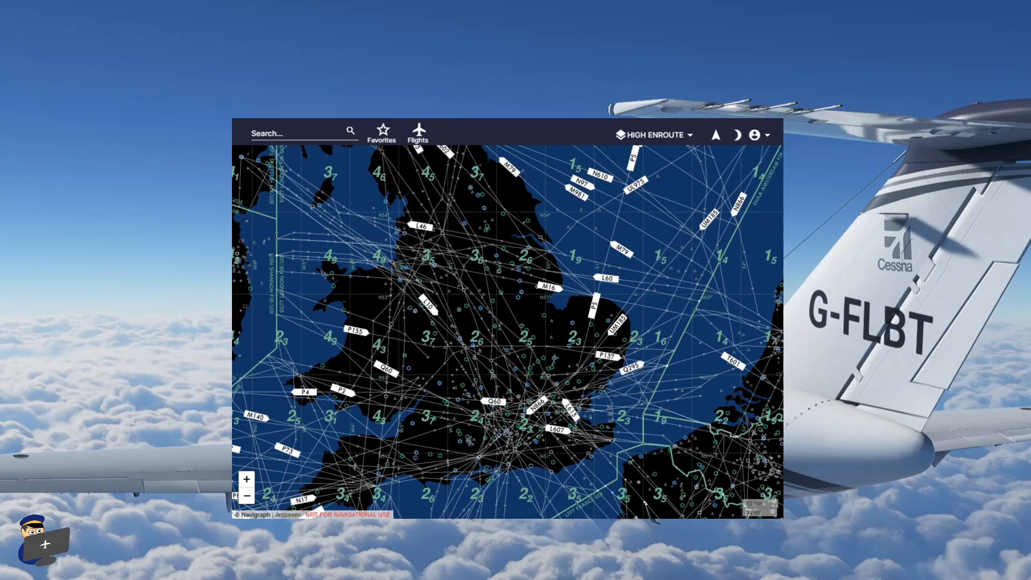
mouse_move(419, 135)
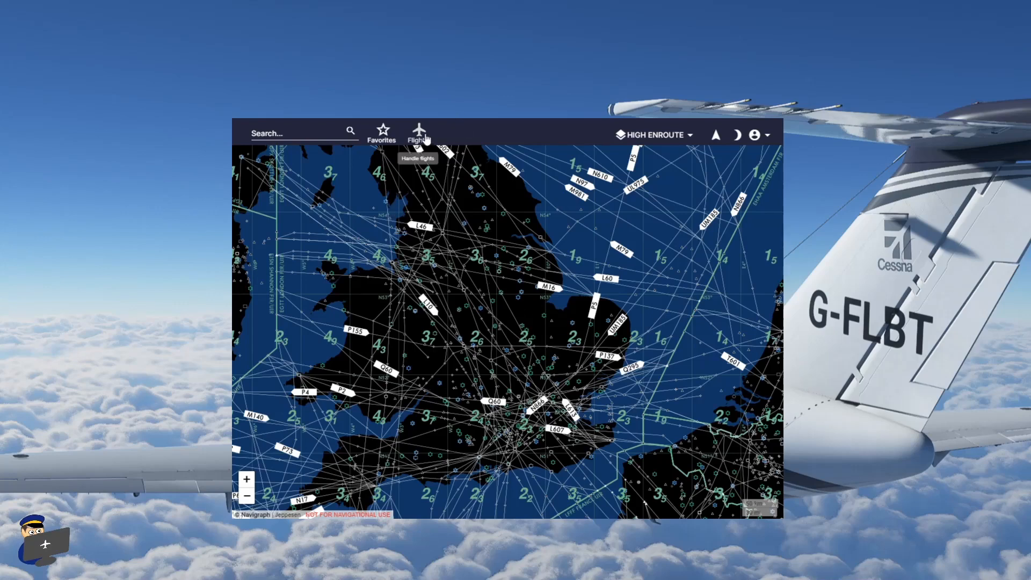
Create a new Navigraph flight from SimBrief using the latest EDDF-LGKO plan
click(418, 133)
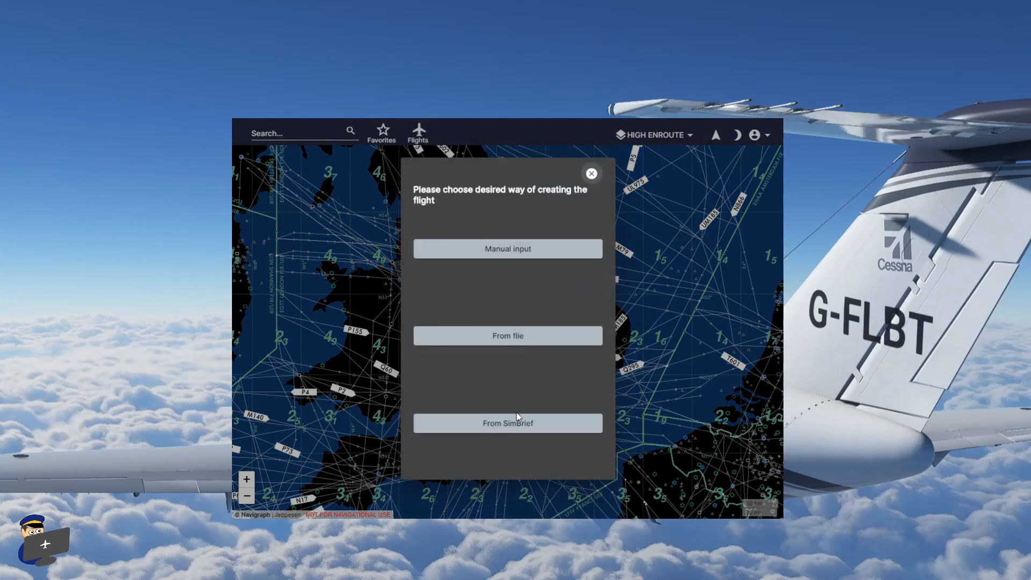
click(507, 423)
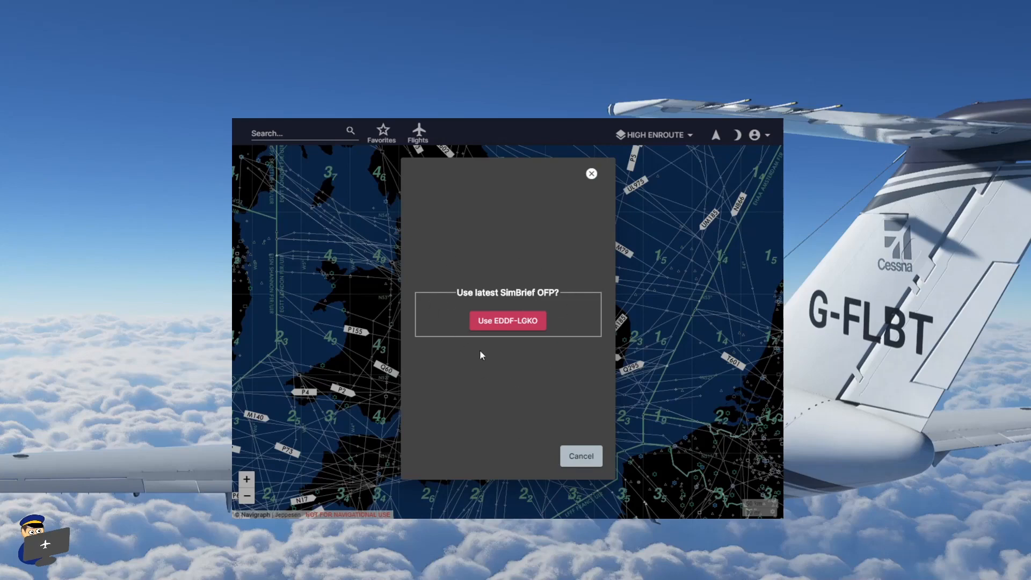
mouse_move(428, 119)
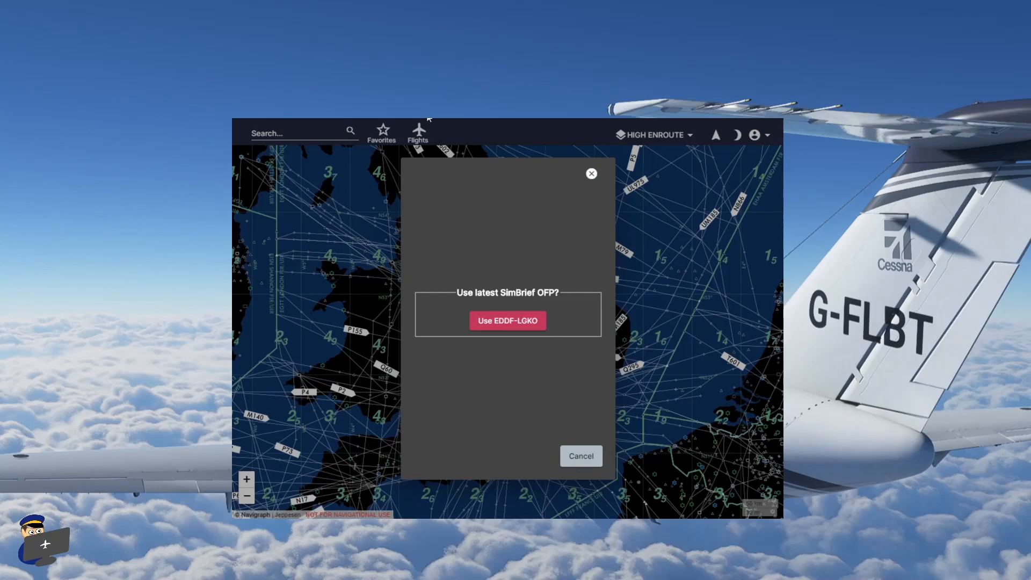
click(507, 320)
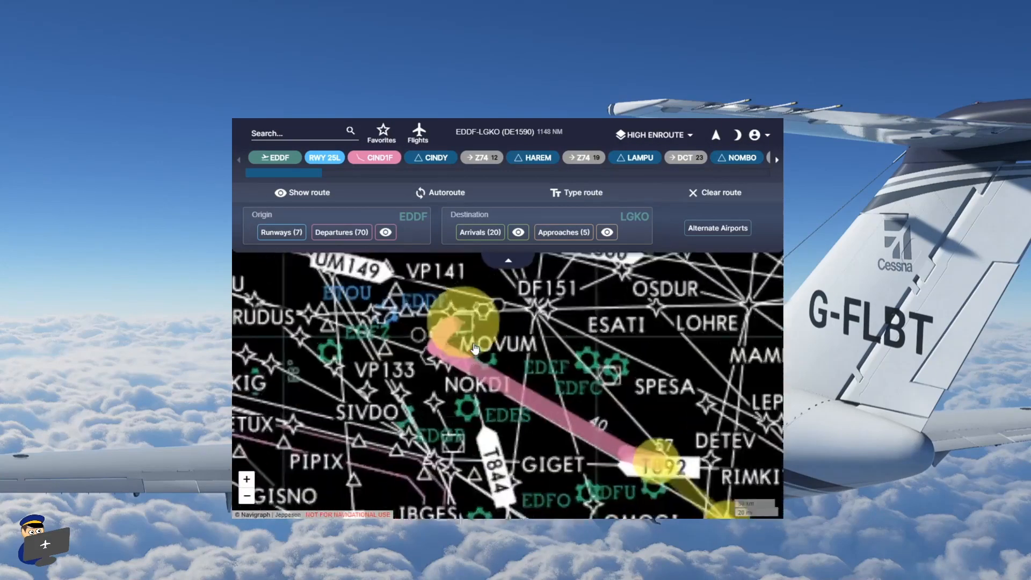
Inspect the DE1590 route leaving Frankfurt, with EDDF departures and LGKO approaches
click(247, 496)
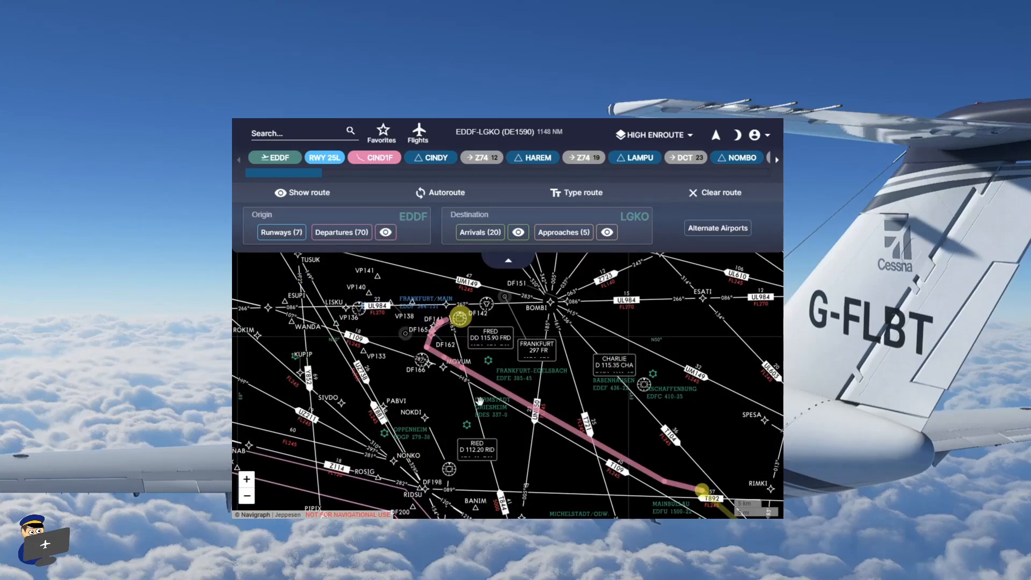
mouse_move(386, 172)
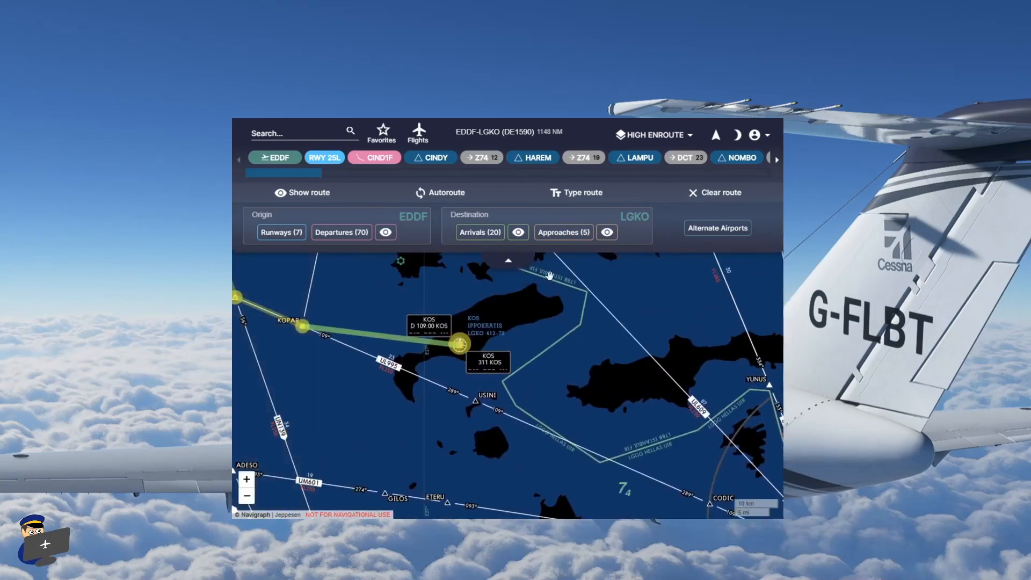
mouse_move(779, 160)
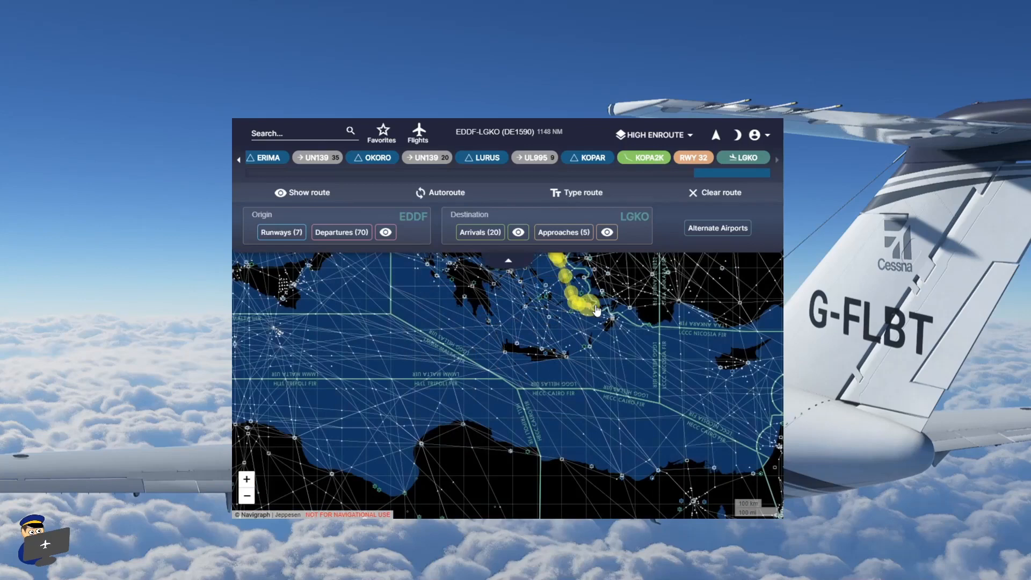
mouse_move(618, 273)
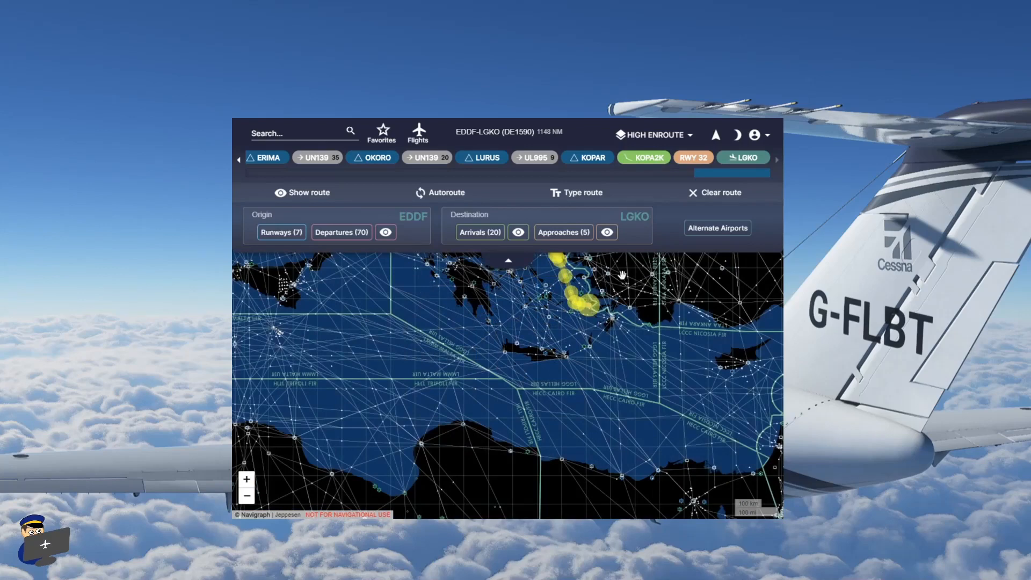
mouse_move(661, 219)
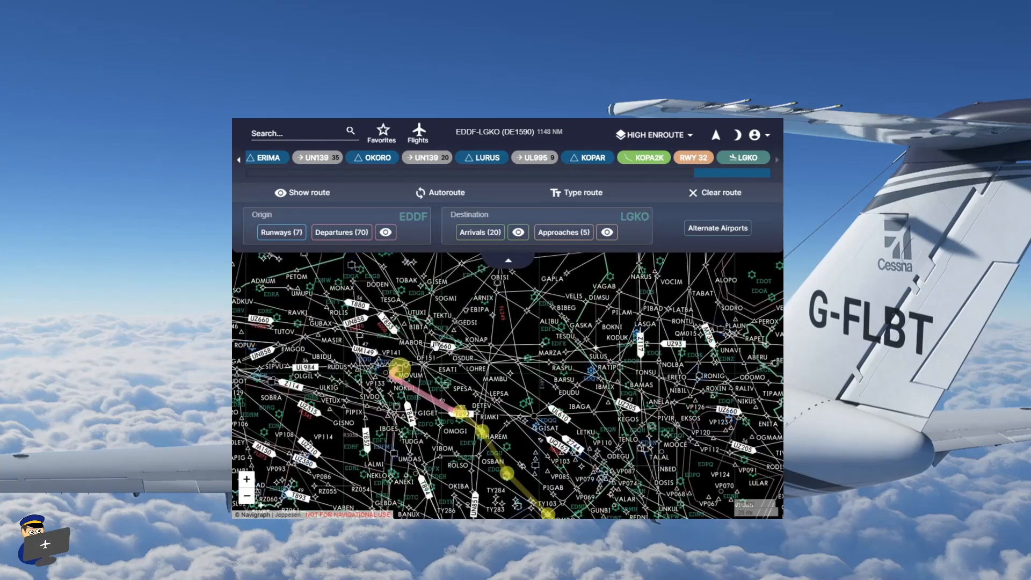
mouse_move(317, 437)
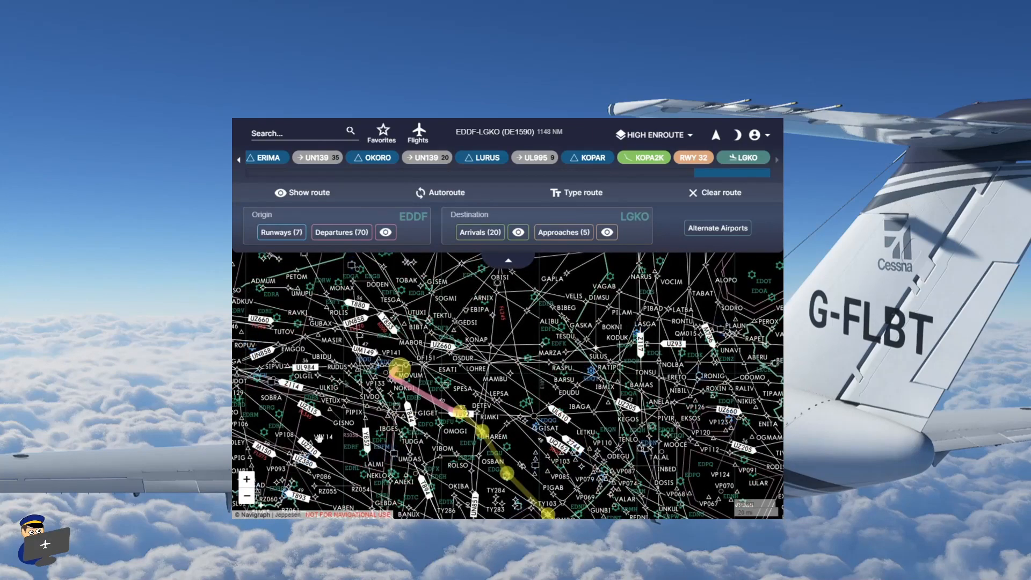